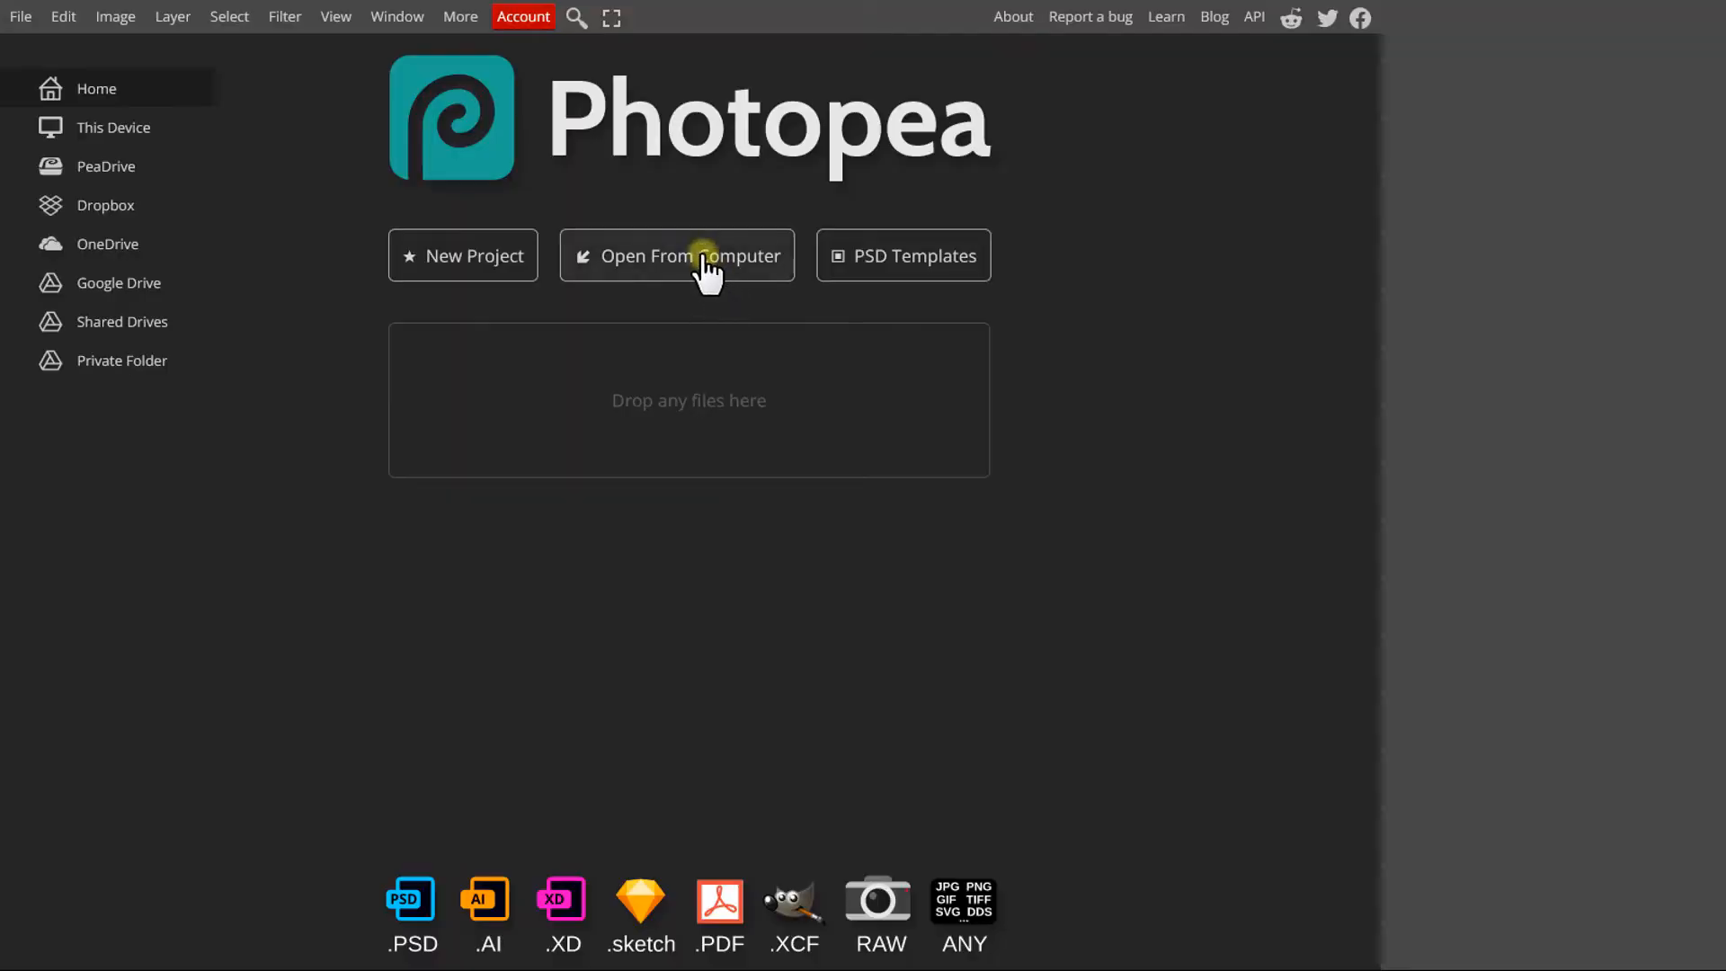
Load the marble photo, duplicate it as a hidden 'Shadows' layer and reselect Background
click(676, 255)
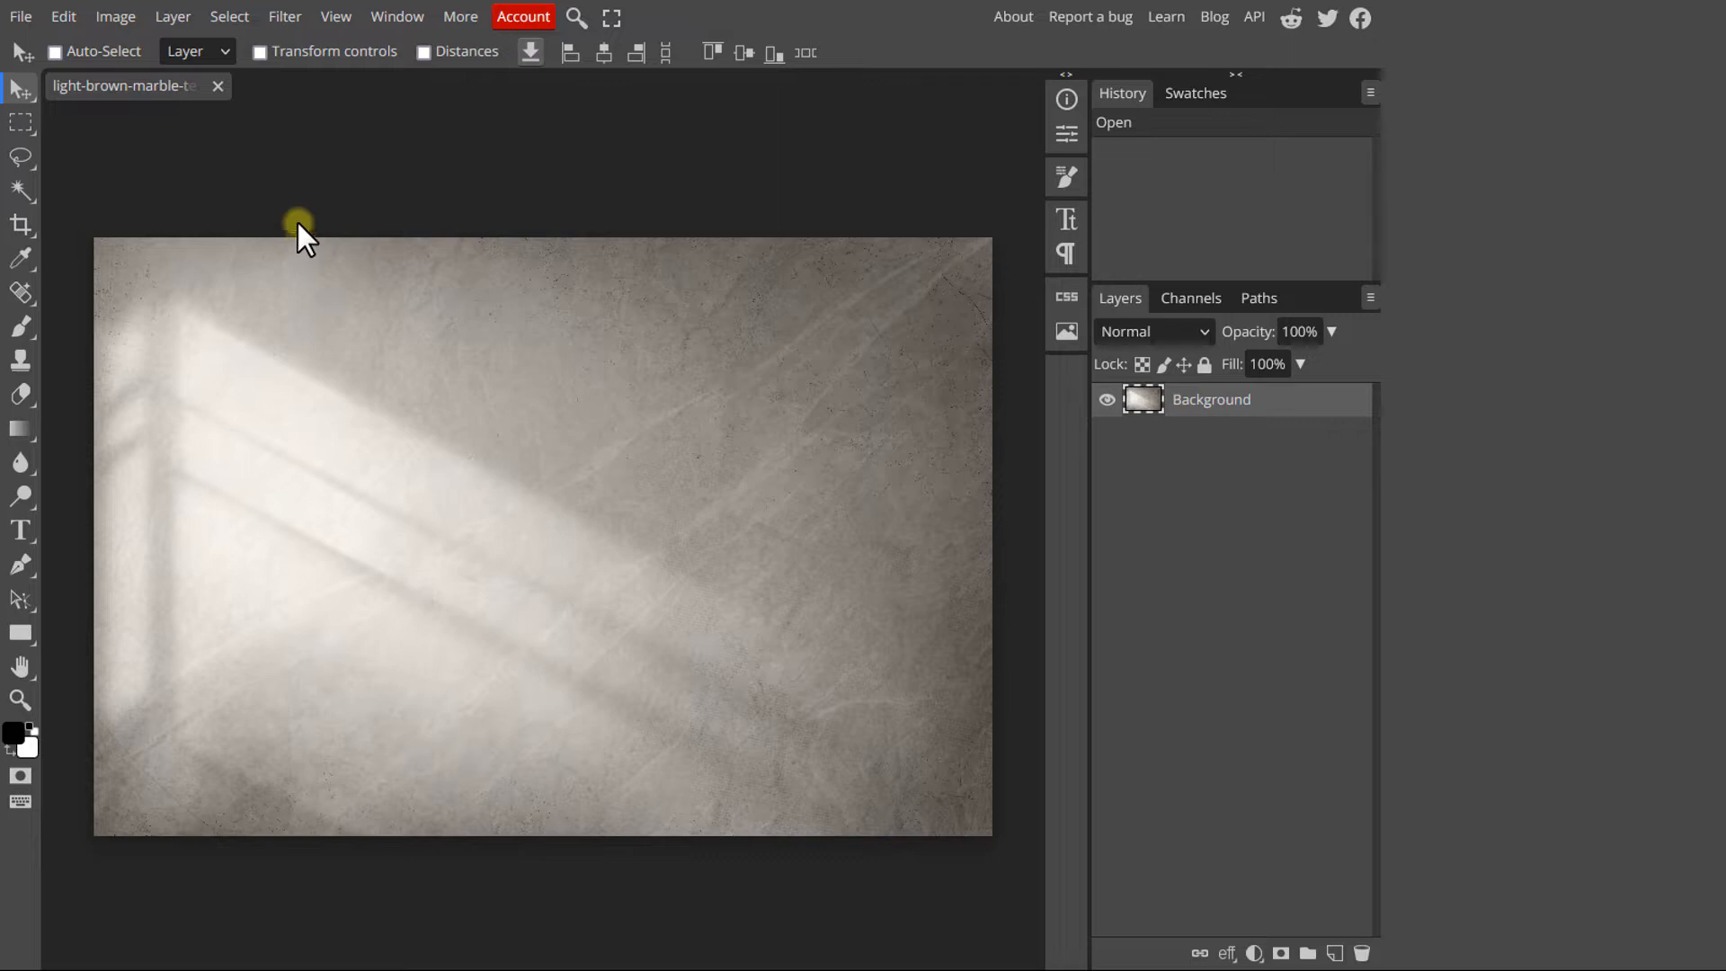
key(ctrl+j)
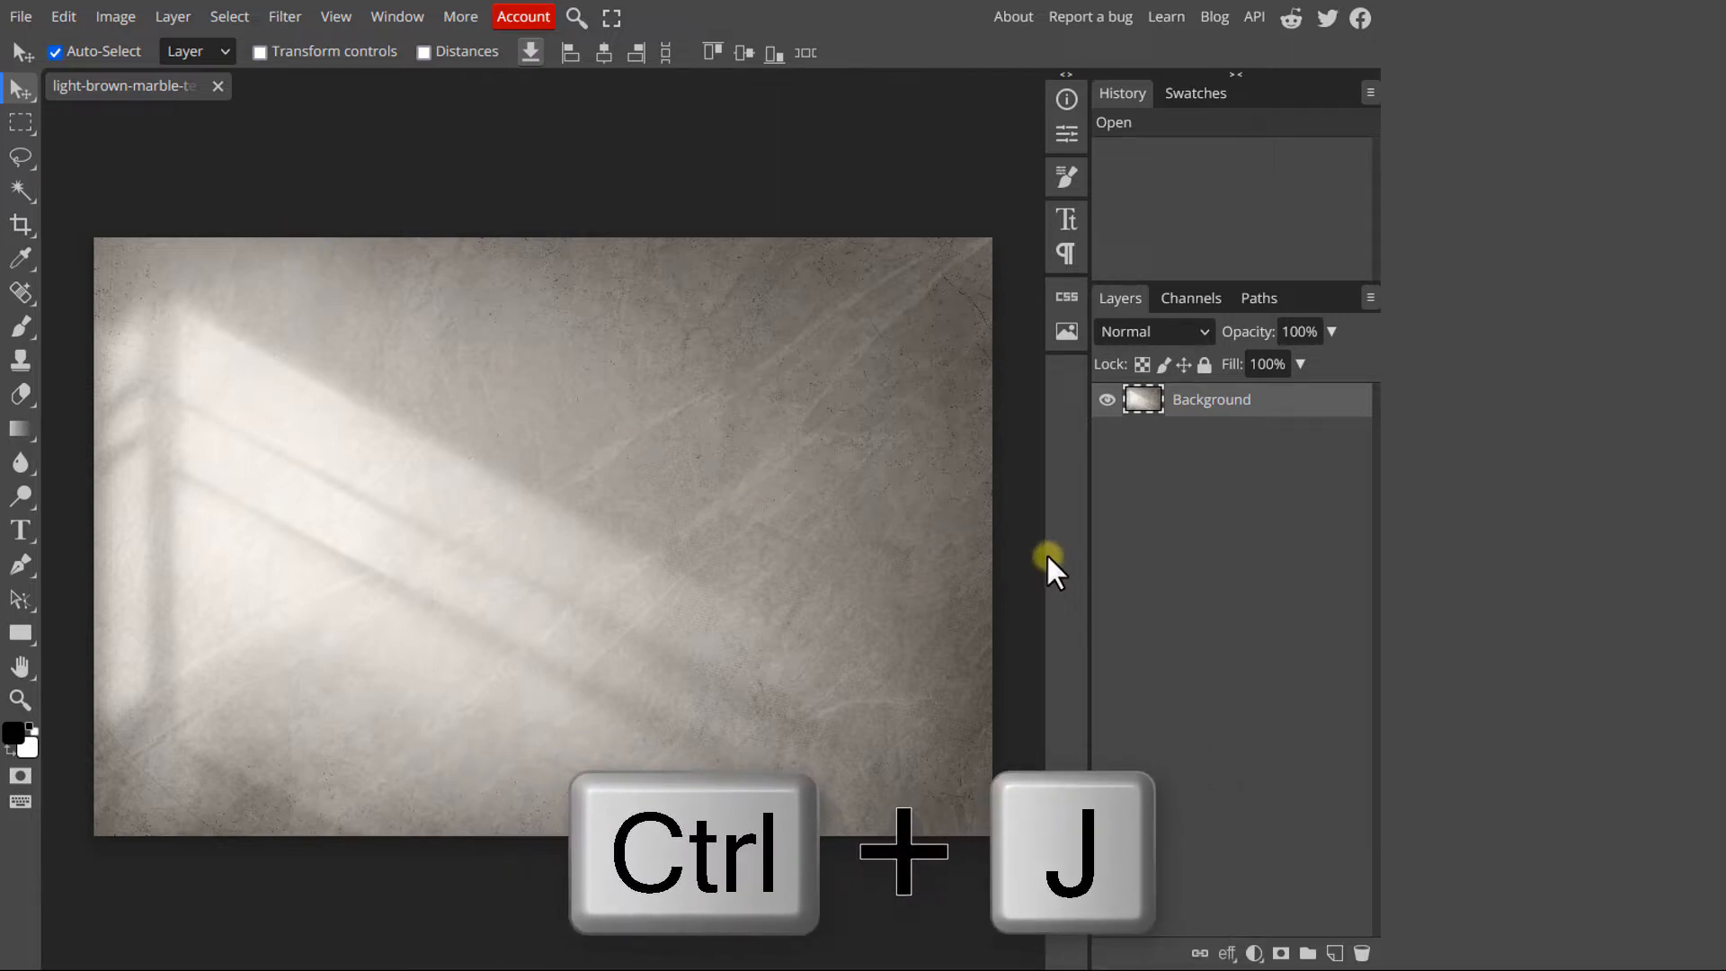
key(ctrl+j)
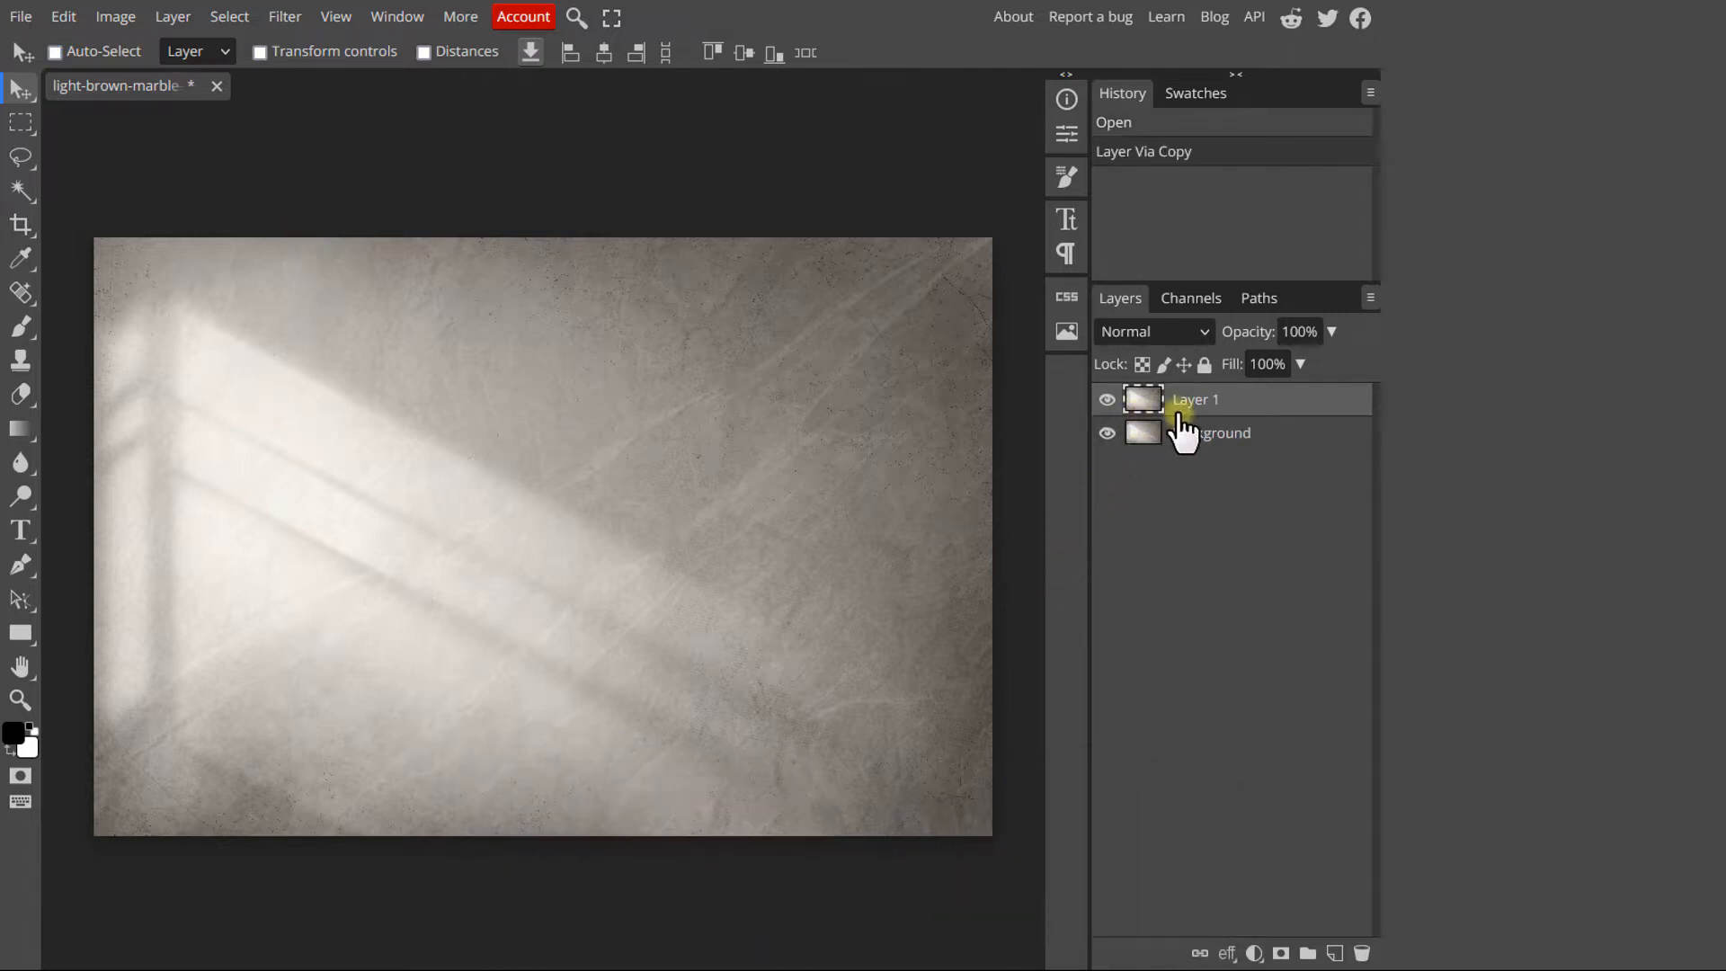
double_click(1196, 399)
text(Shadows)
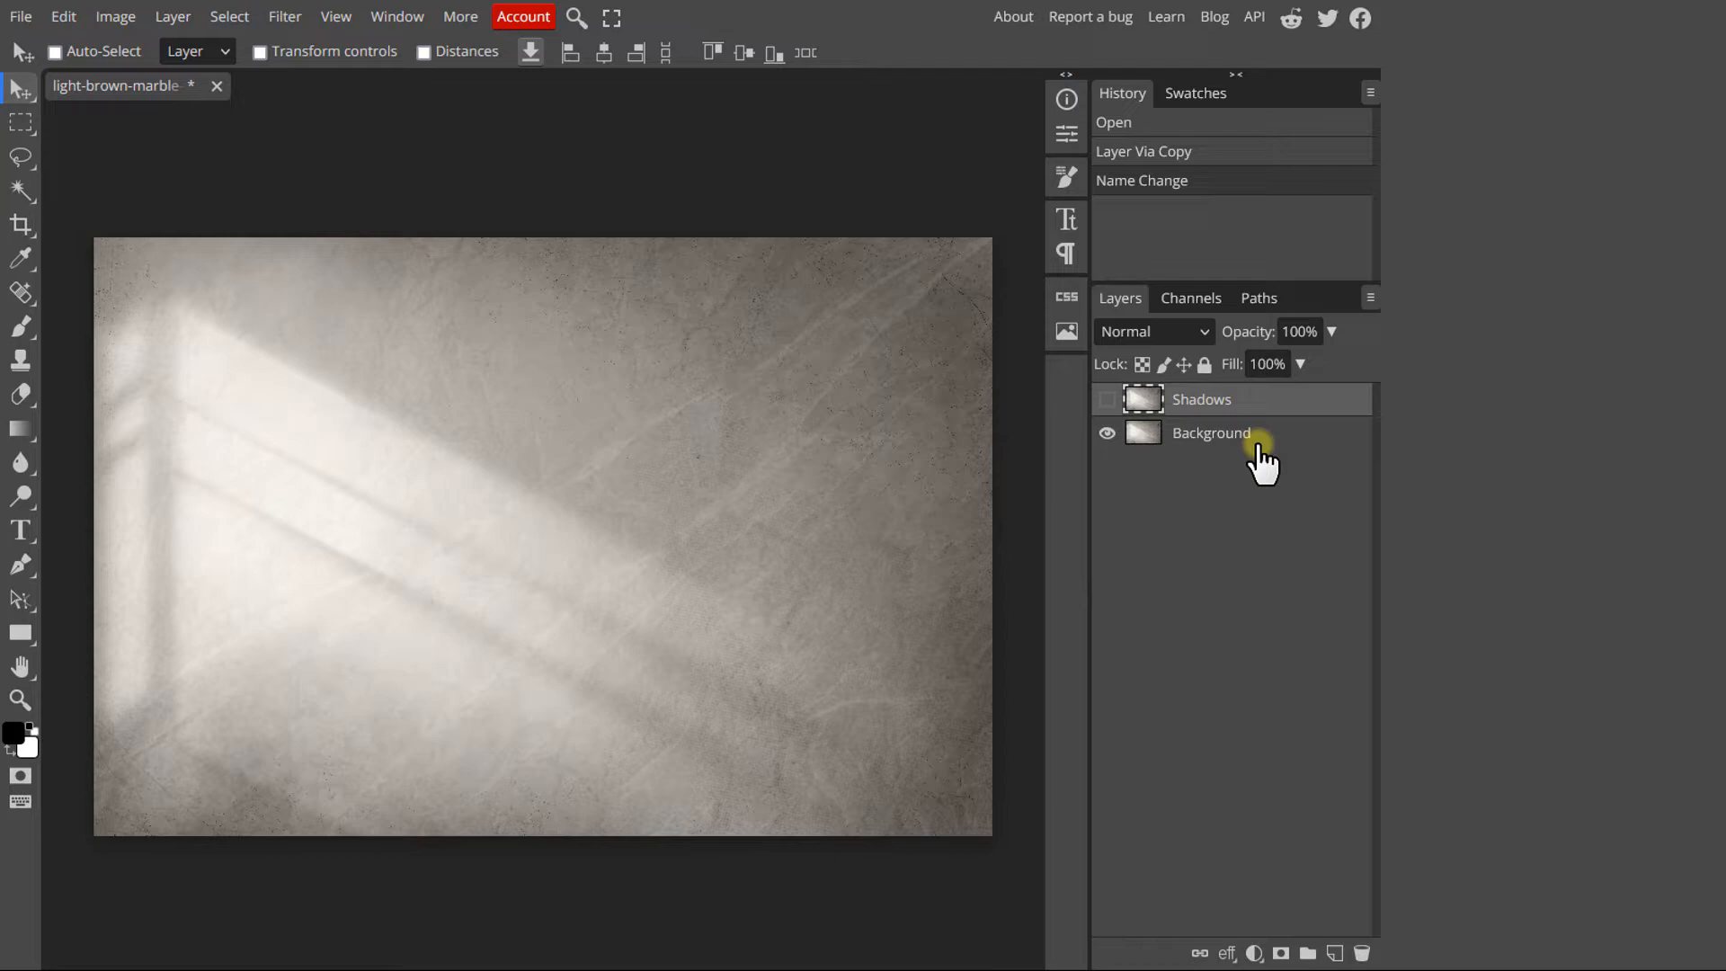
click(1210, 433)
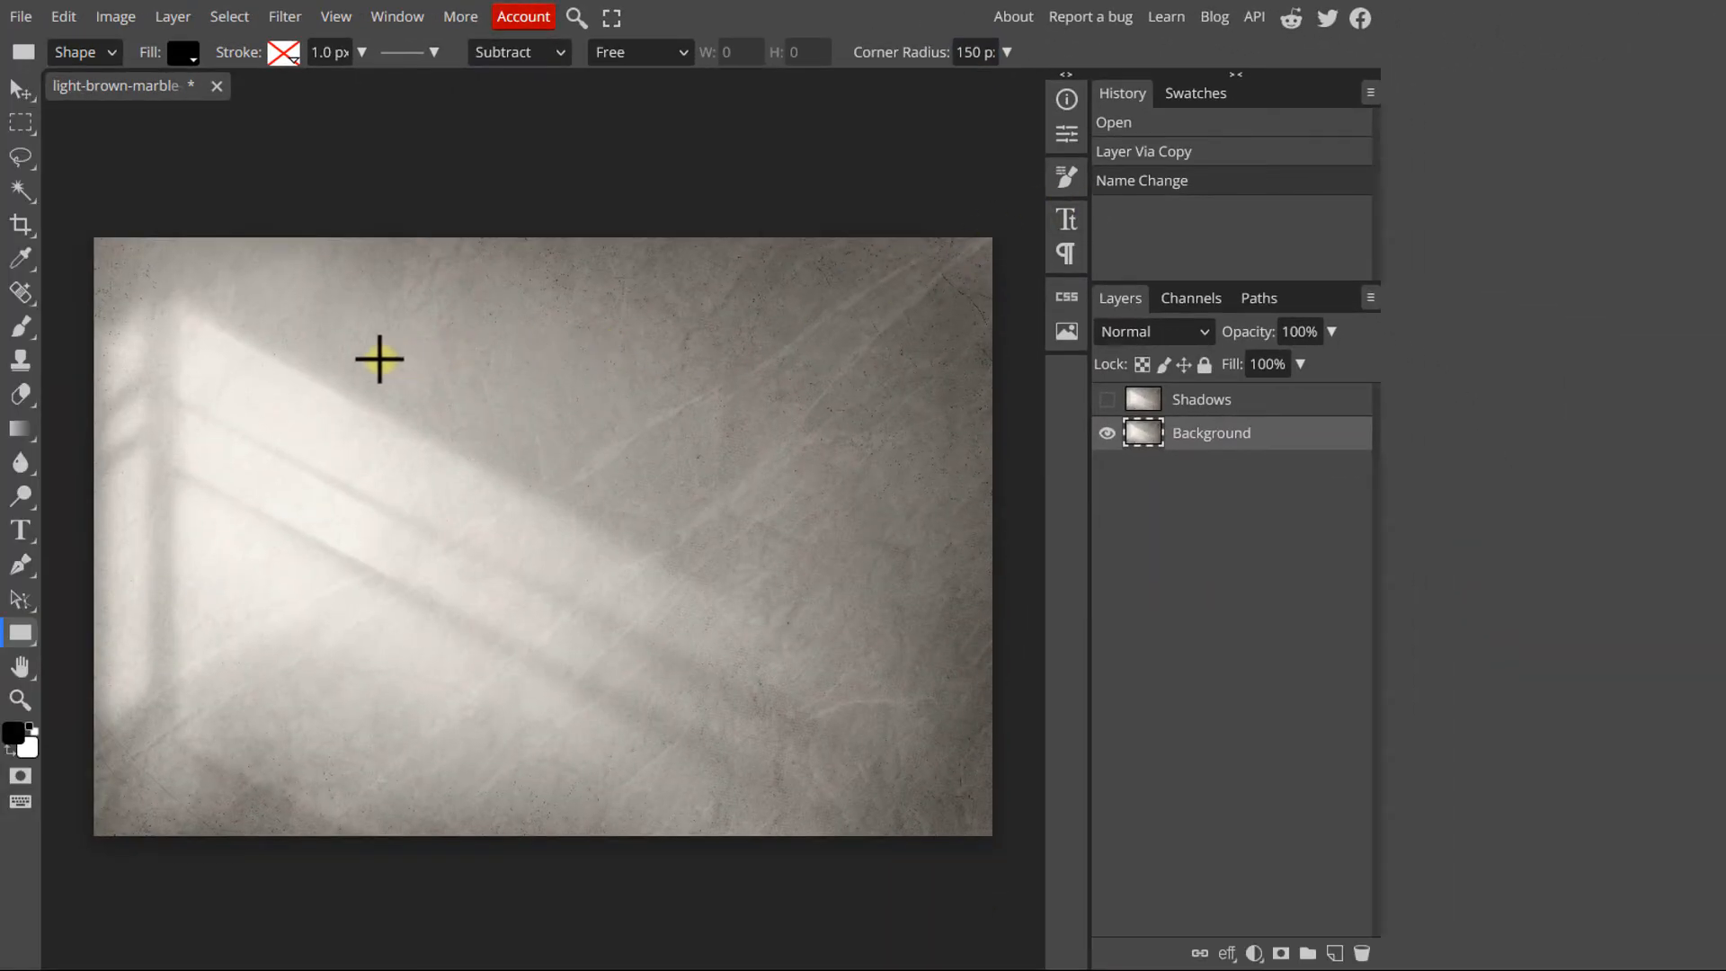
Create a grey 2000×2000 px rounded square (150 px corners) and move it onto the marble
click(183, 52)
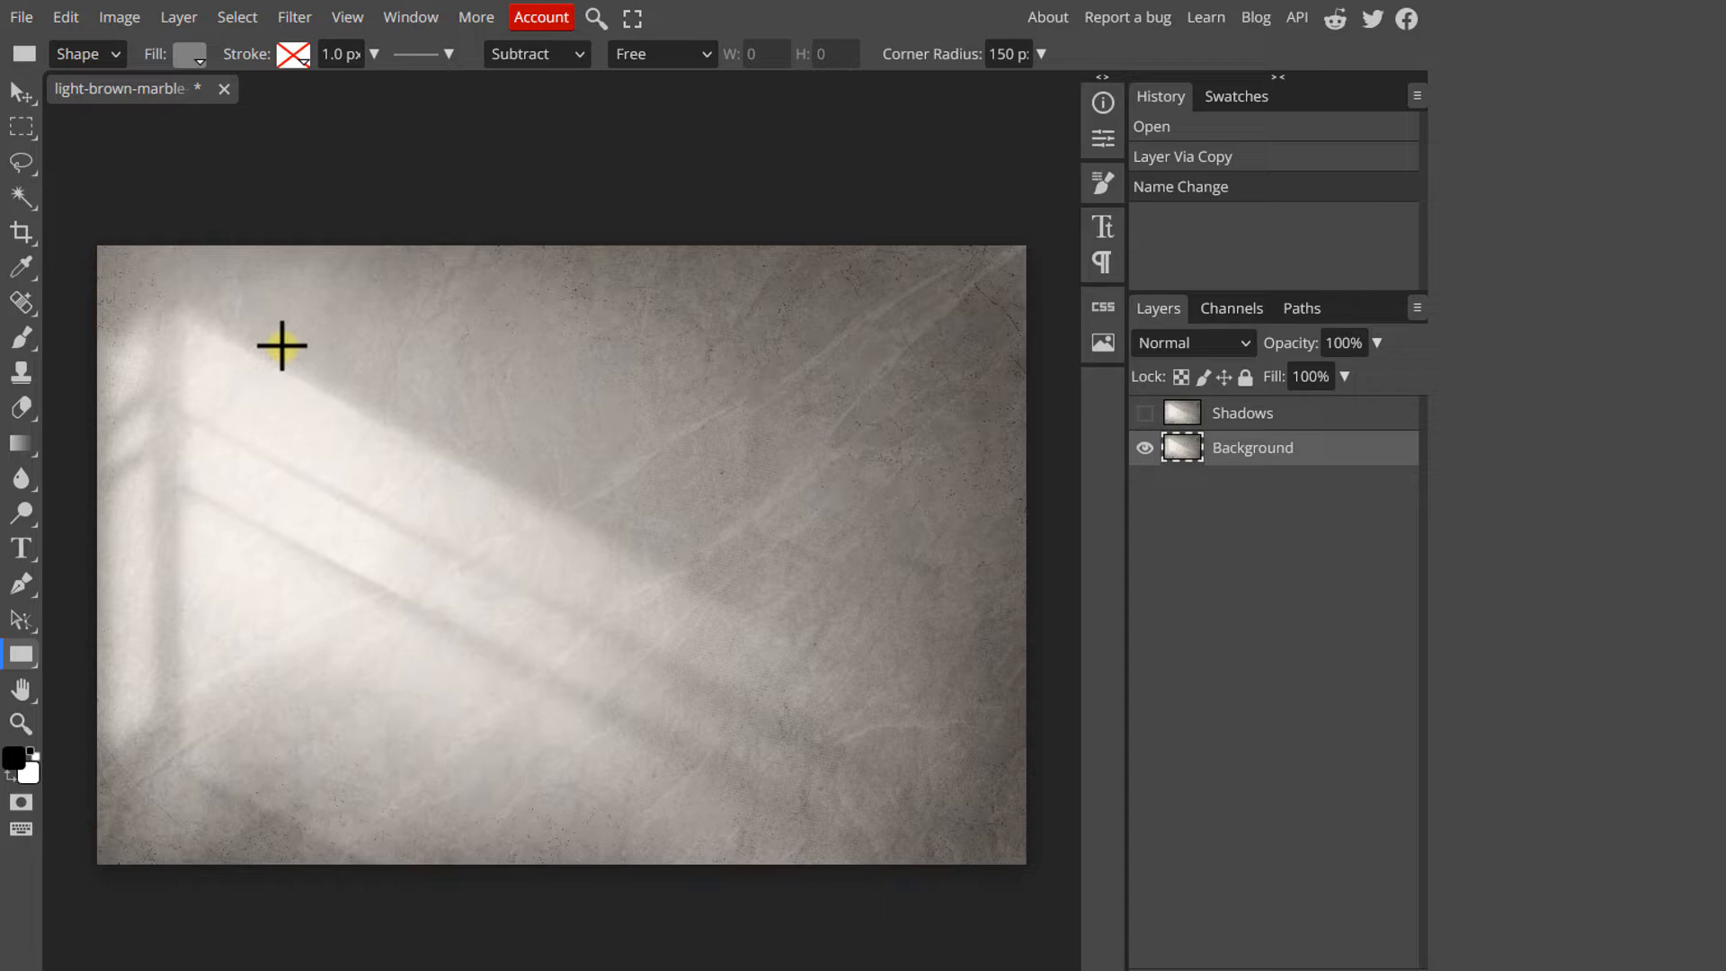
click(282, 347)
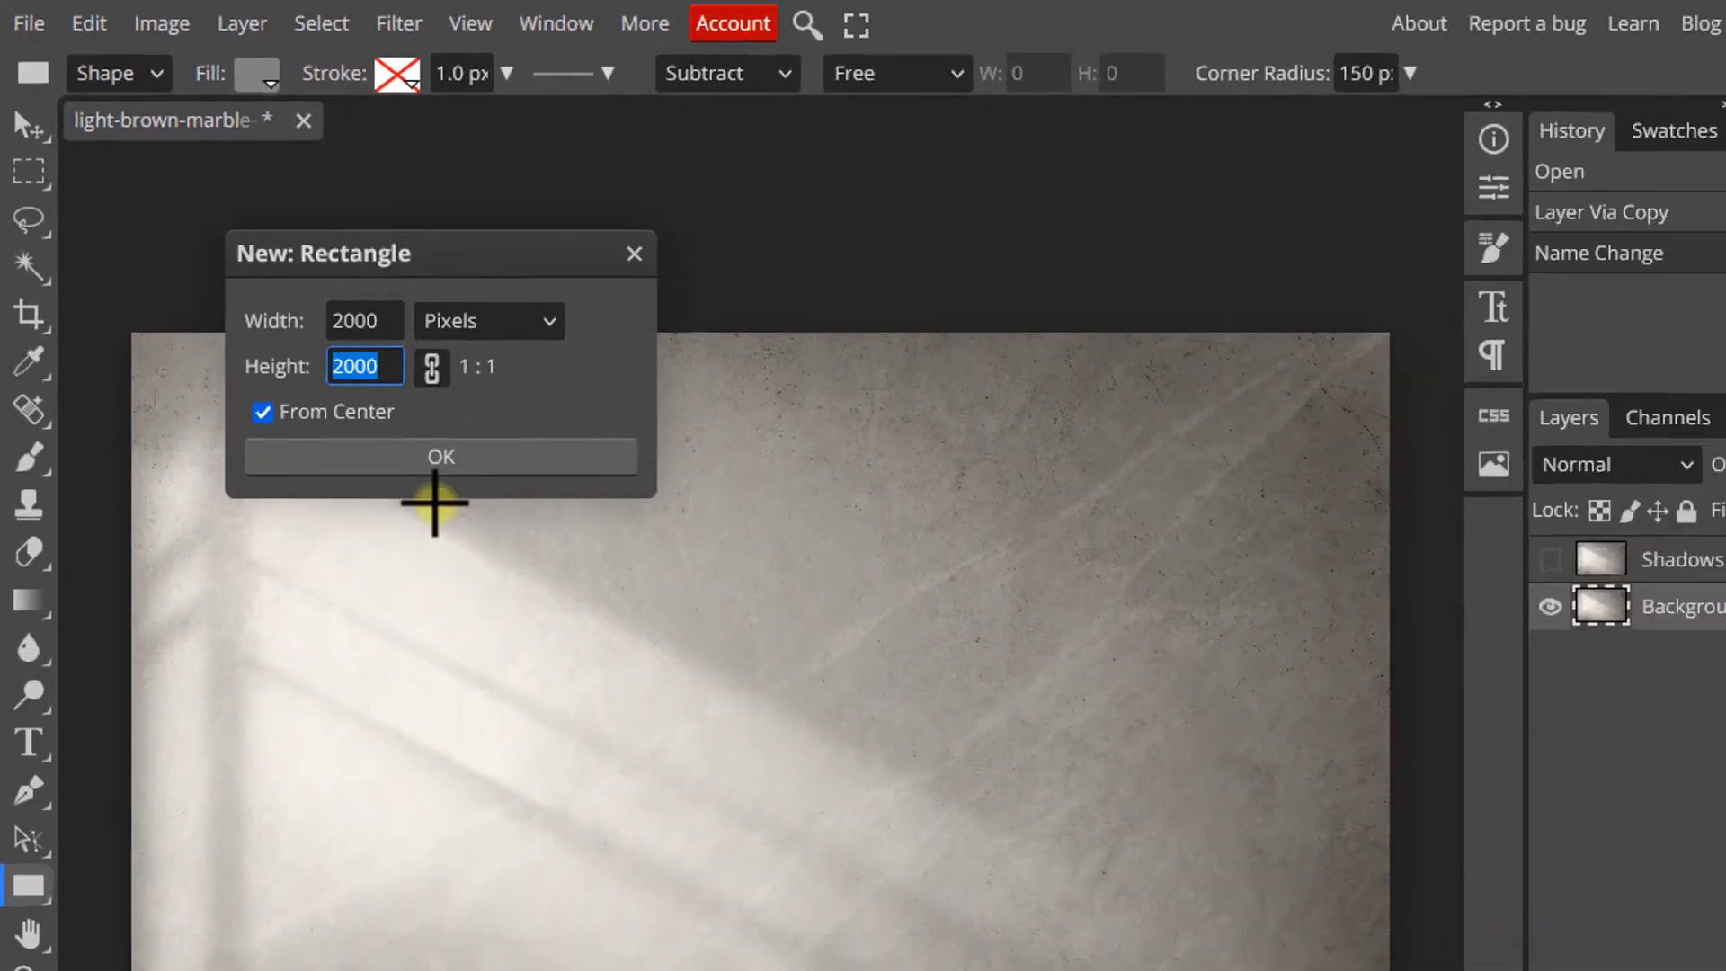
click(439, 455)
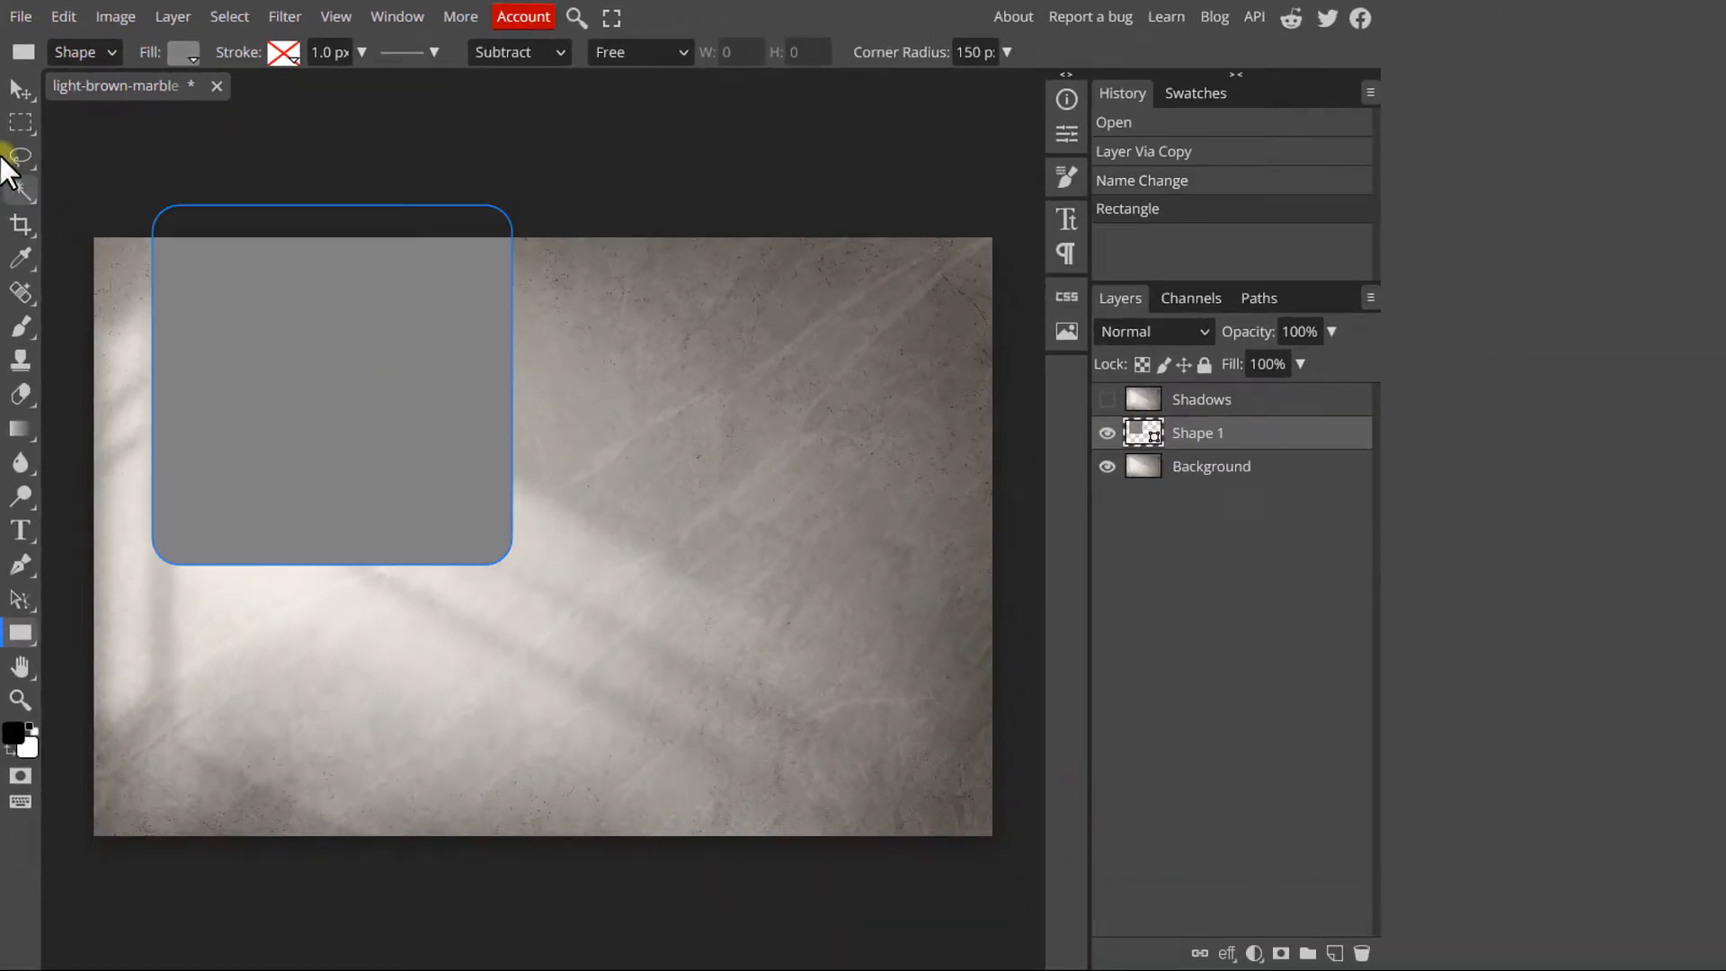
click(23, 119)
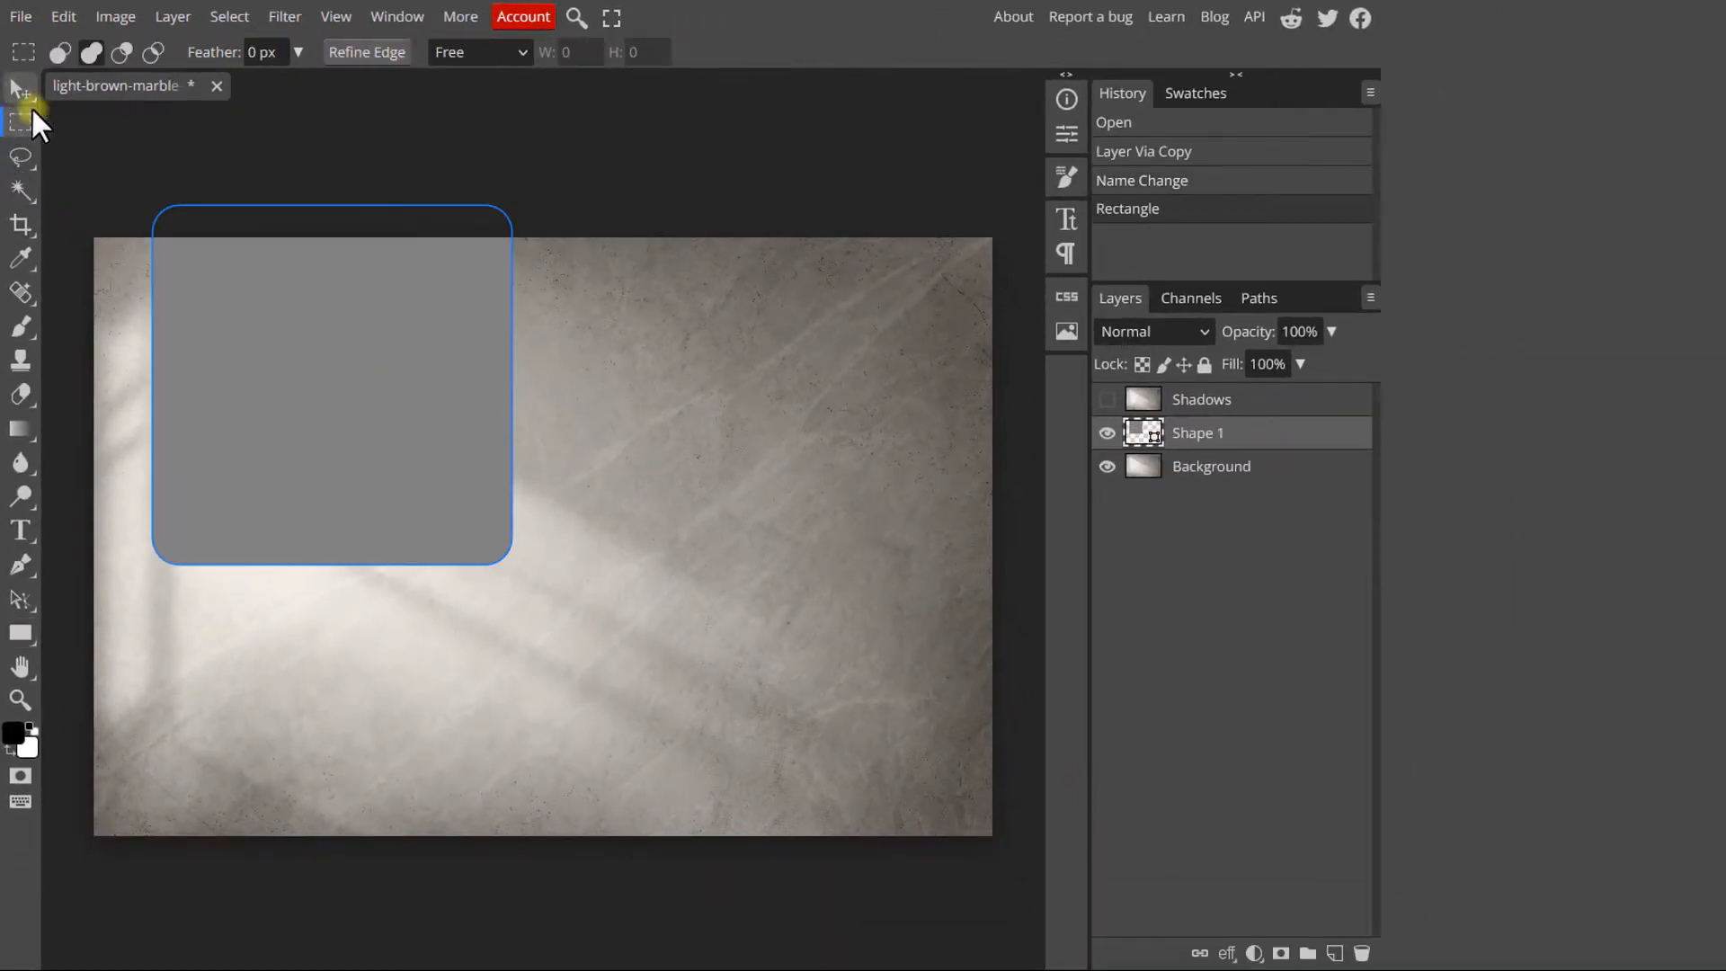
click(18, 88)
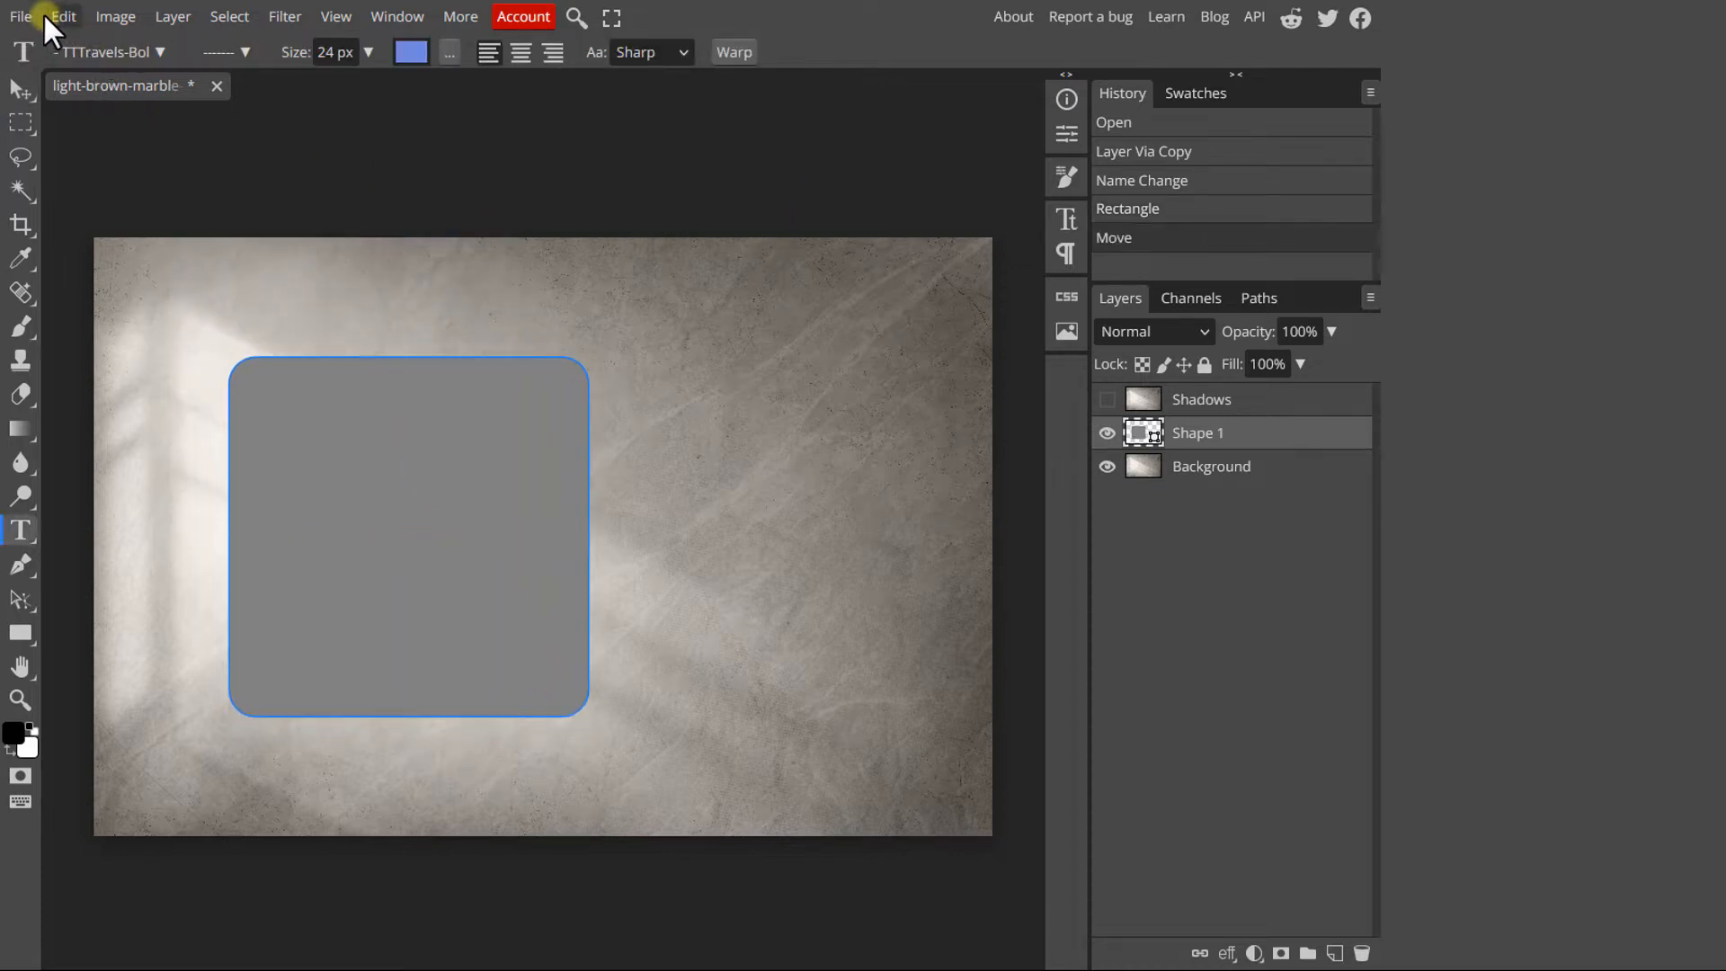
Place the black logo file over the grey rounded square via Open & Place
click(20, 16)
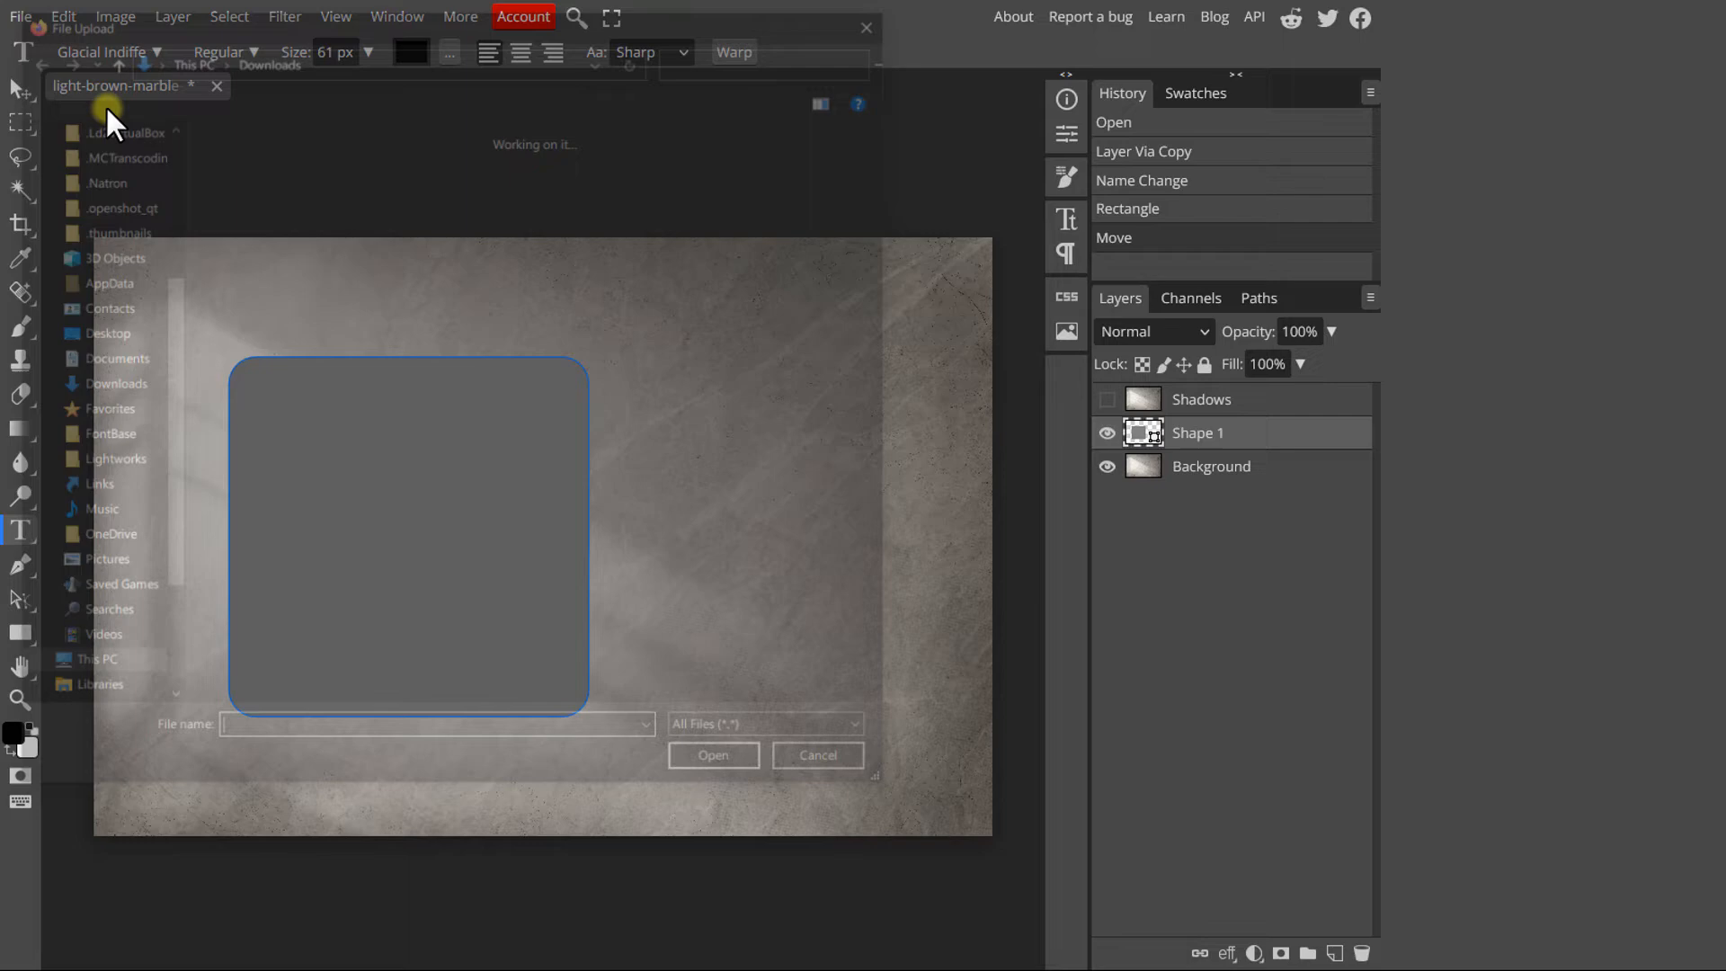
click(712, 755)
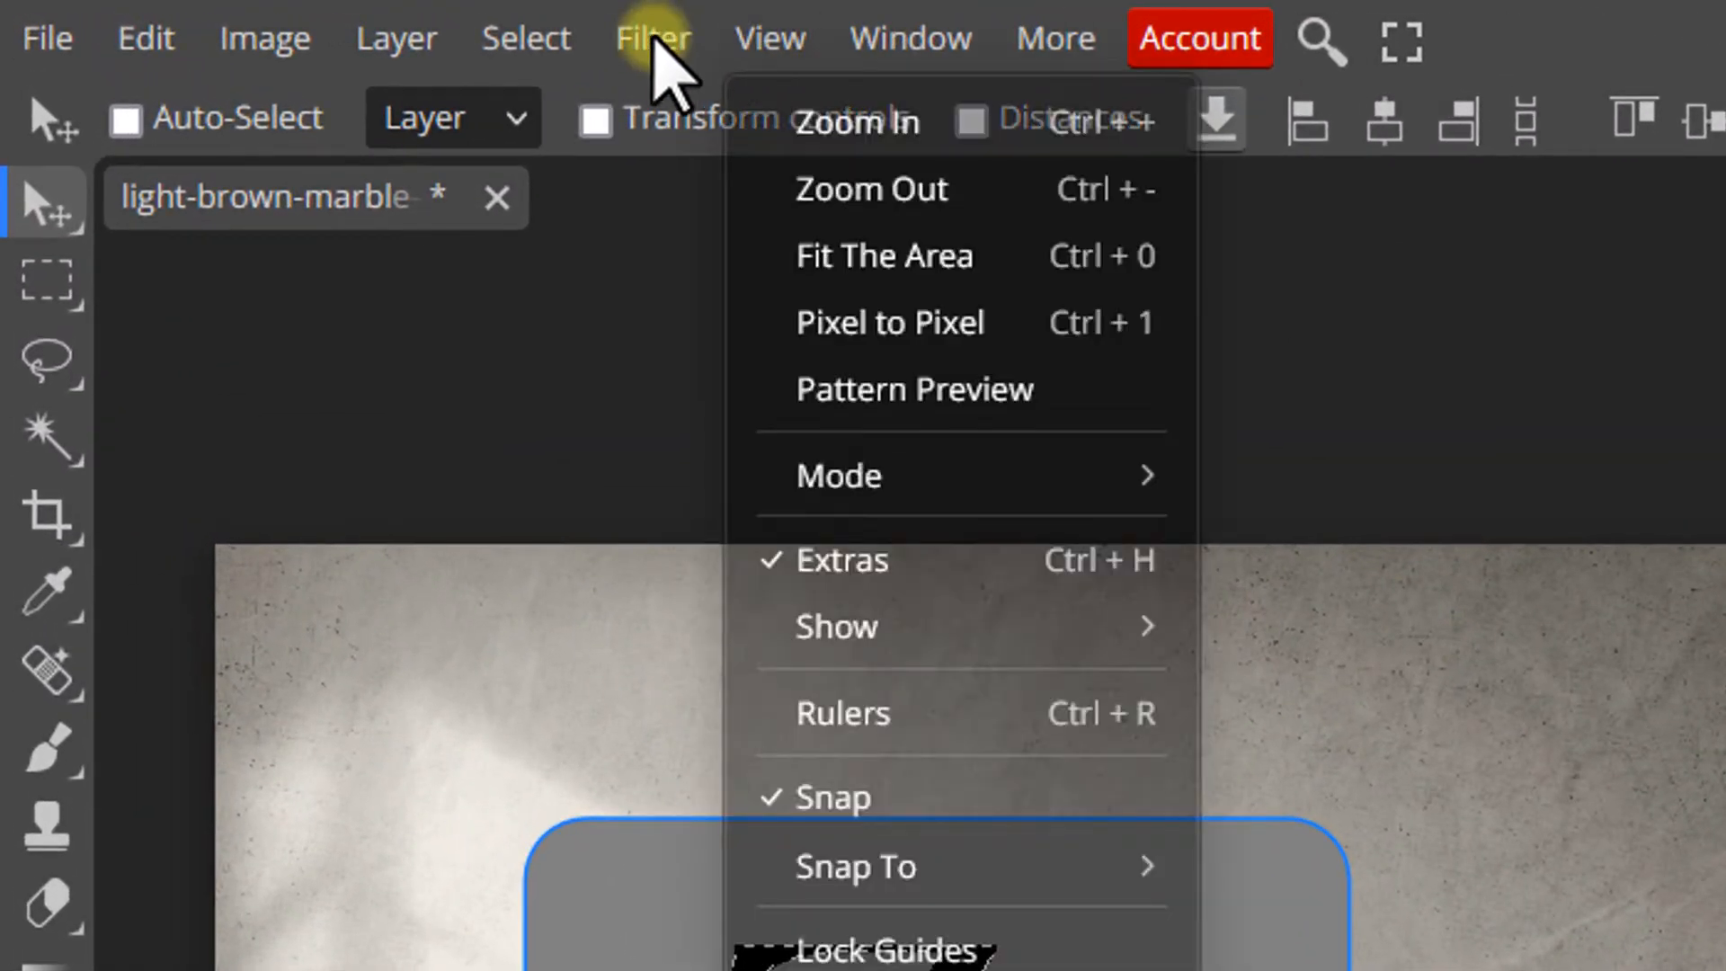
Invert the logo selection to mask its shape out of the square, then hide the logo layer
key(ctrl+shift+i)
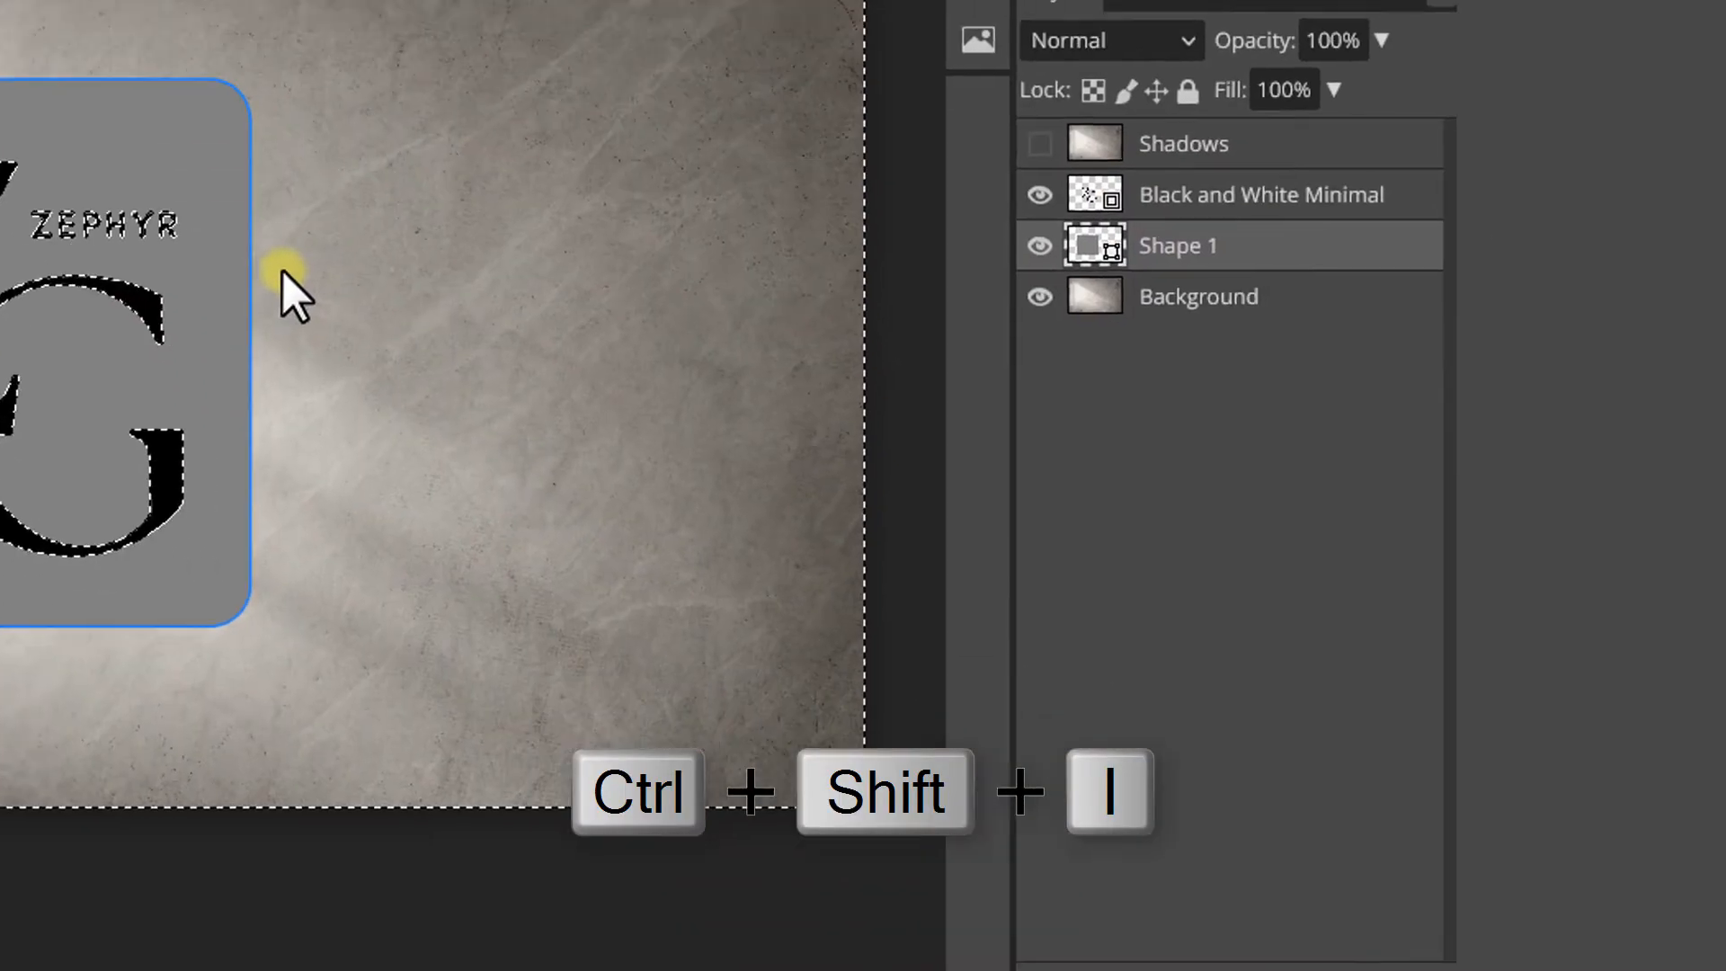
key(ctrl+shift+i)
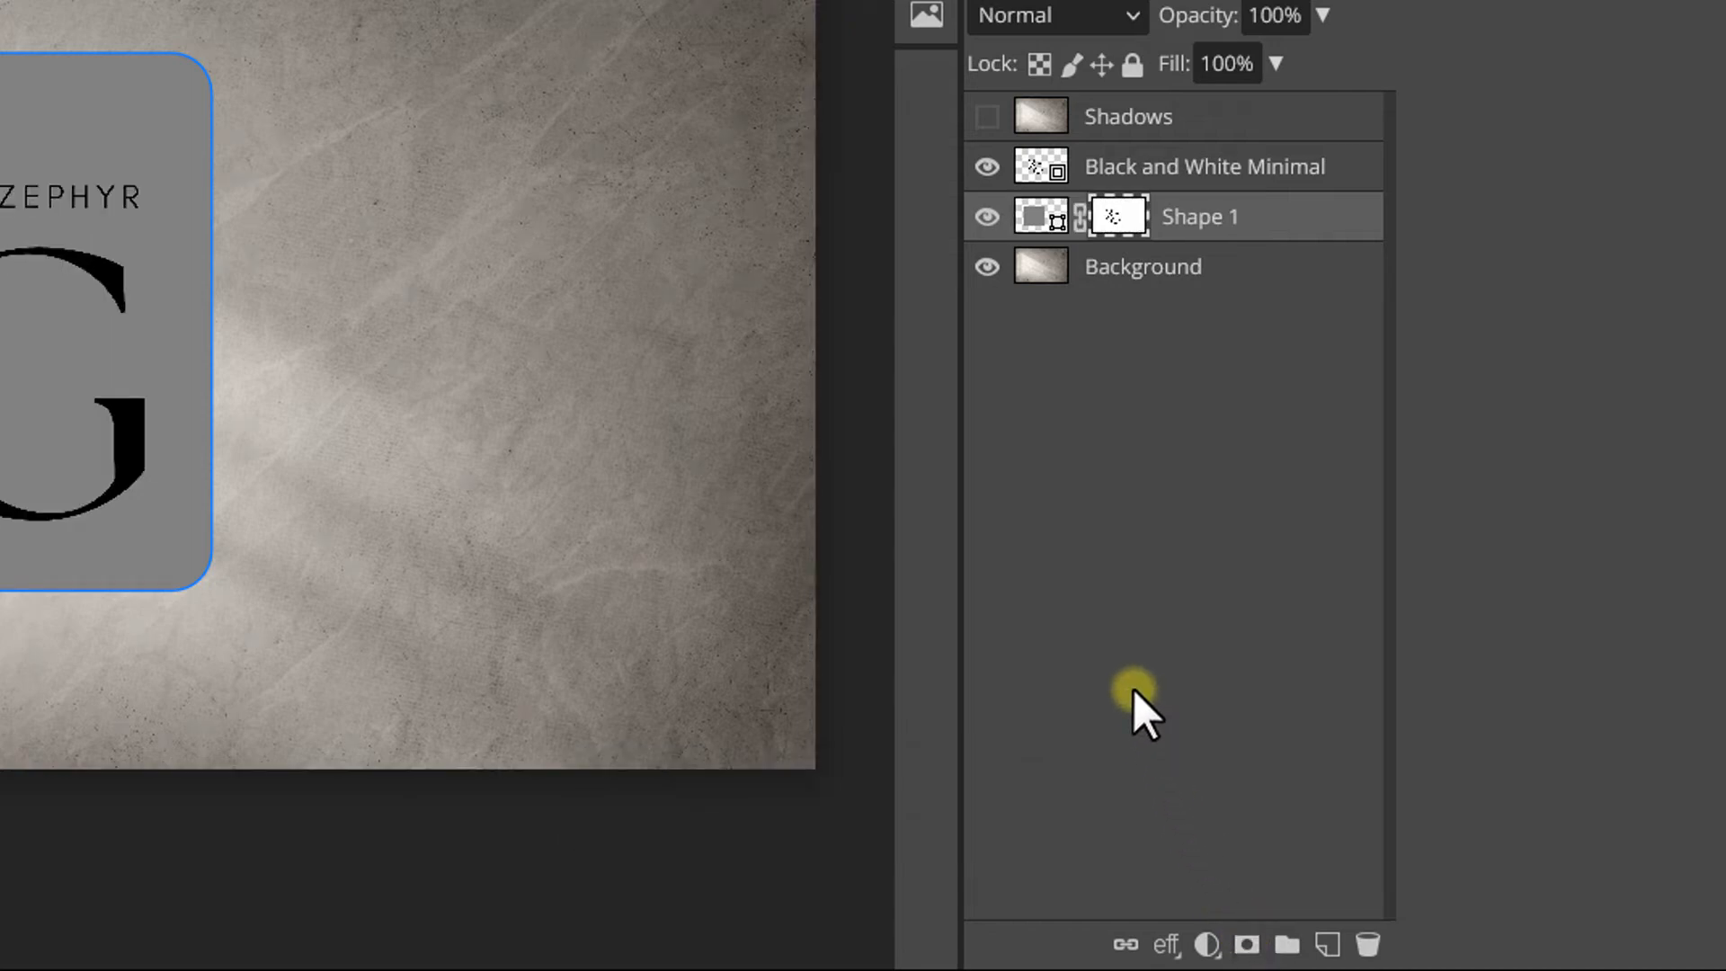
mouse_move(987, 165)
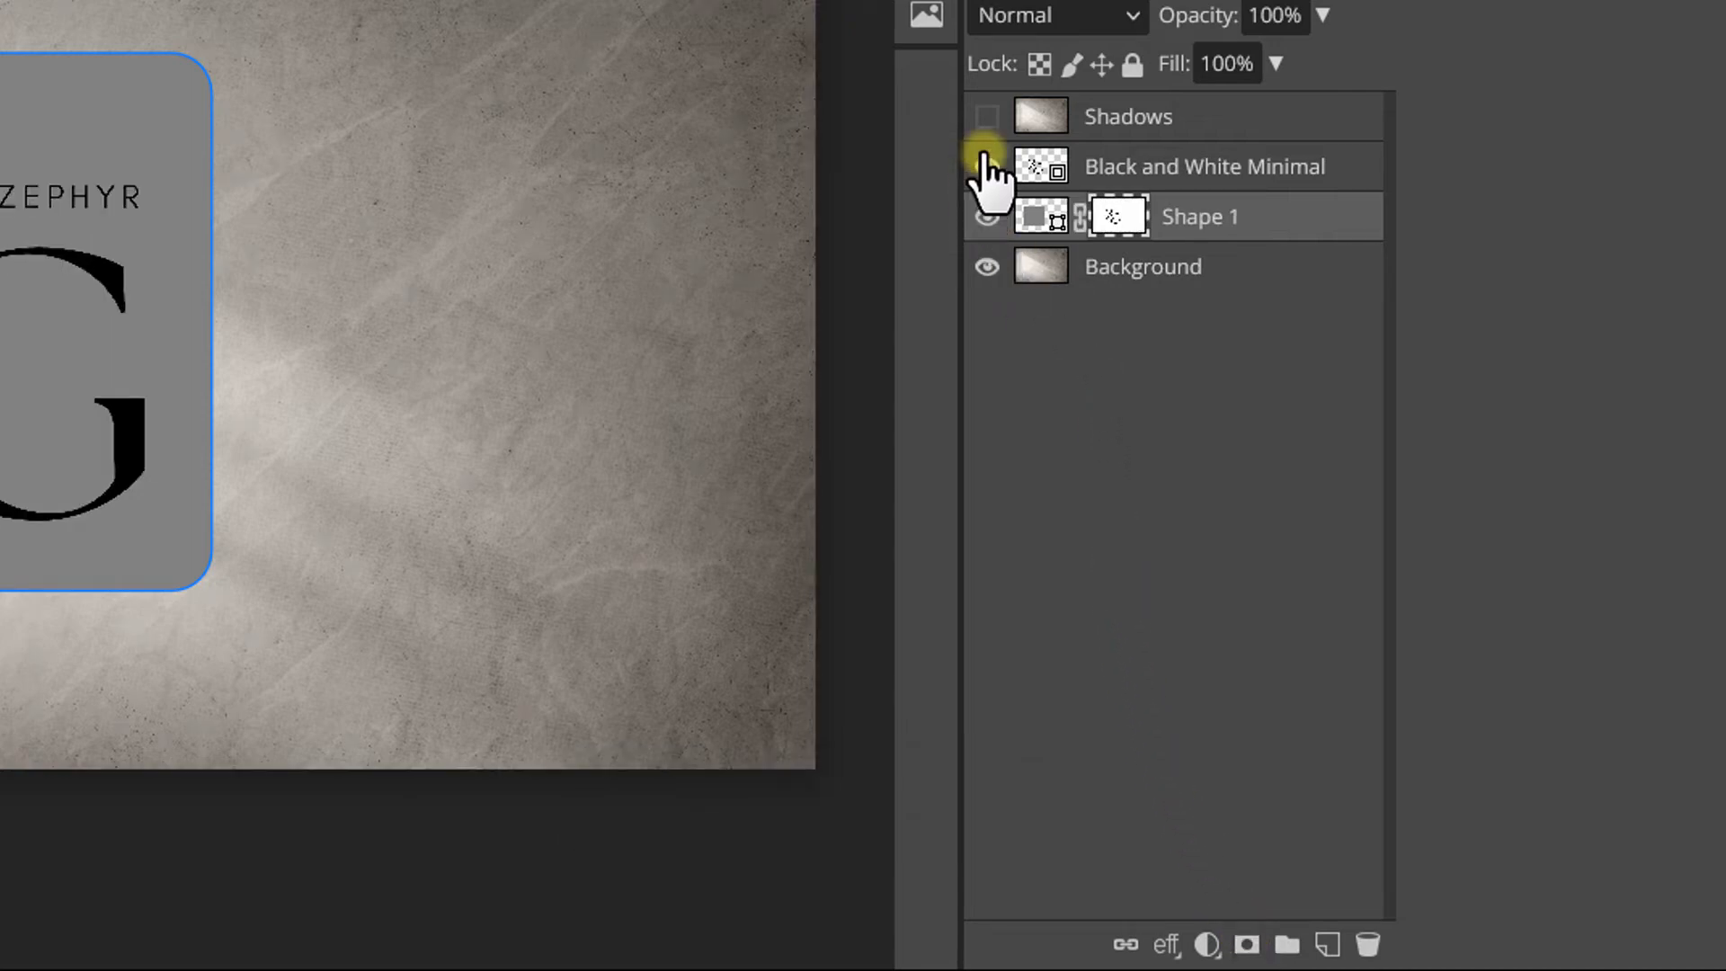
click(985, 165)
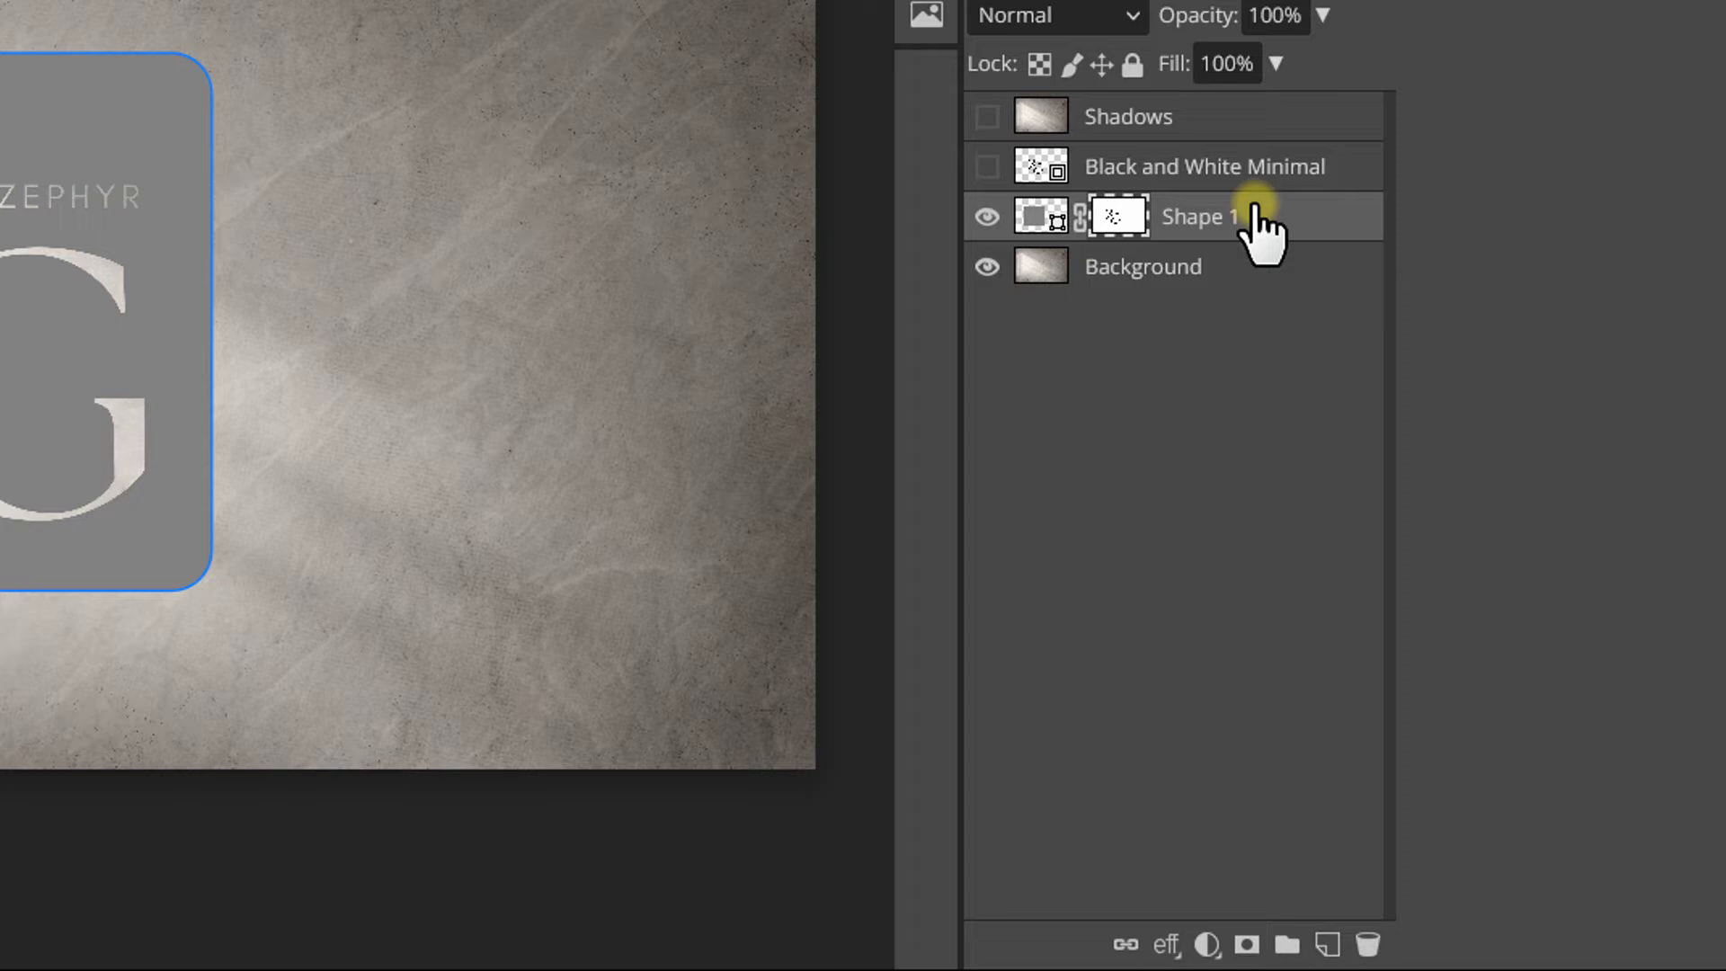
Convert the masked square to a smart object and duplicate it as 'Your Design Here'
right_click(1199, 216)
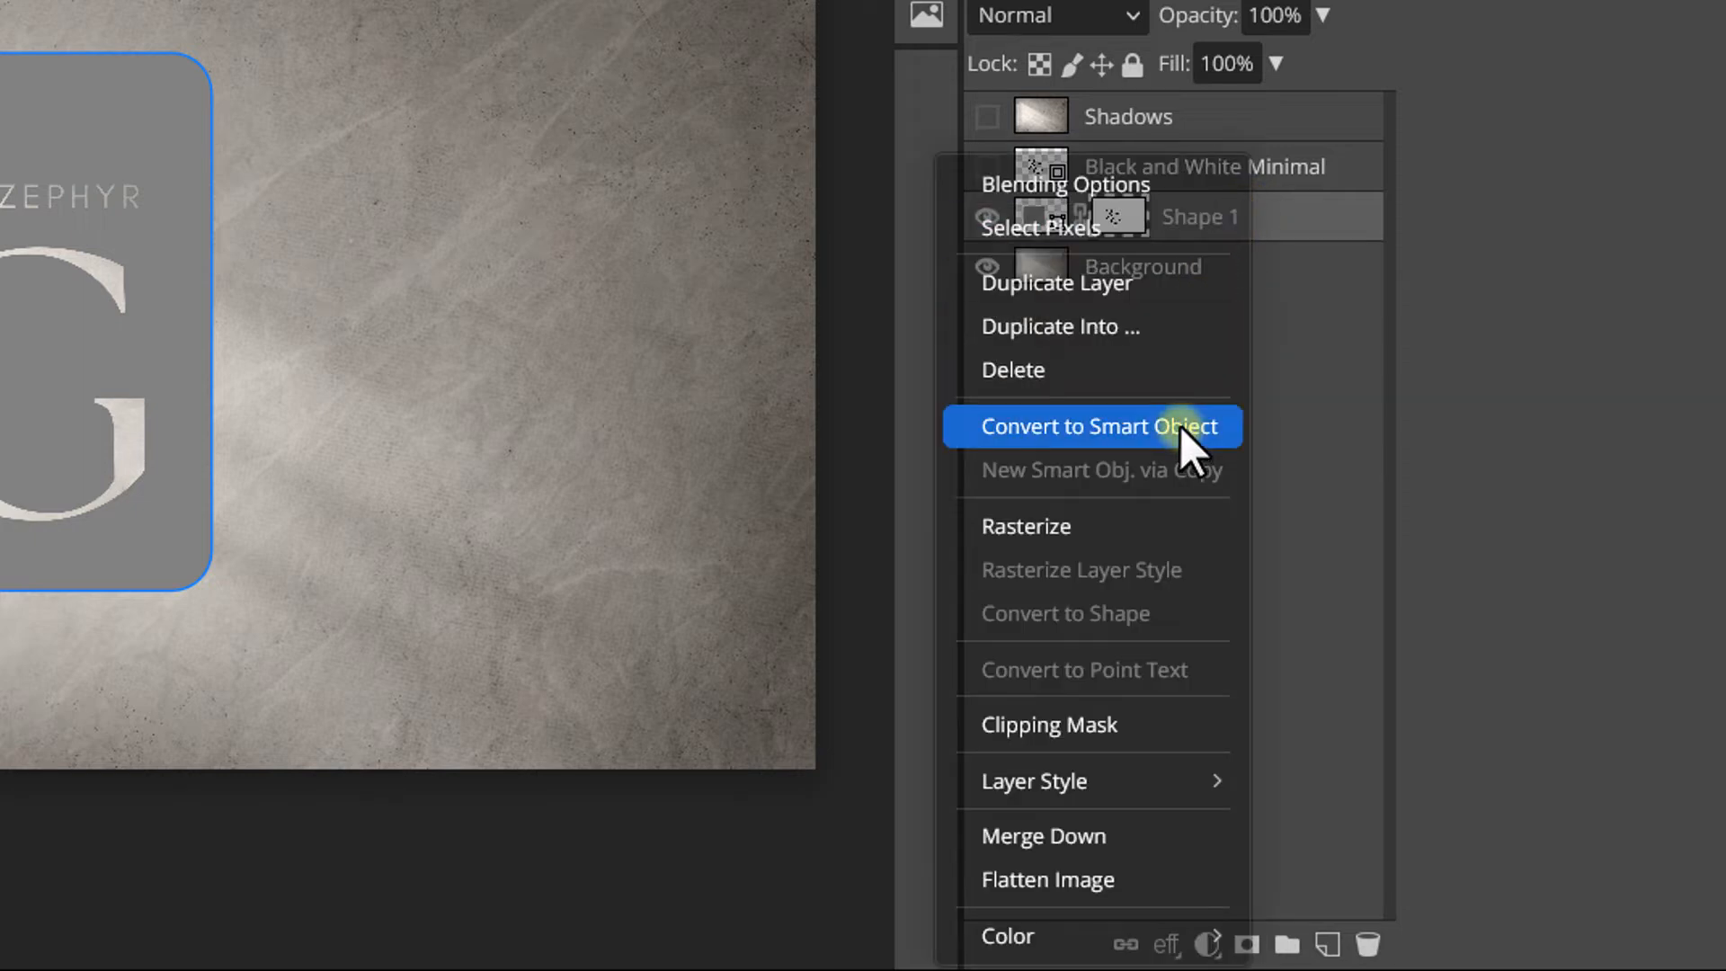
click(1095, 426)
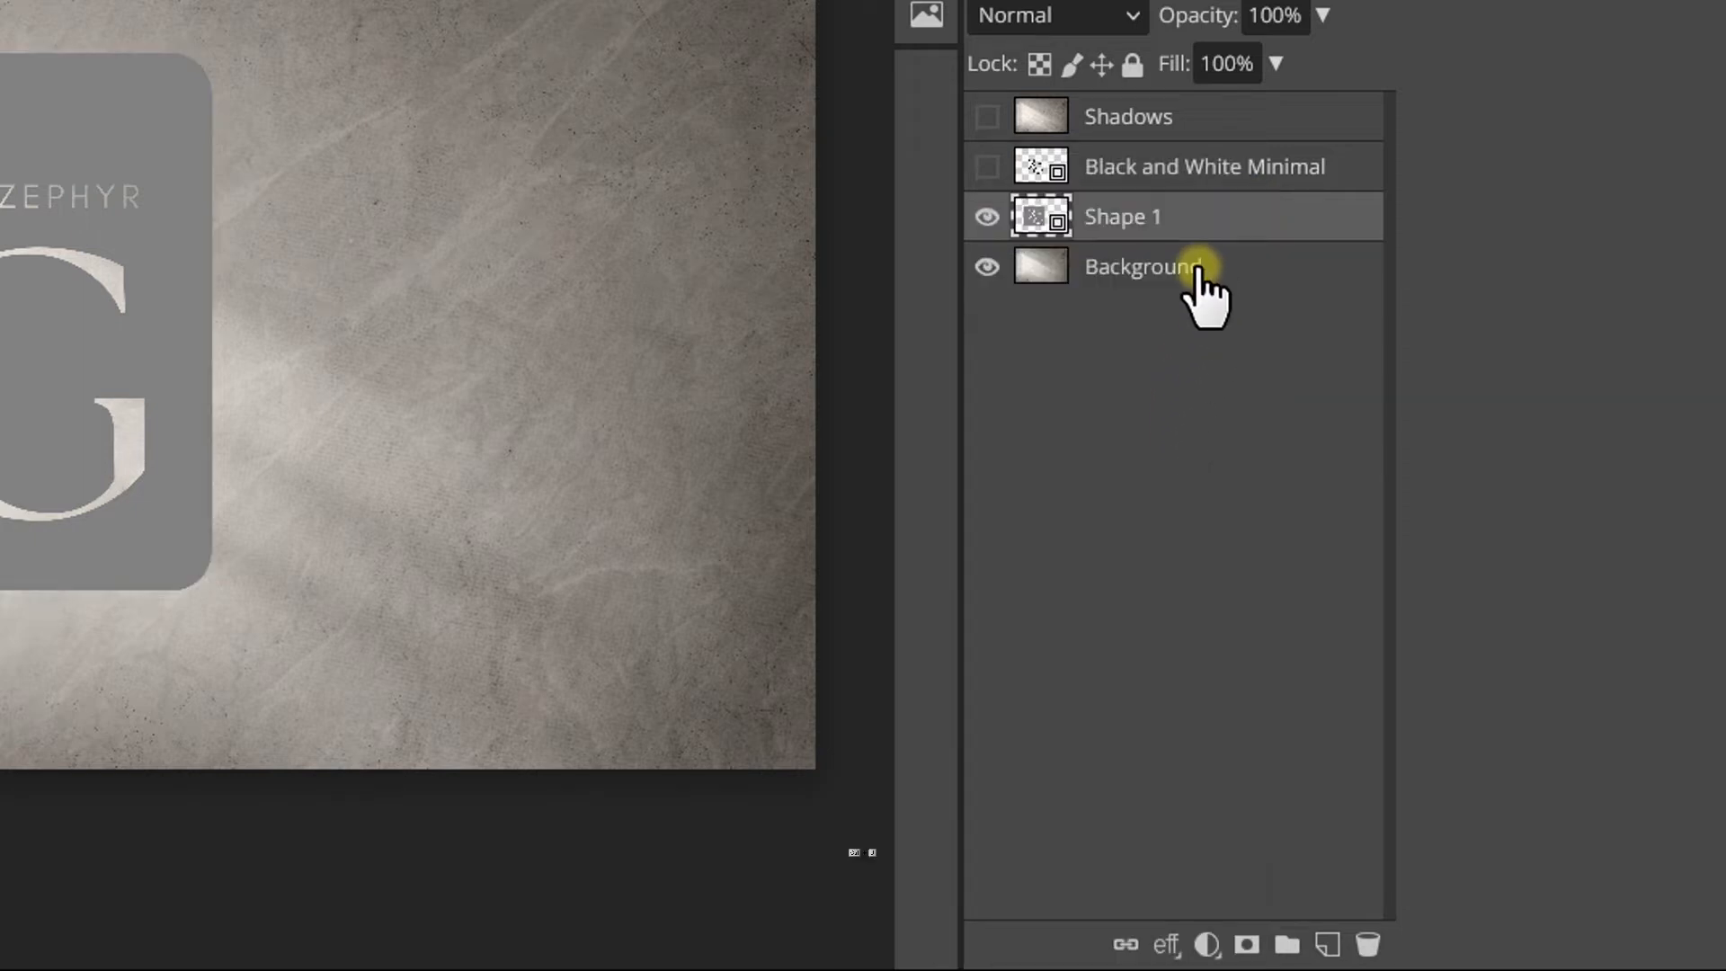
key(ctrl+j)
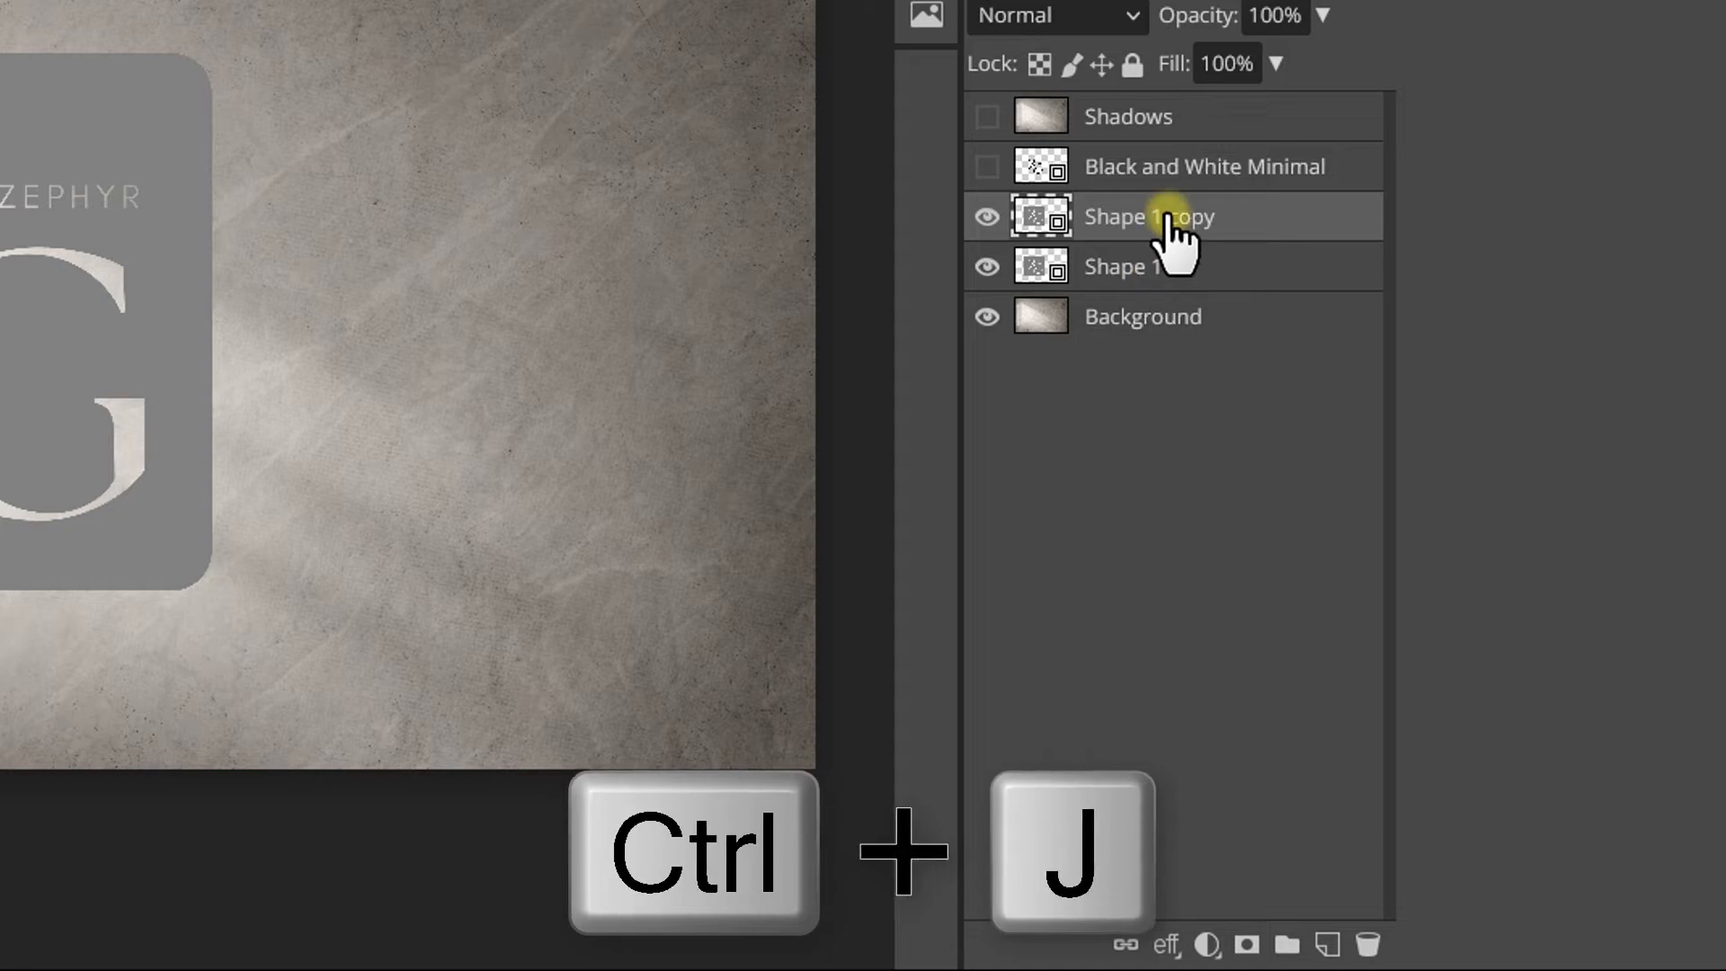
double_click(1148, 215)
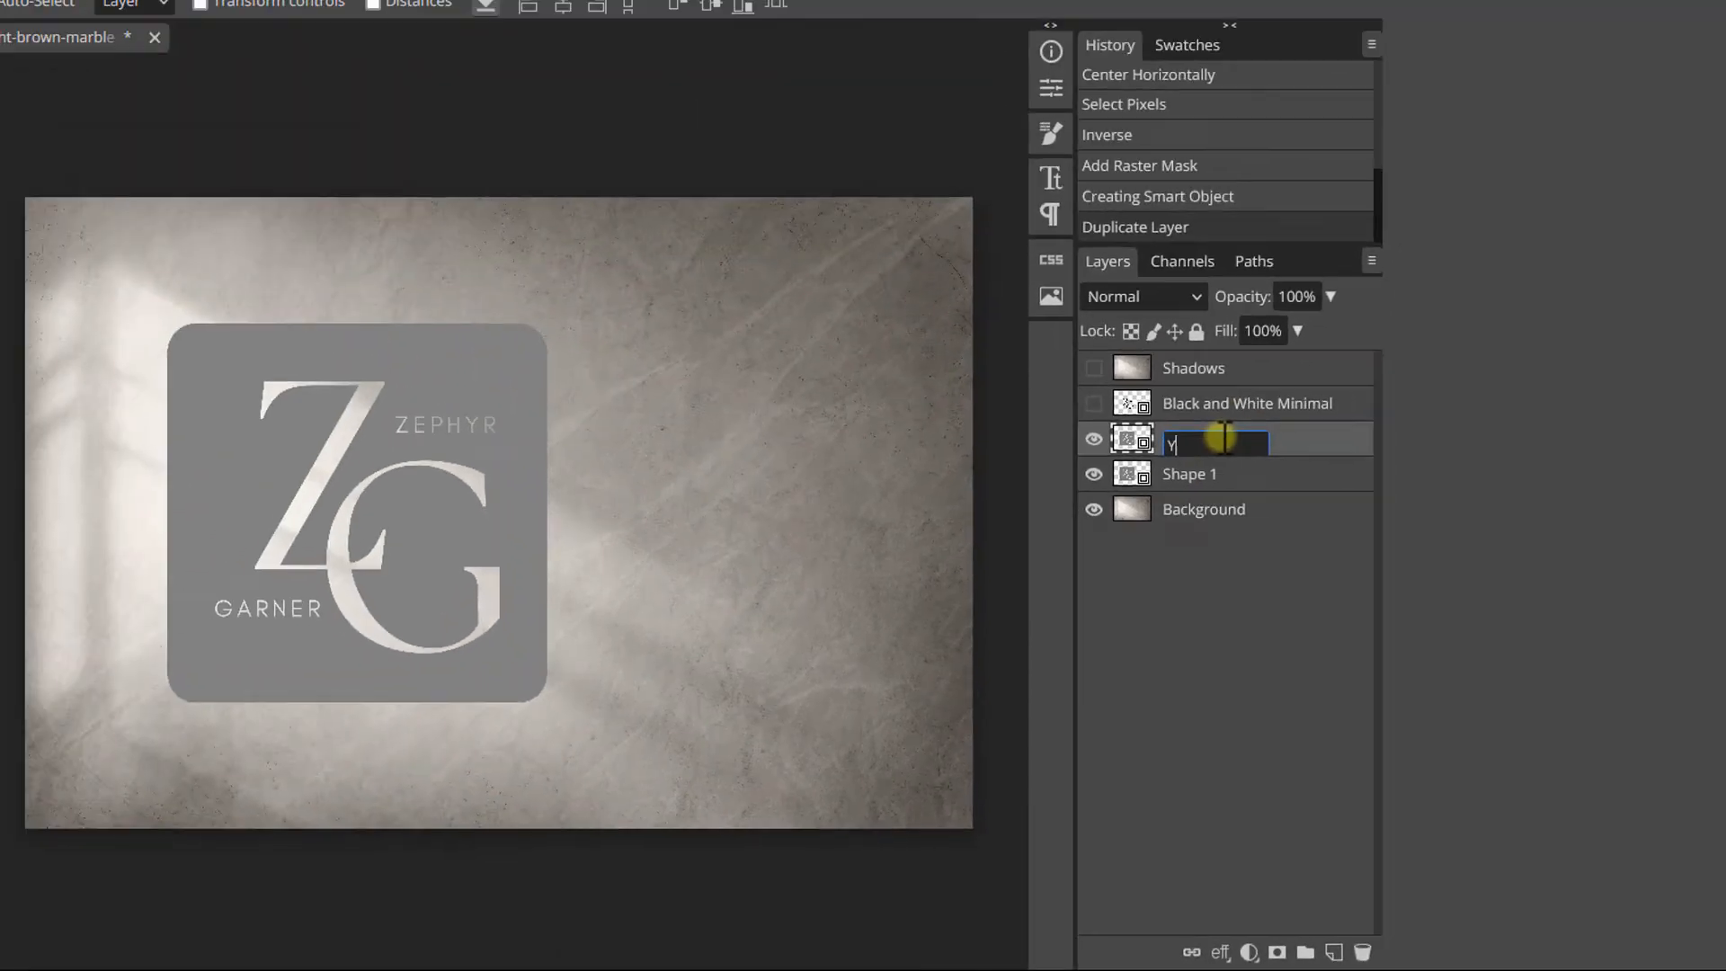
text(Your Design Here)
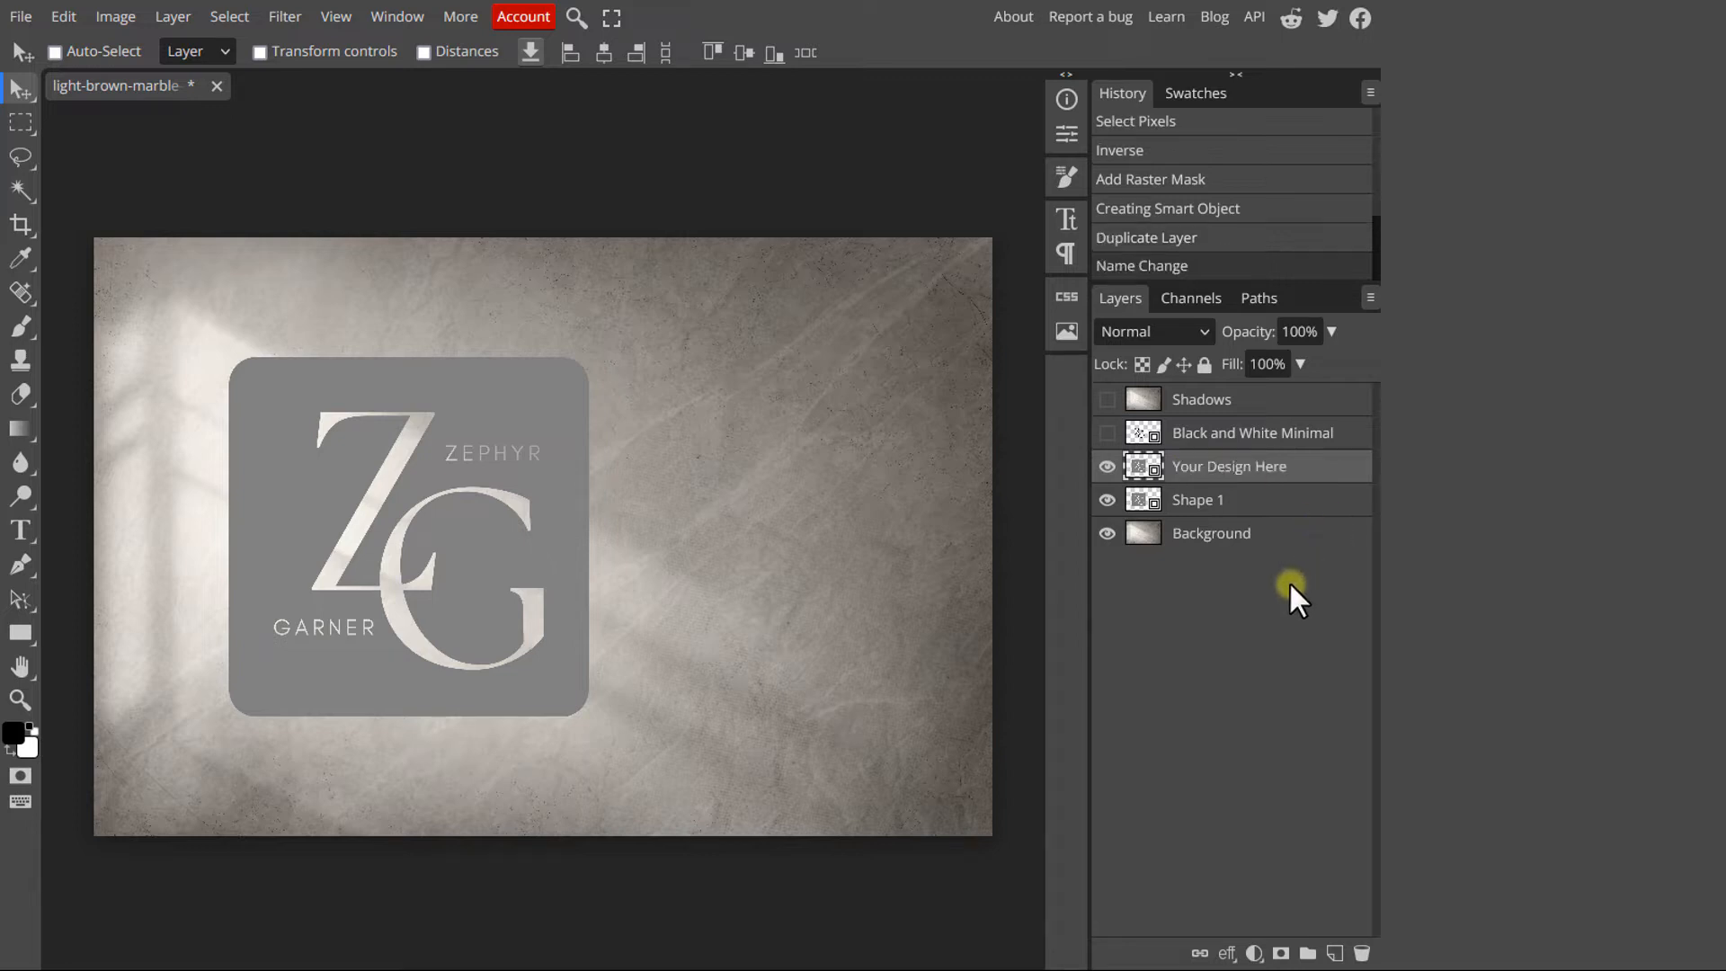
Delete the hidden logo layer and rename the original square 'Mockup'
click(1252, 432)
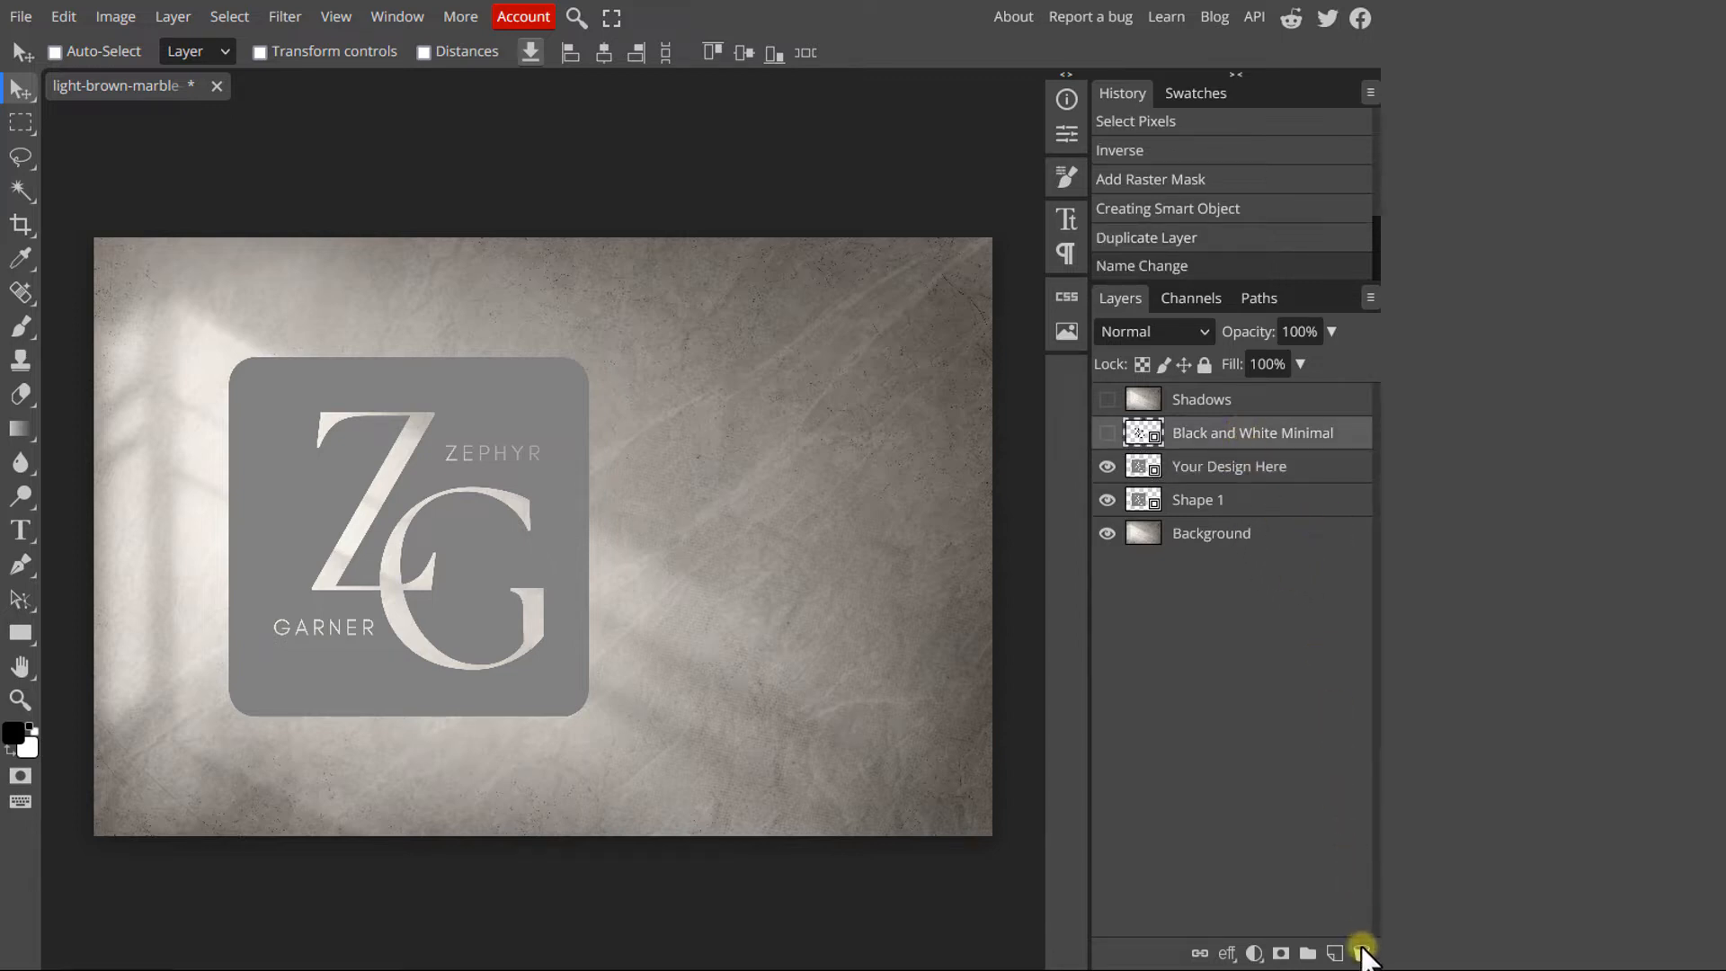
click(1364, 953)
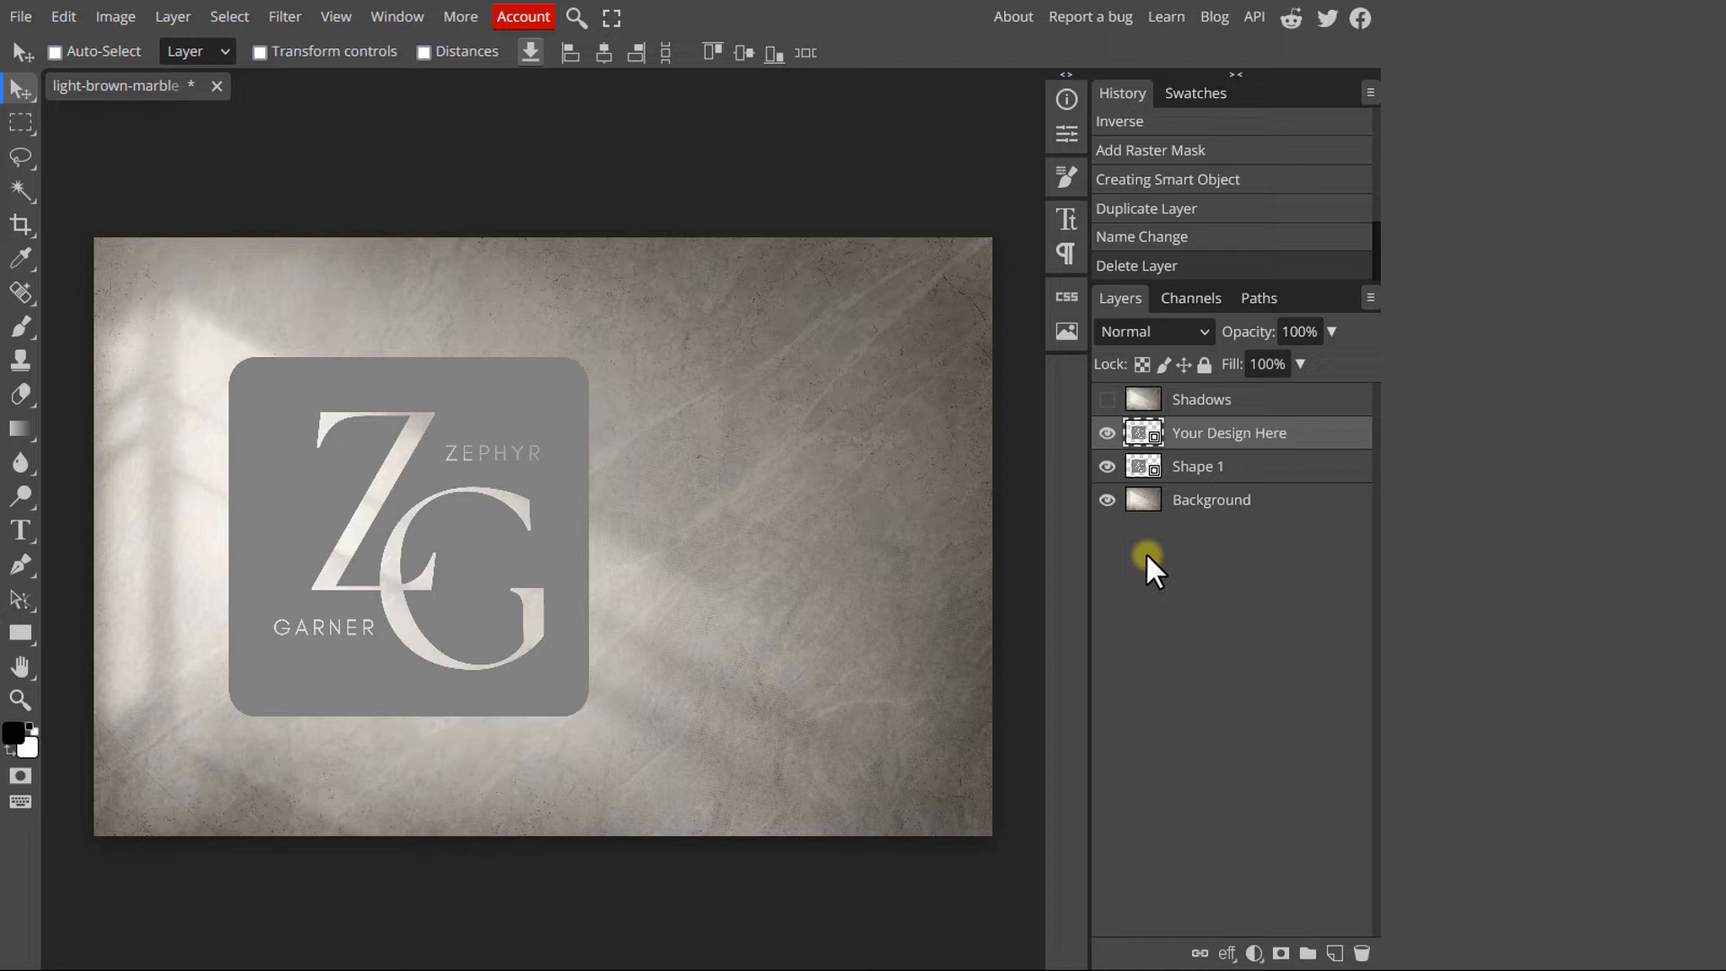
double_click(1197, 466)
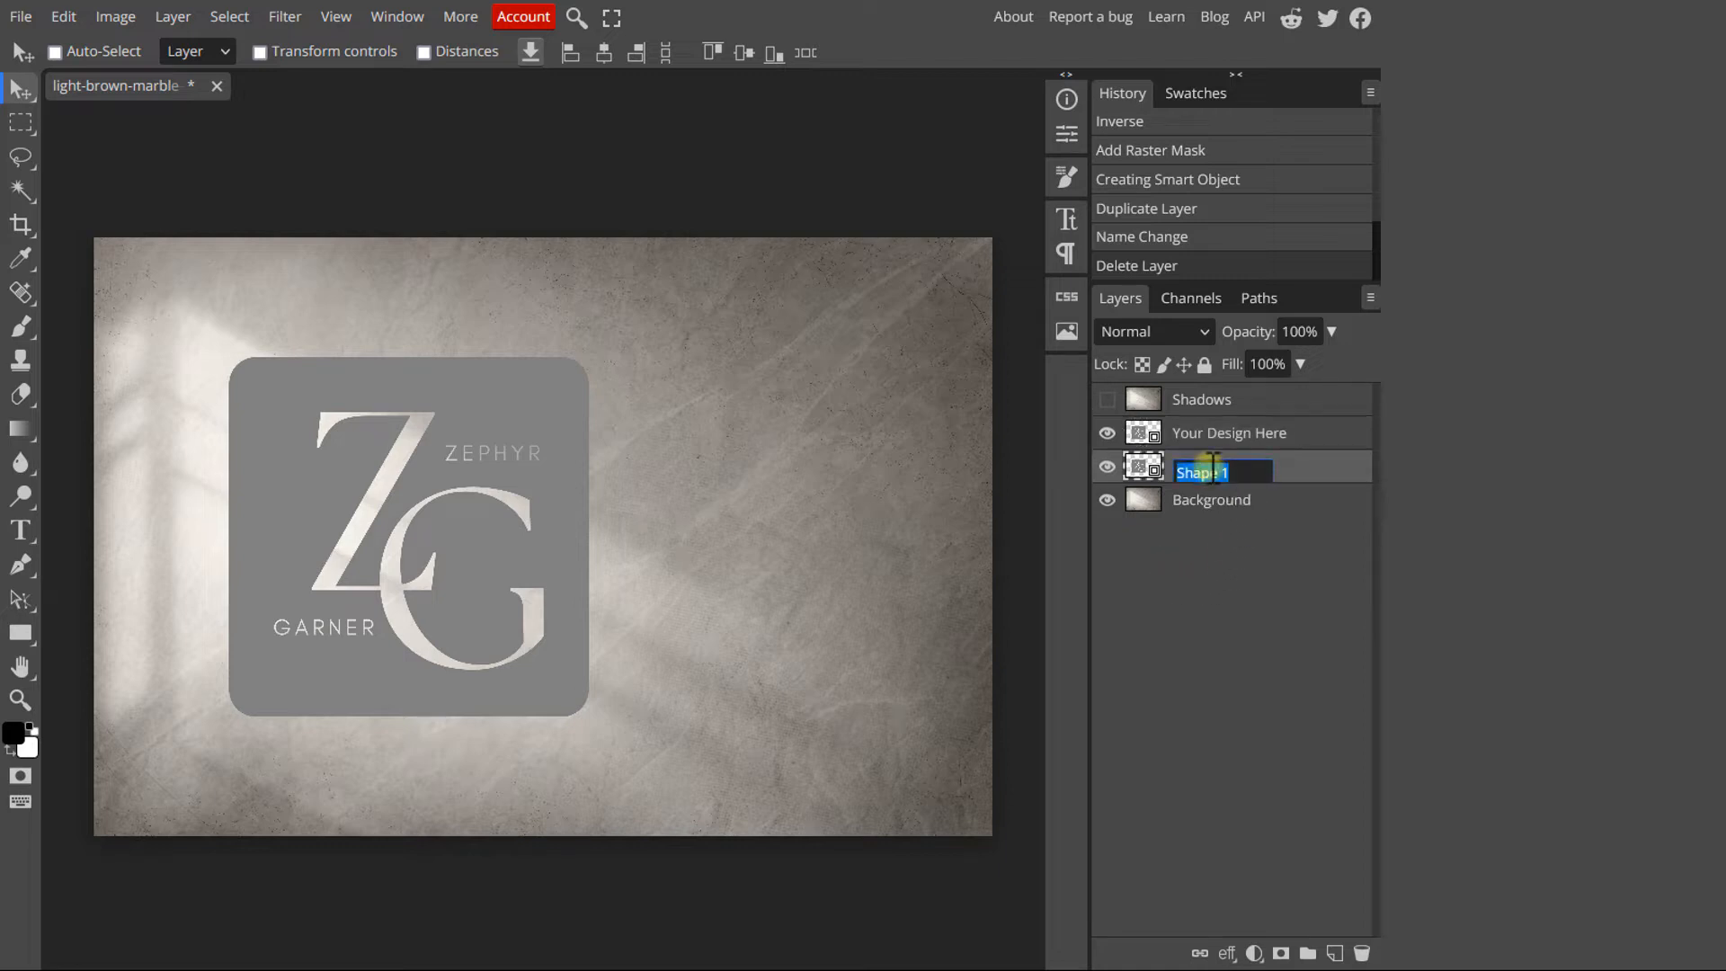
text(Mockup)
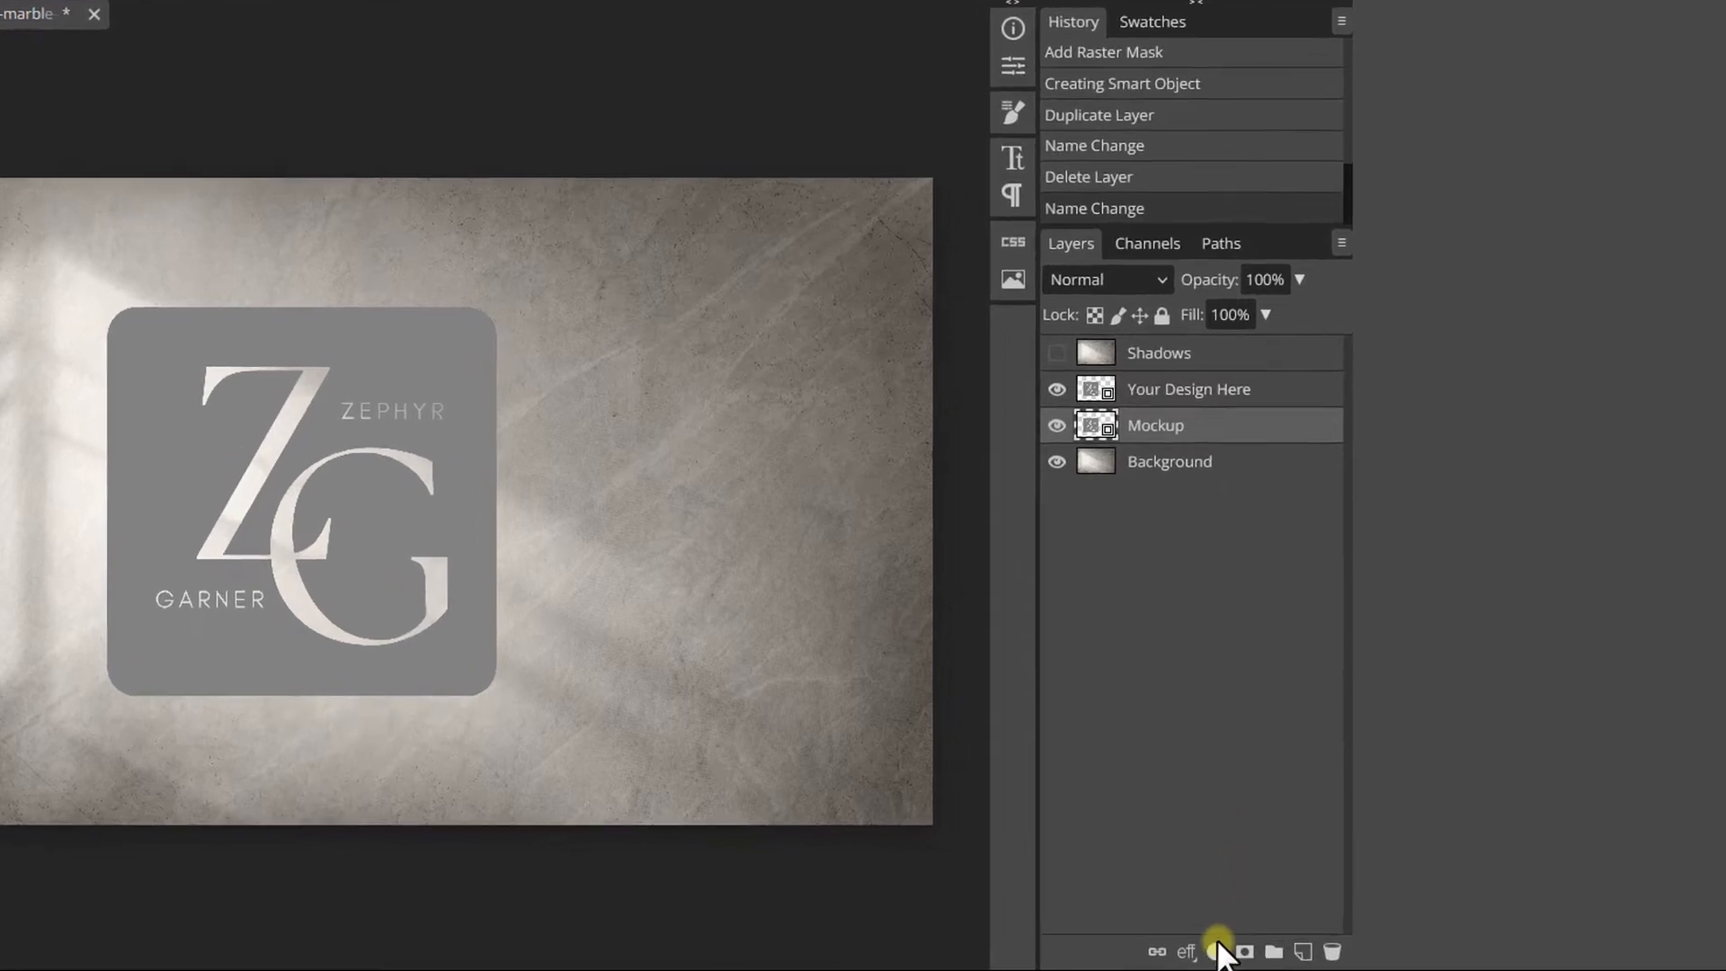
Add a smooth inner bevel to Mockup: depth 200, size 5, angle 110°, altitude 30°
click(1187, 952)
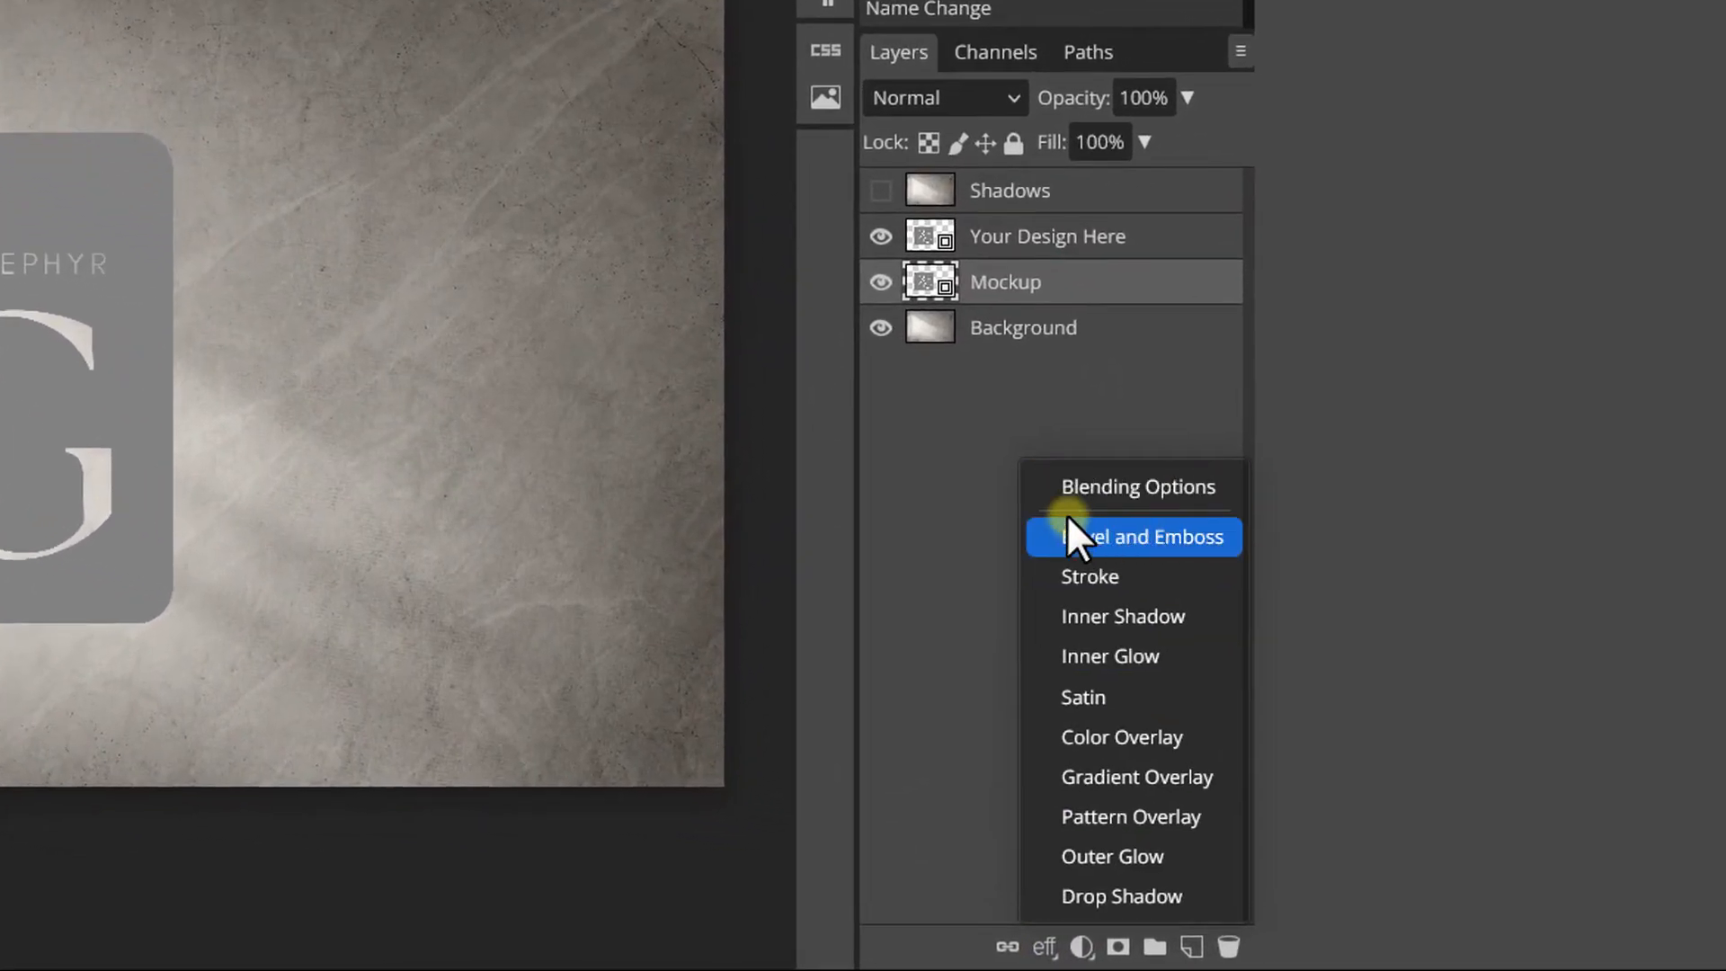
click(1140, 538)
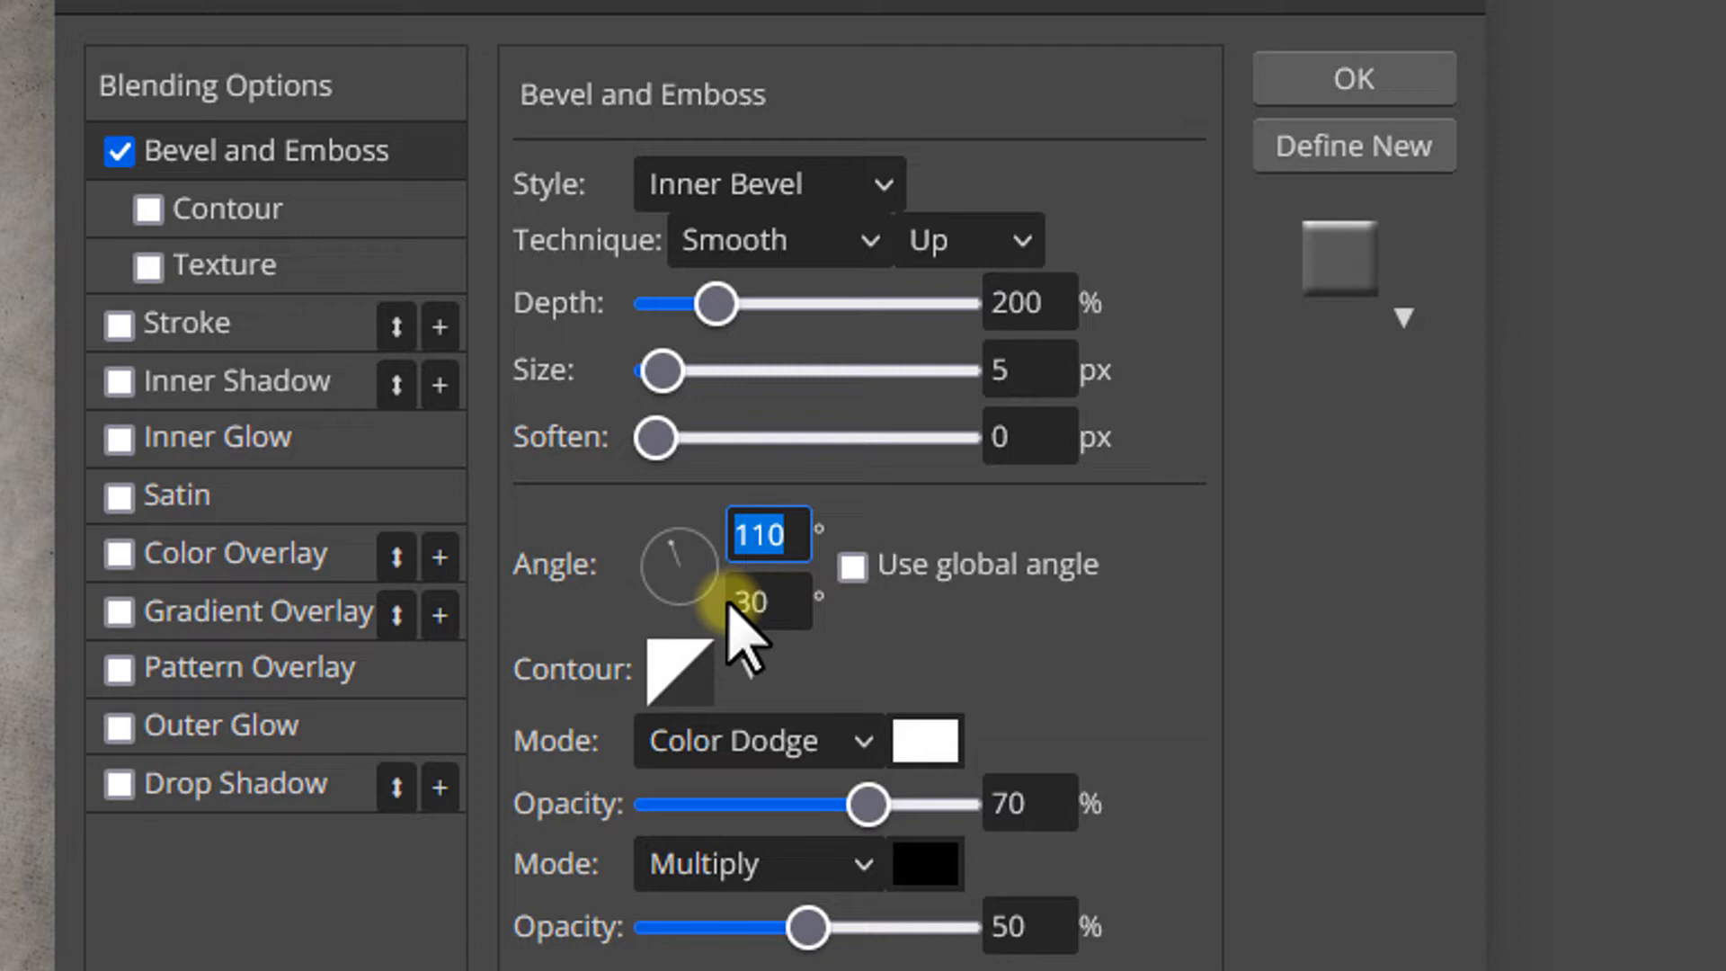
click(768, 601)
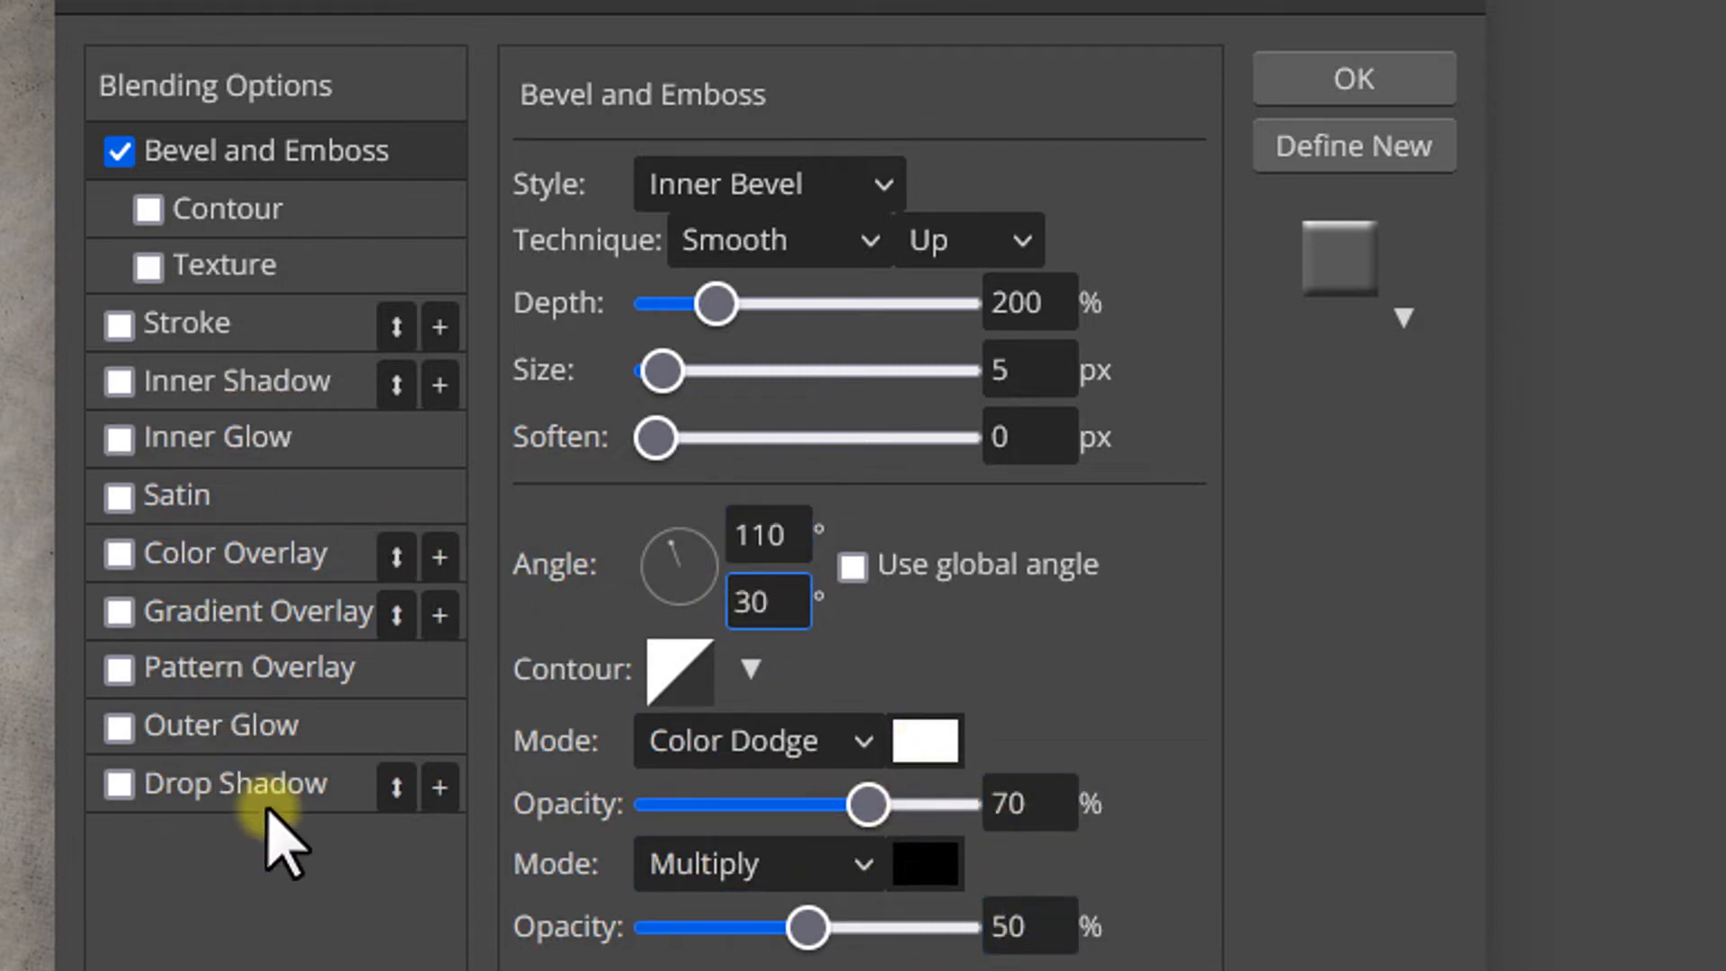
mouse_move(1271, 390)
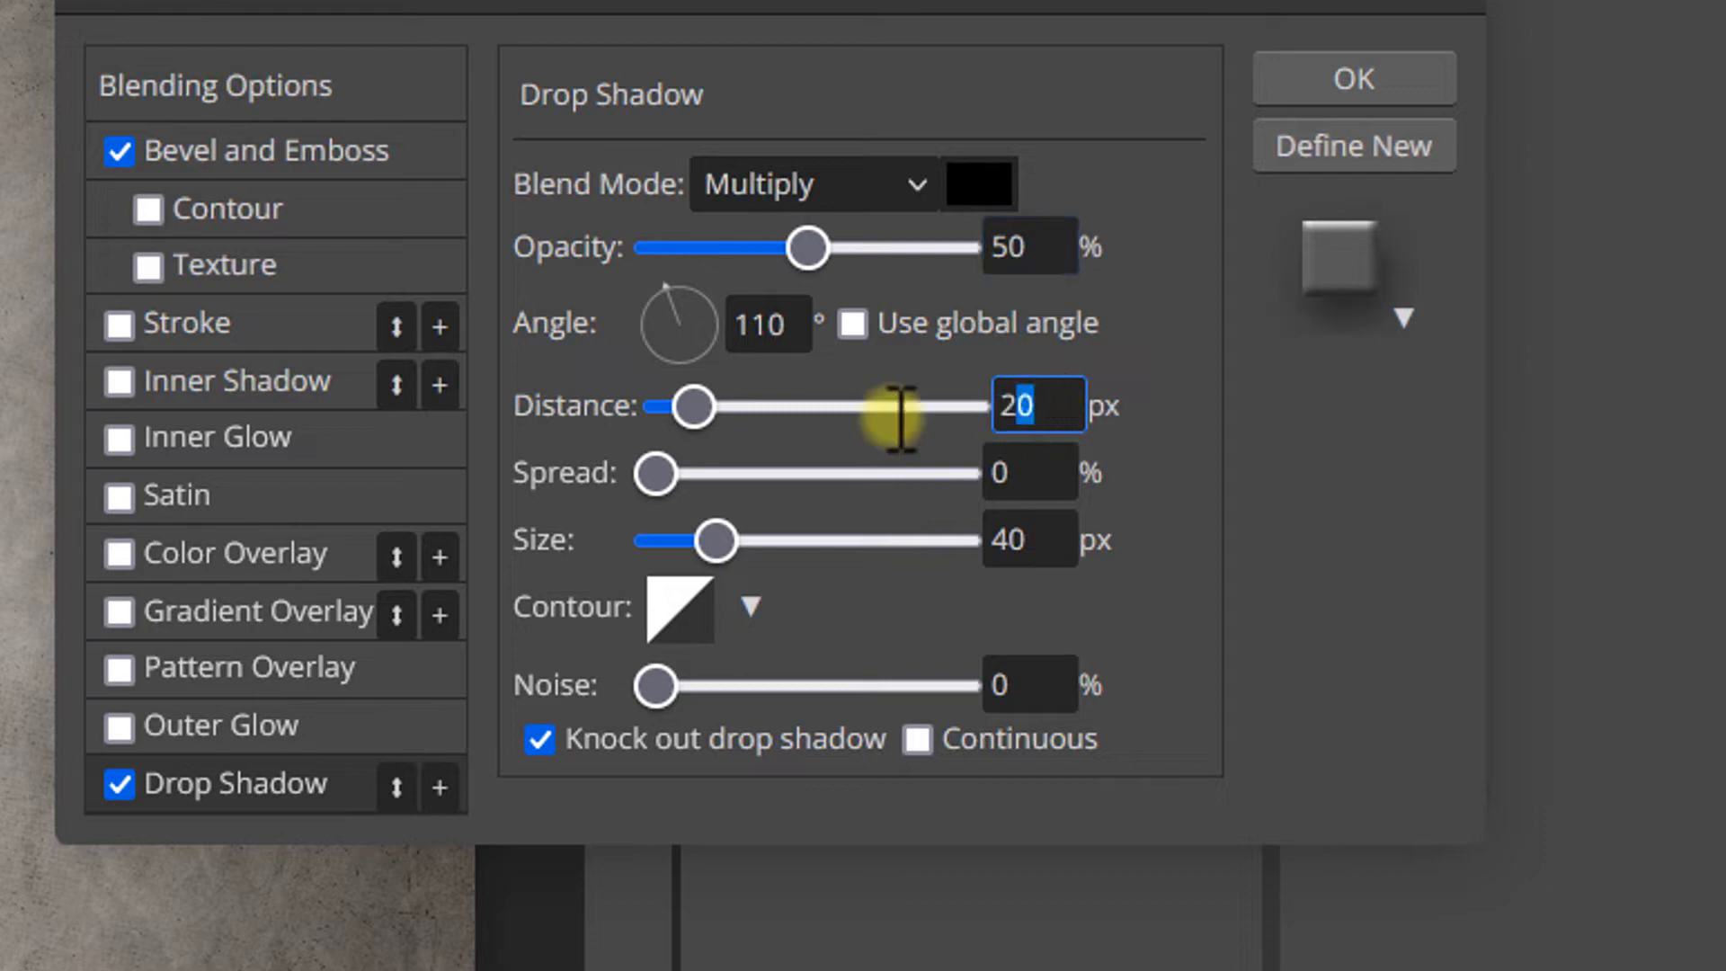
Add a drop shadow with 30 px distance and 40 px size and apply the layer style
text(30)
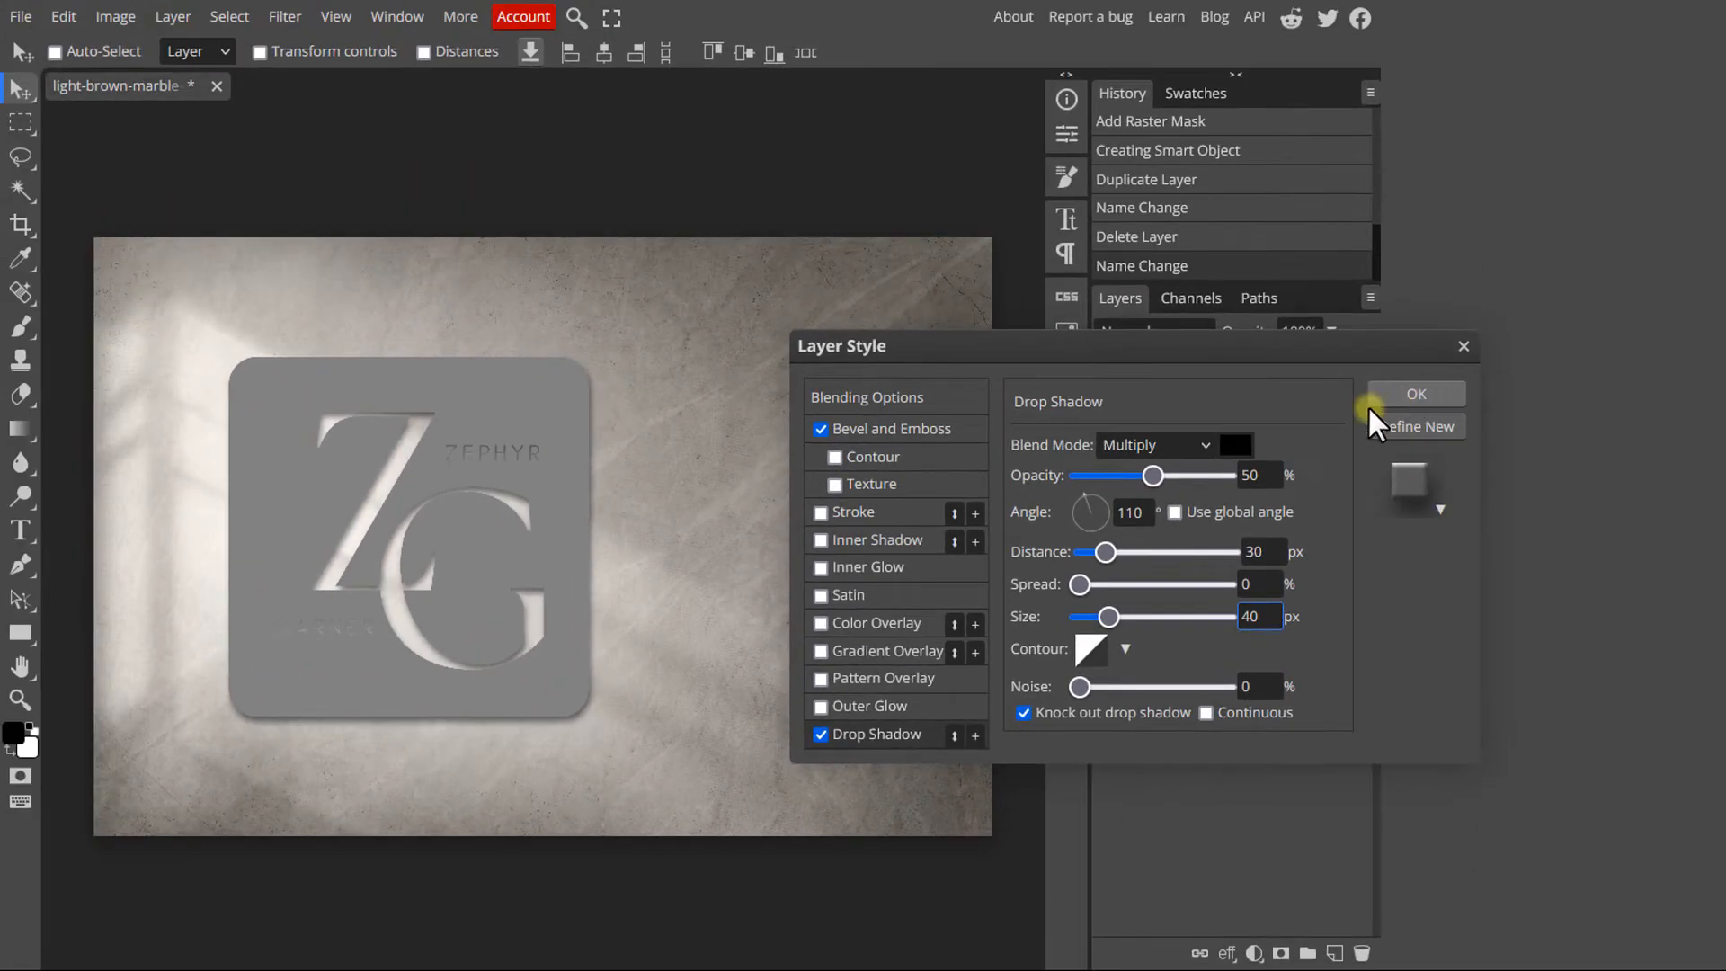
click(1417, 394)
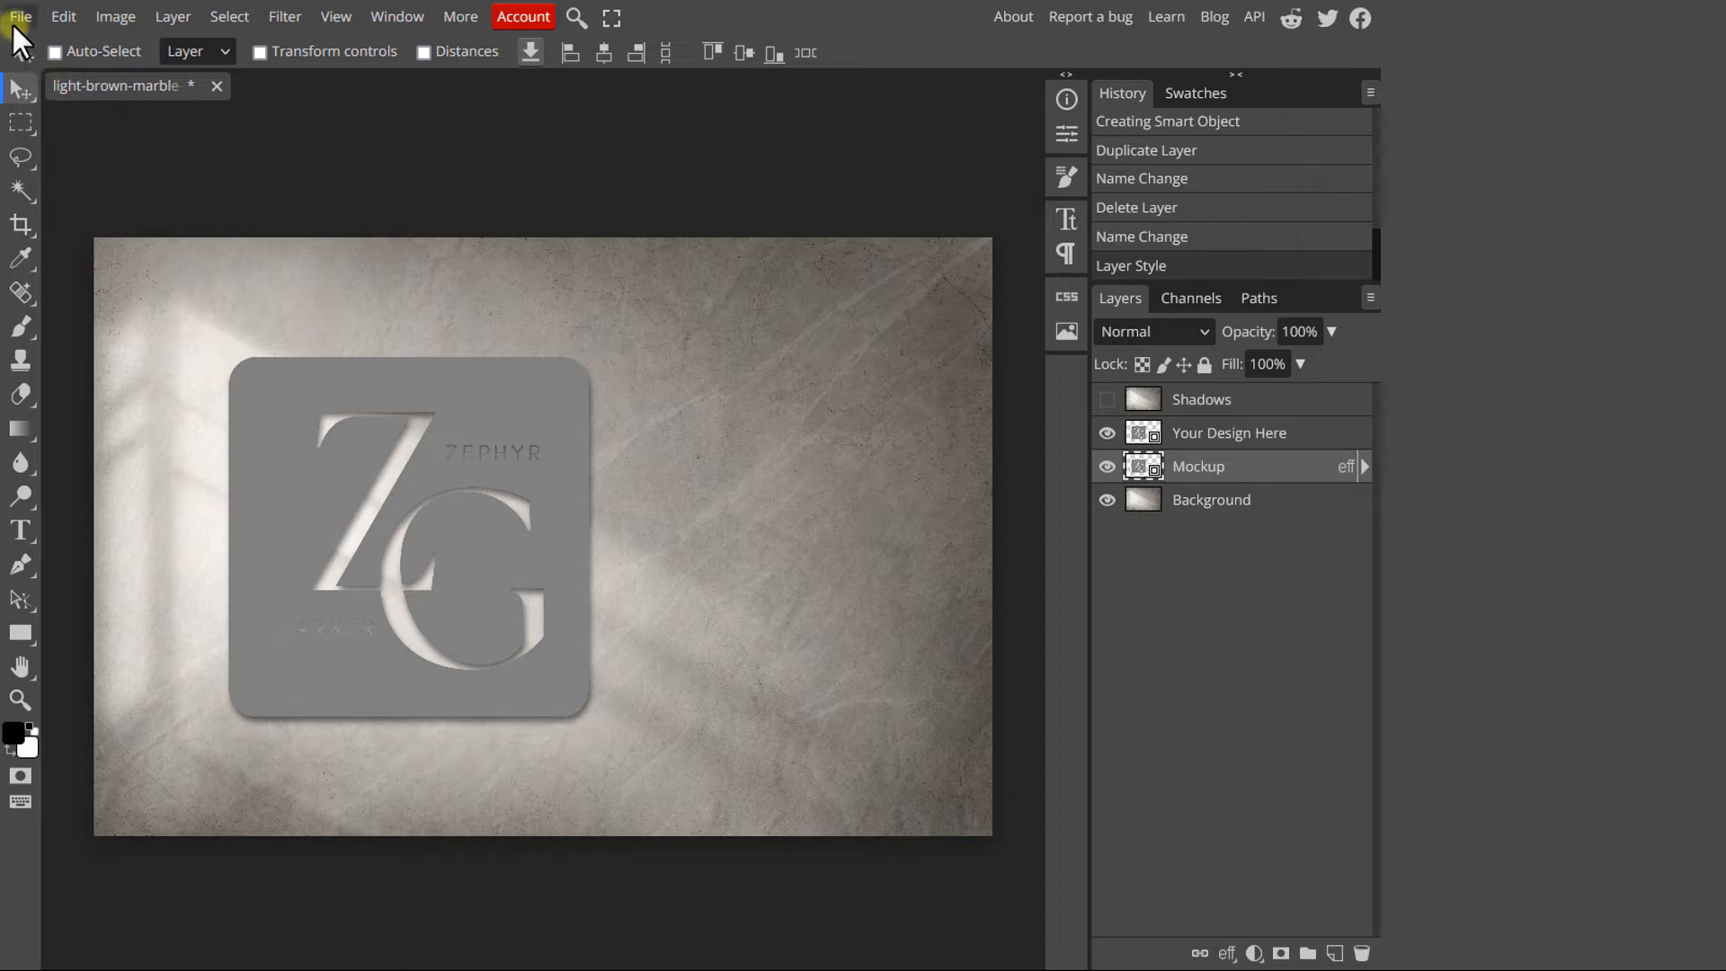
Place the golden-wall texture and clip it to the Mockup square as a clipping mask
click(18, 17)
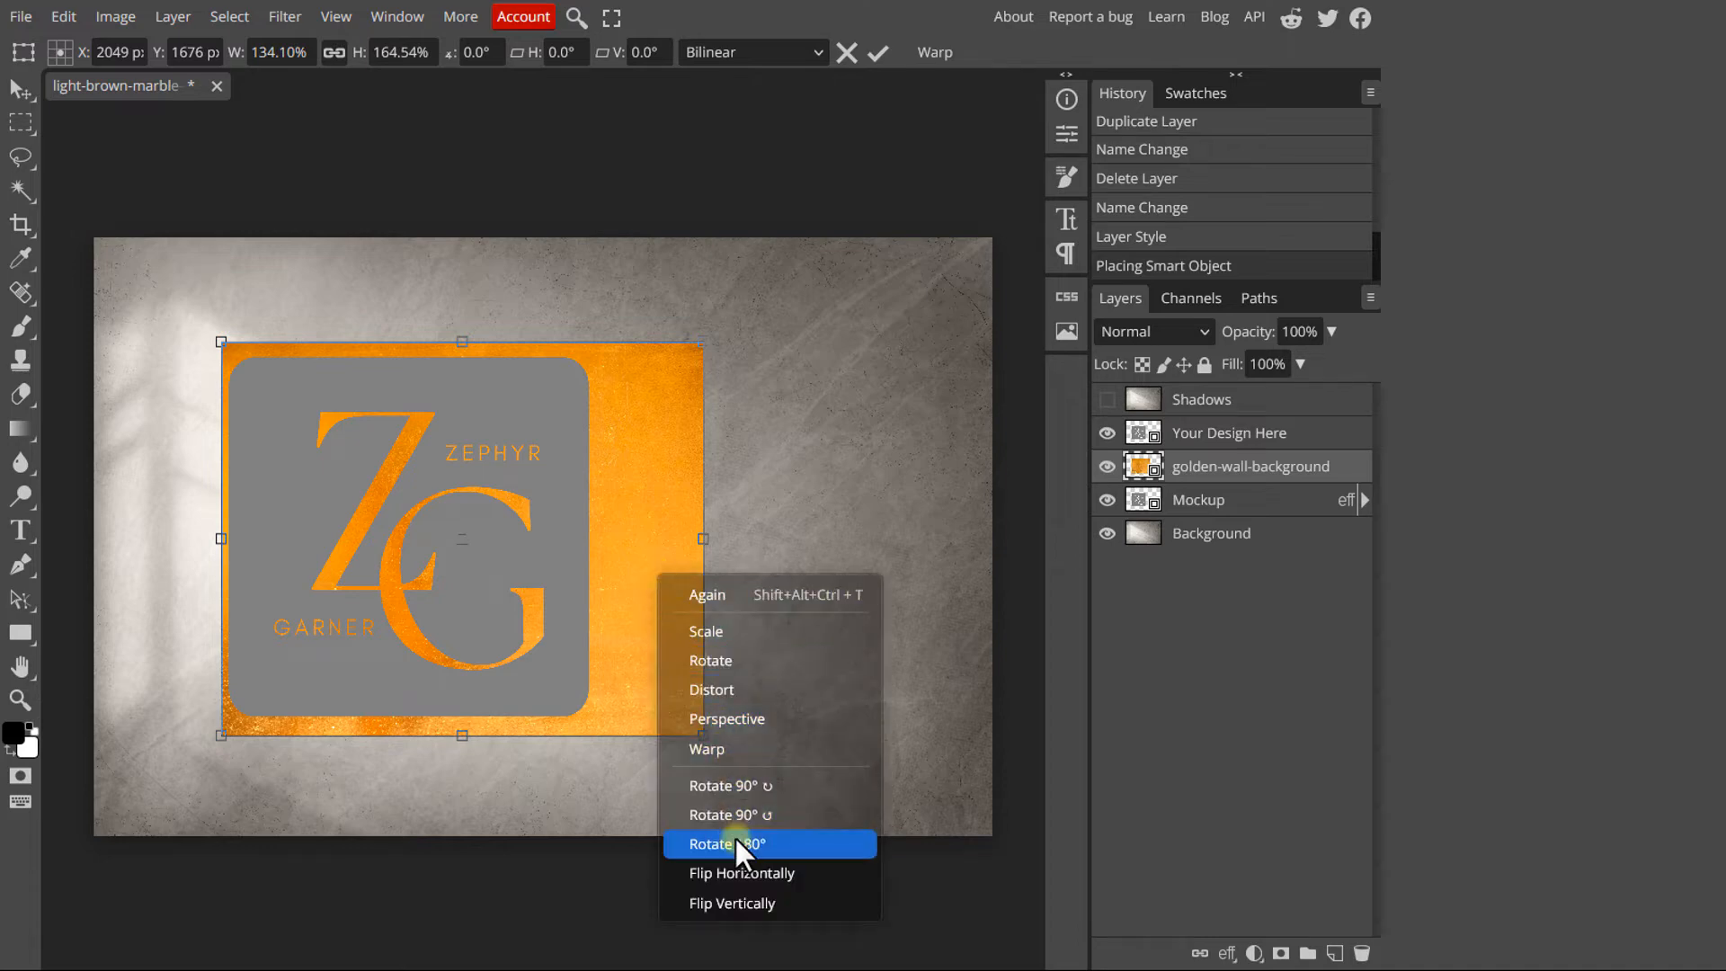
click(726, 843)
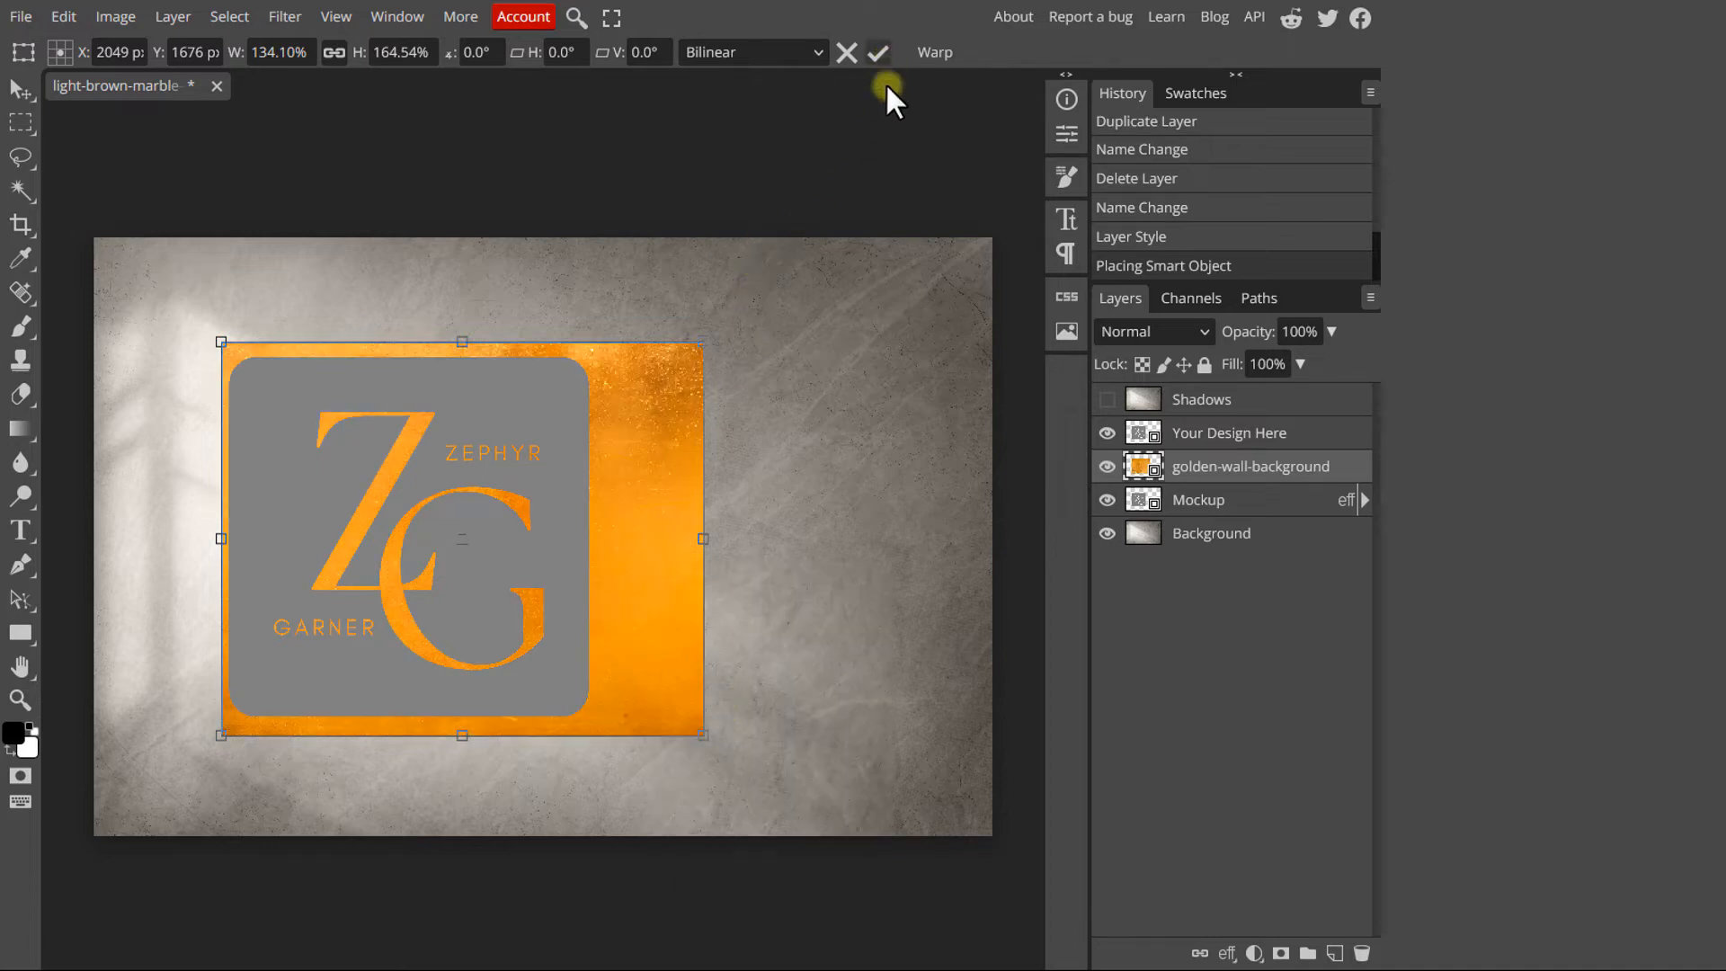
right_click(1249, 465)
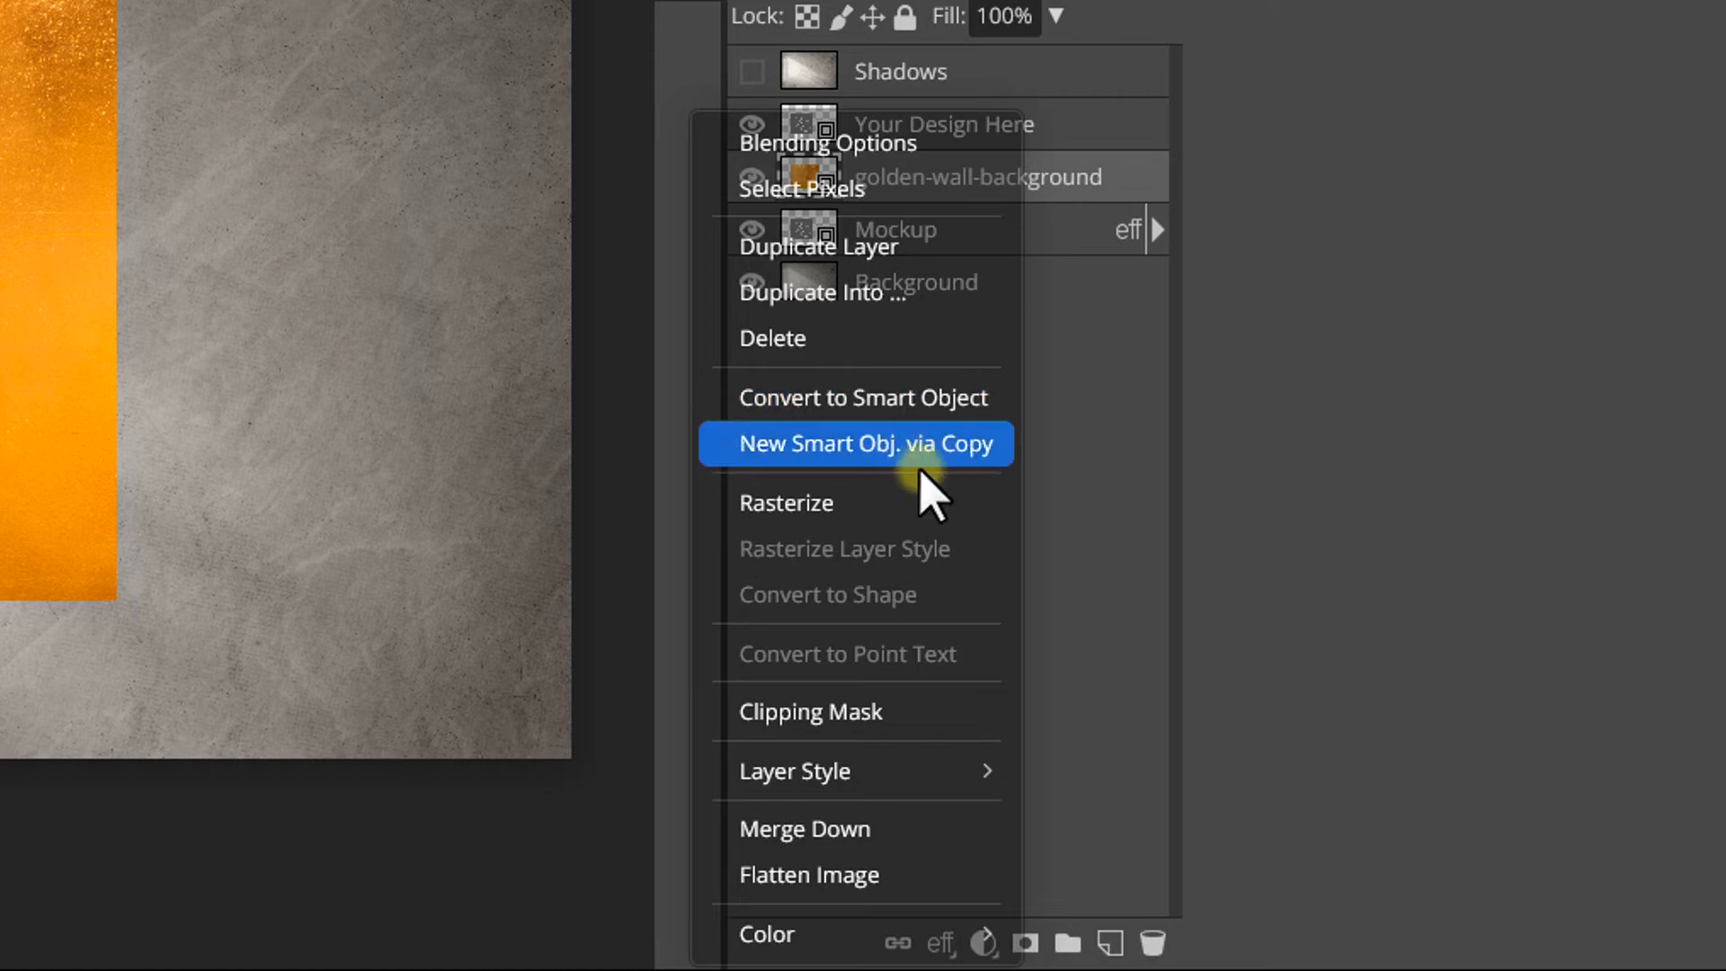
click(866, 444)
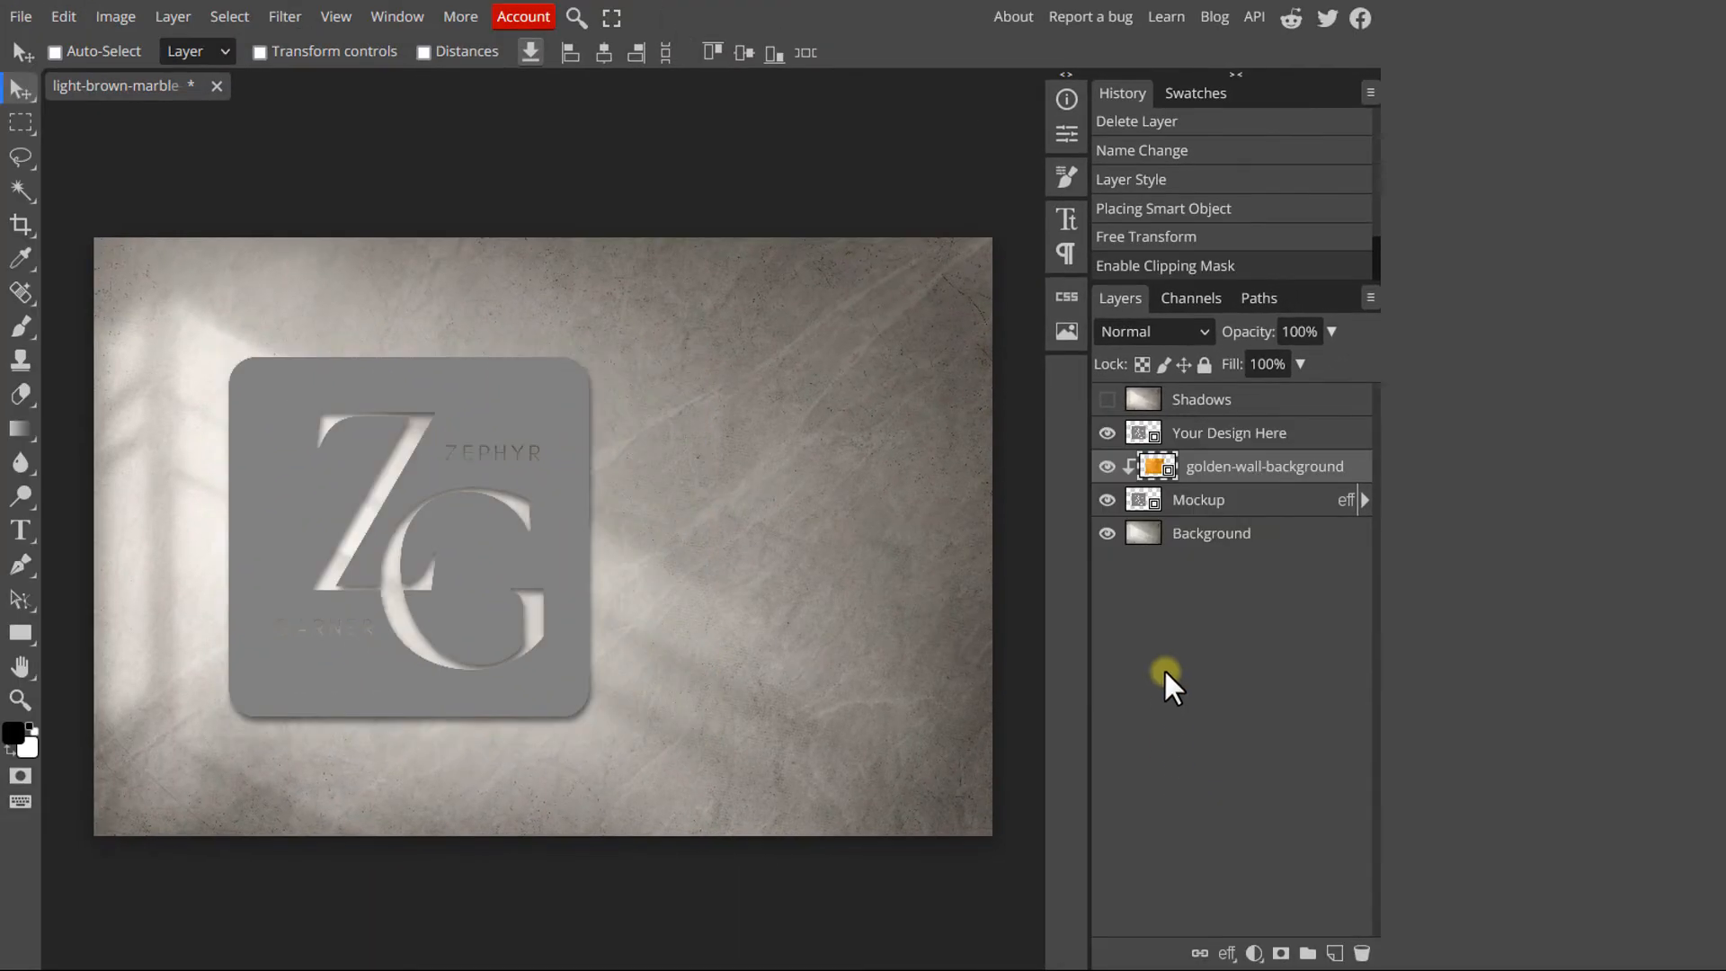
click(1105, 432)
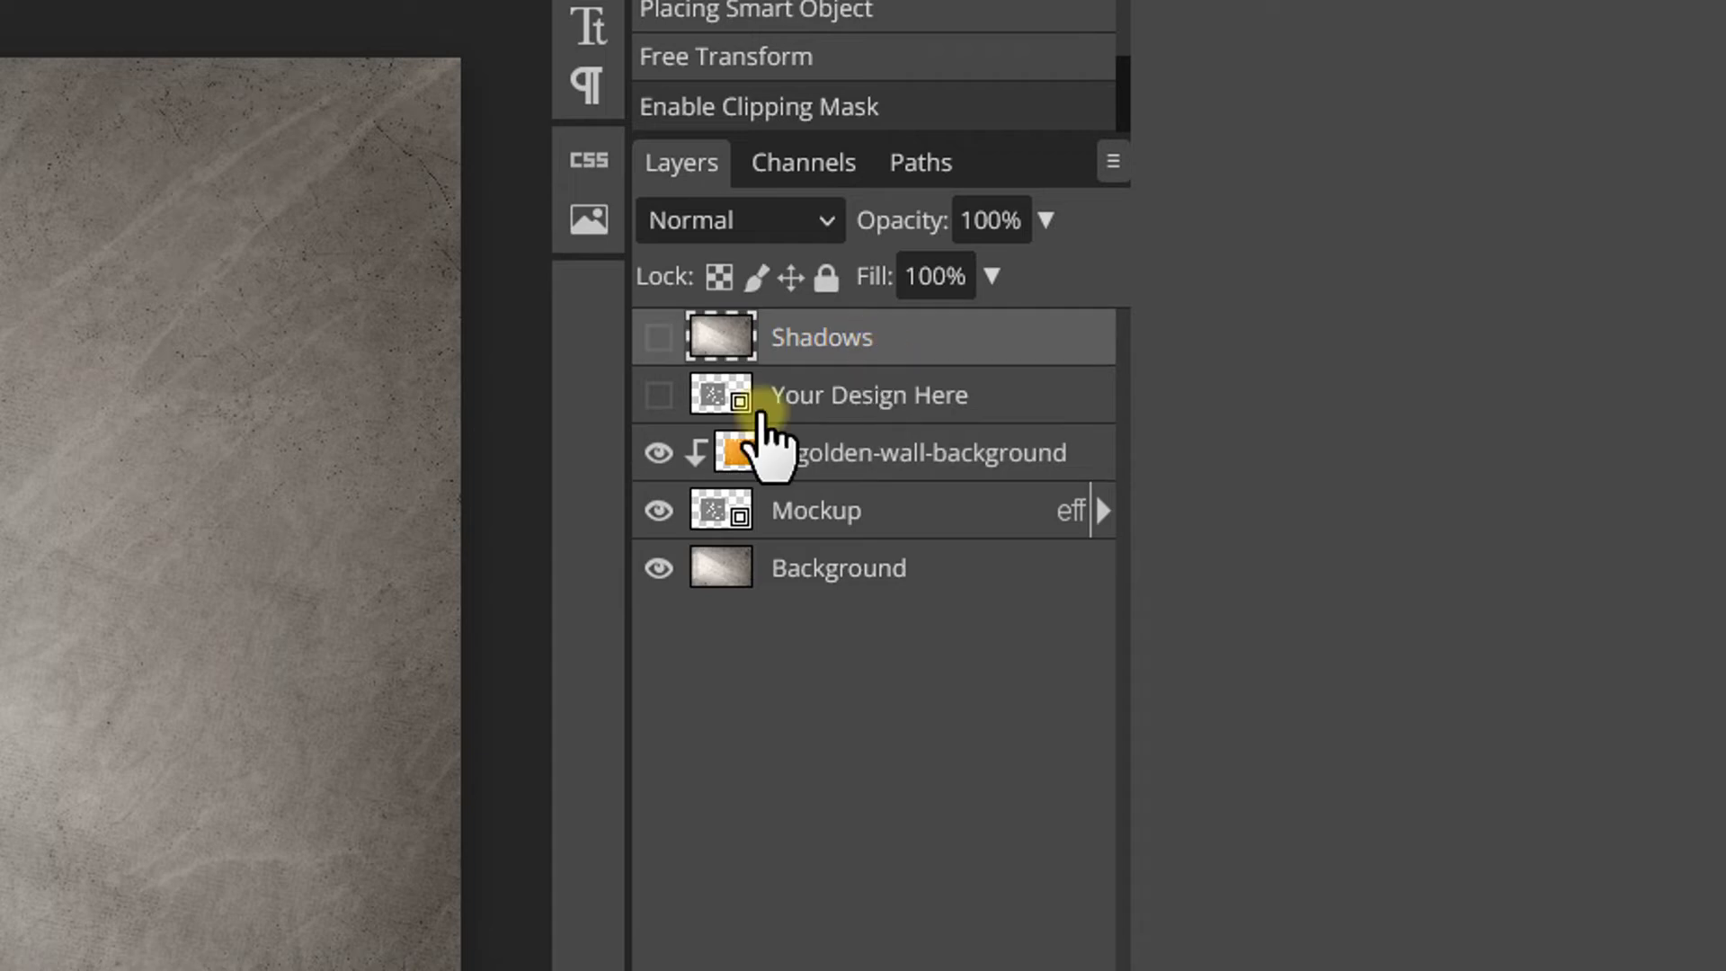
Show Shadows, mask it to a 95% shadow-tone Color Range selection and change its blend mode
click(144, 28)
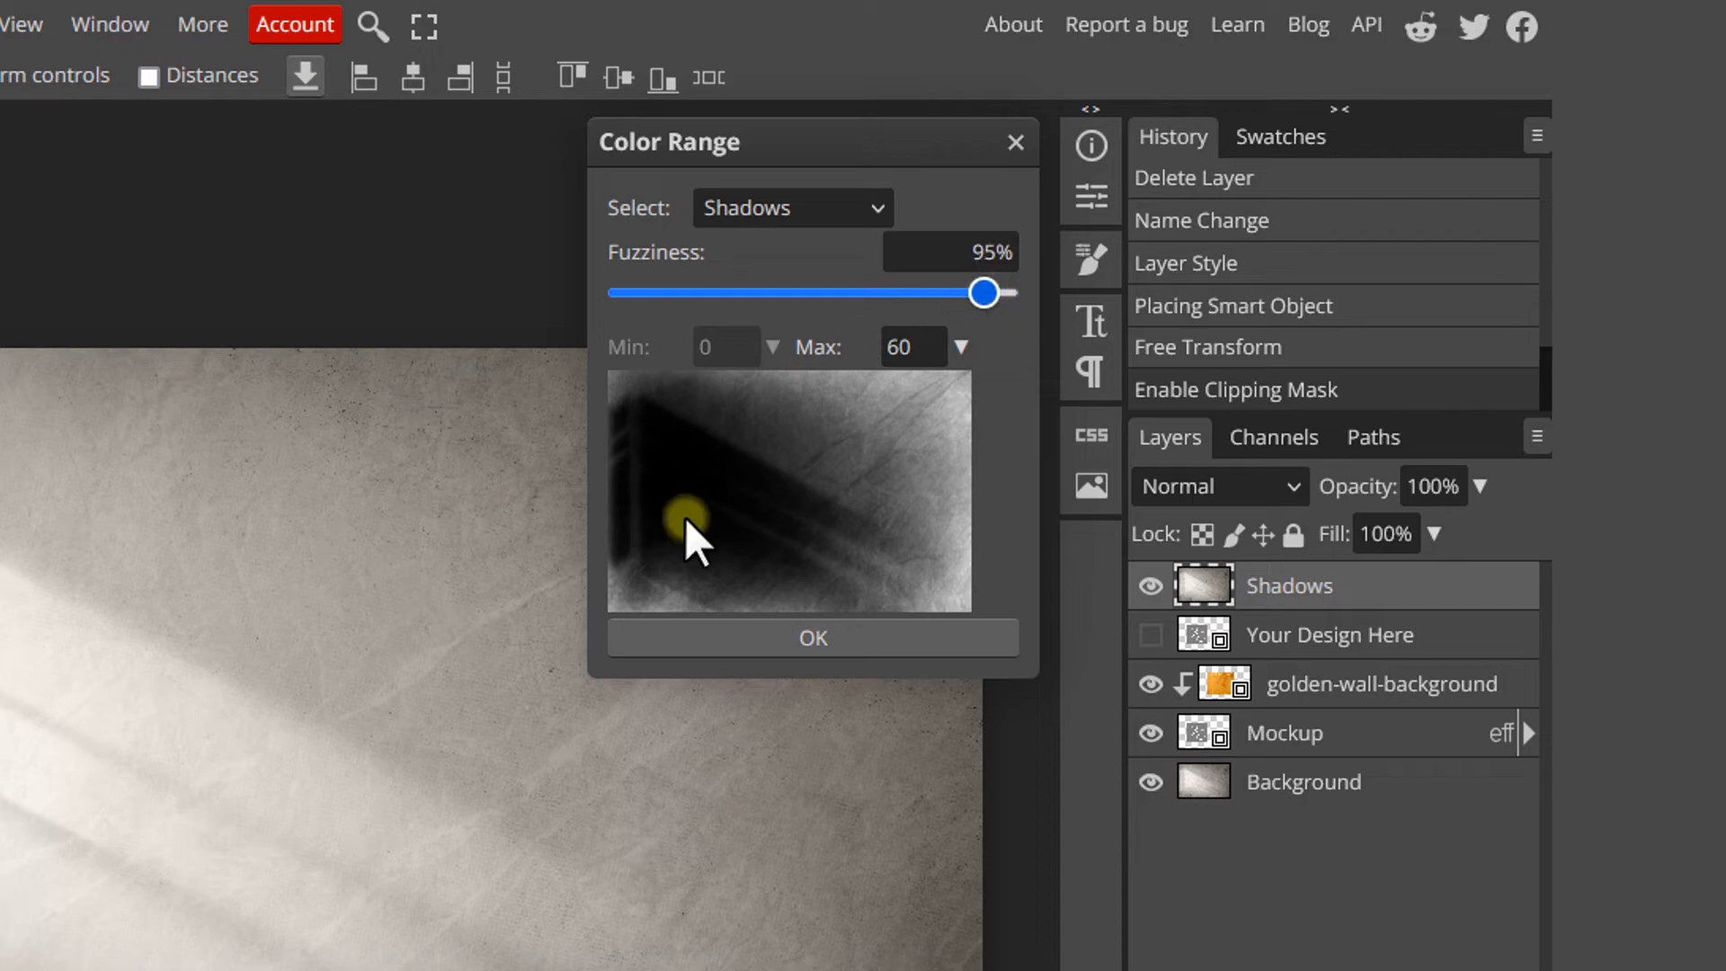
click(813, 636)
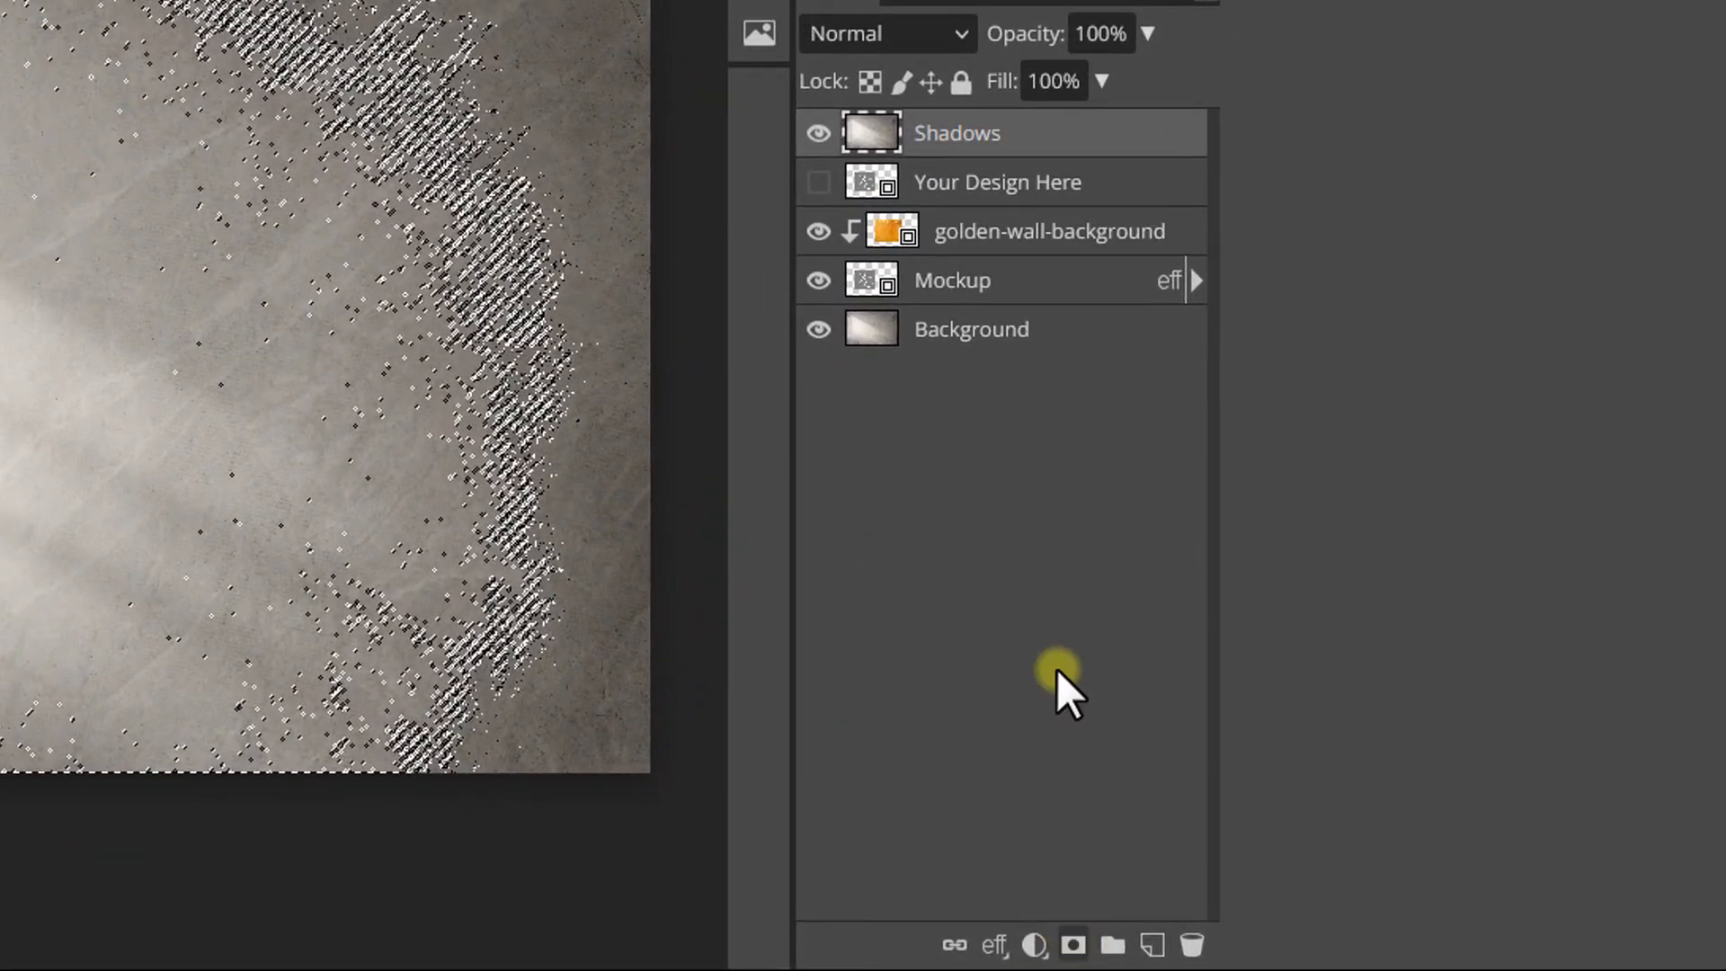
click(887, 32)
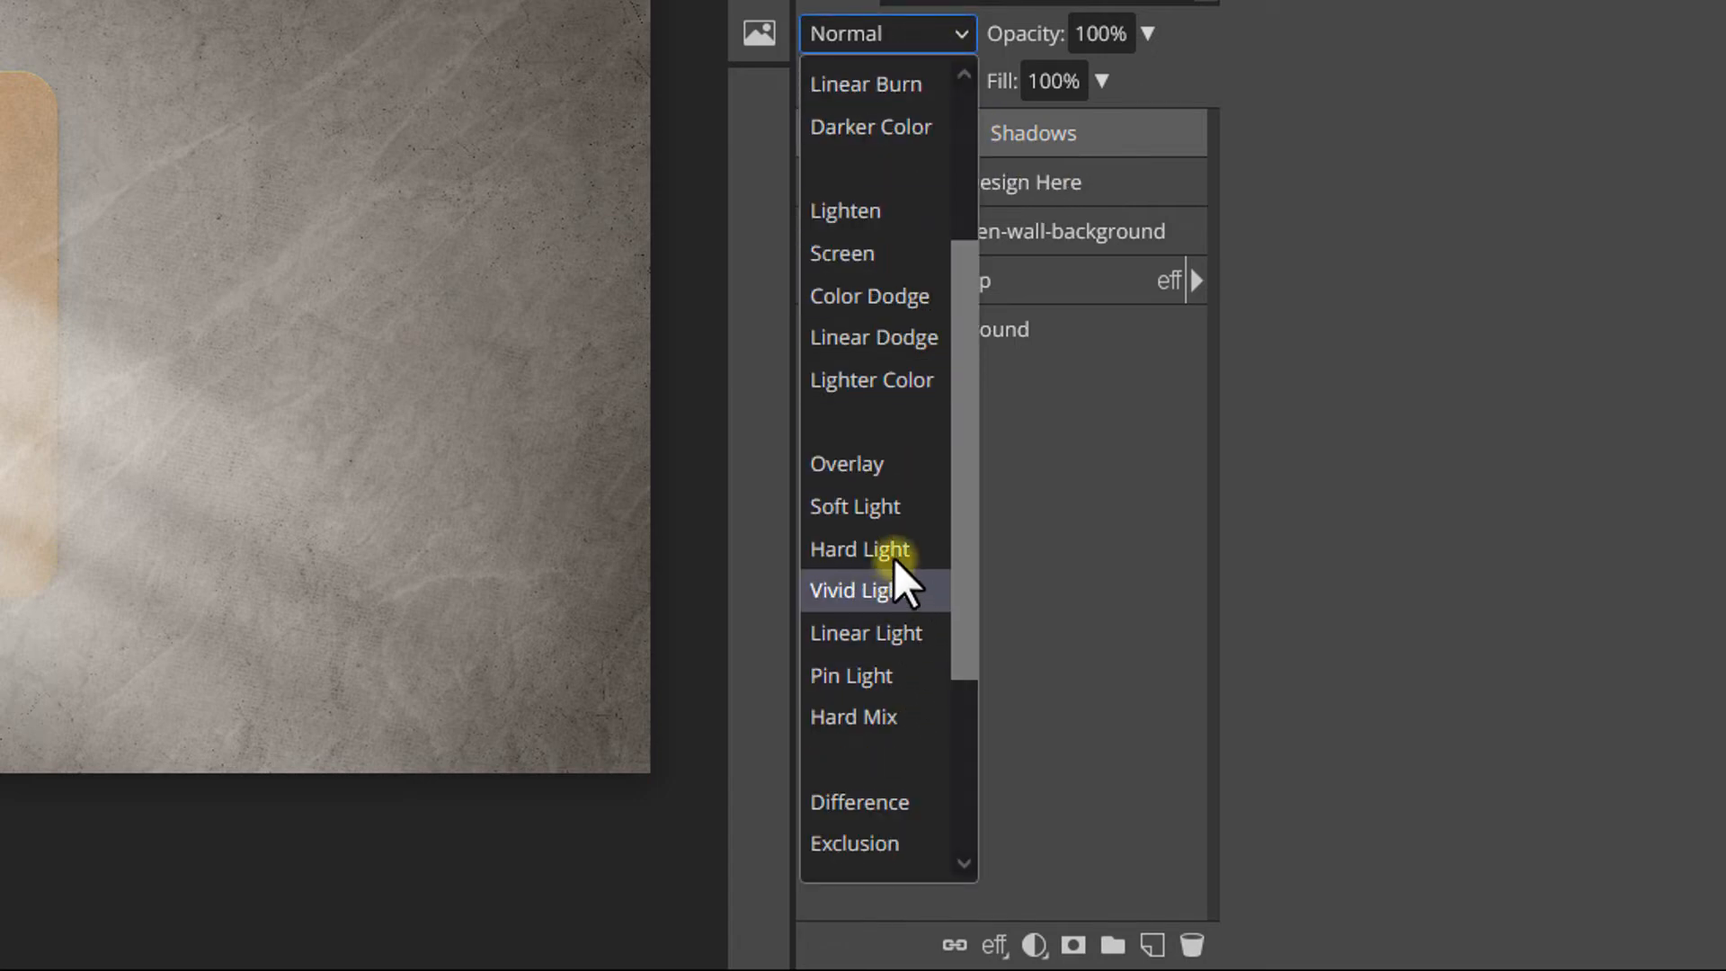
click(854, 505)
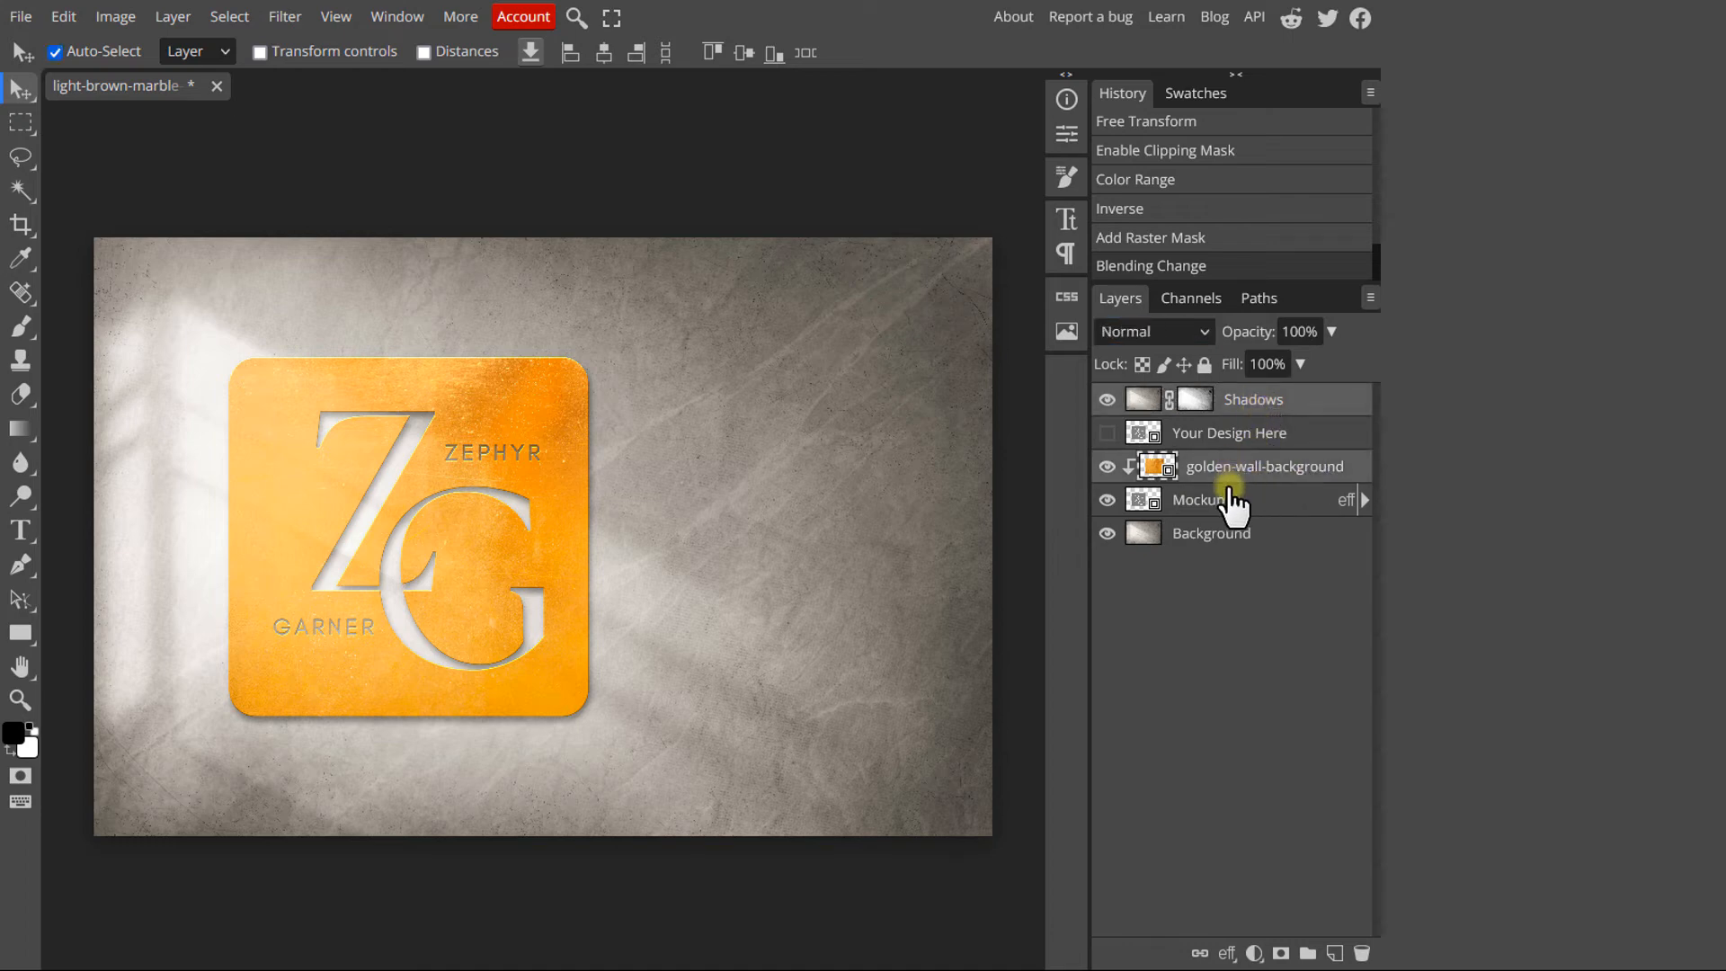
Group the Shadows through Background layers into one folder with Ctrl+G
key(ctrl+g)
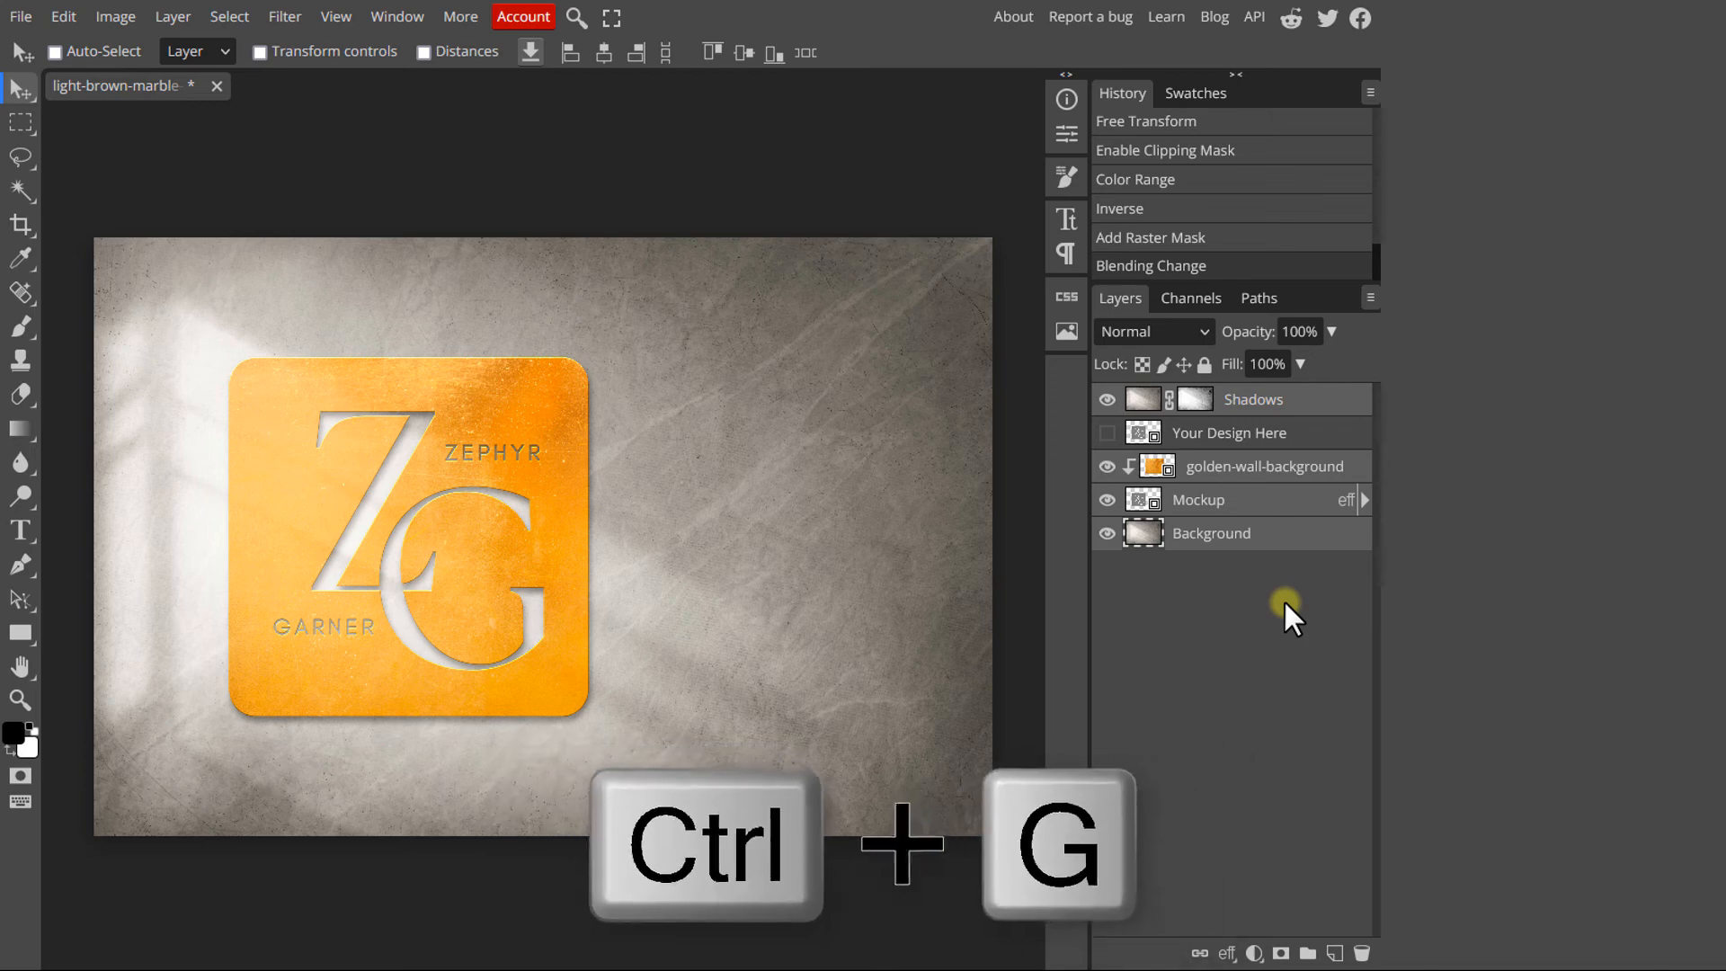
key(ctrl+g)
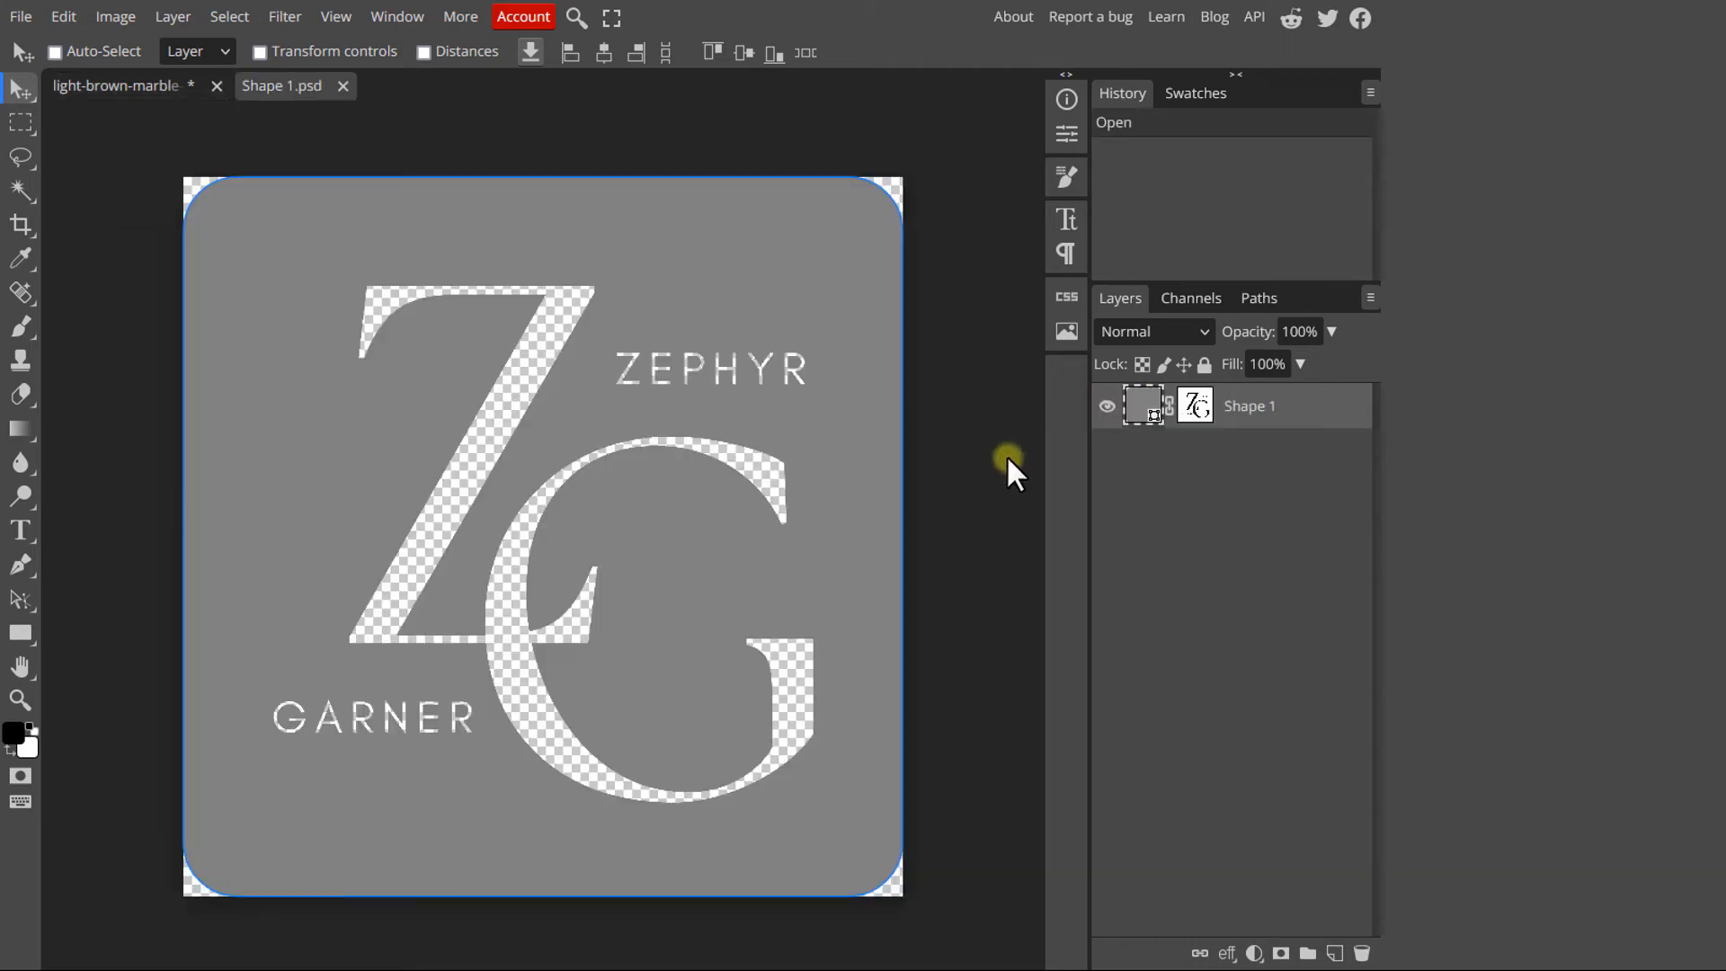
Add an empty layer, place the ATAYA logo file and scale it to 112.5% over the square
click(1335, 953)
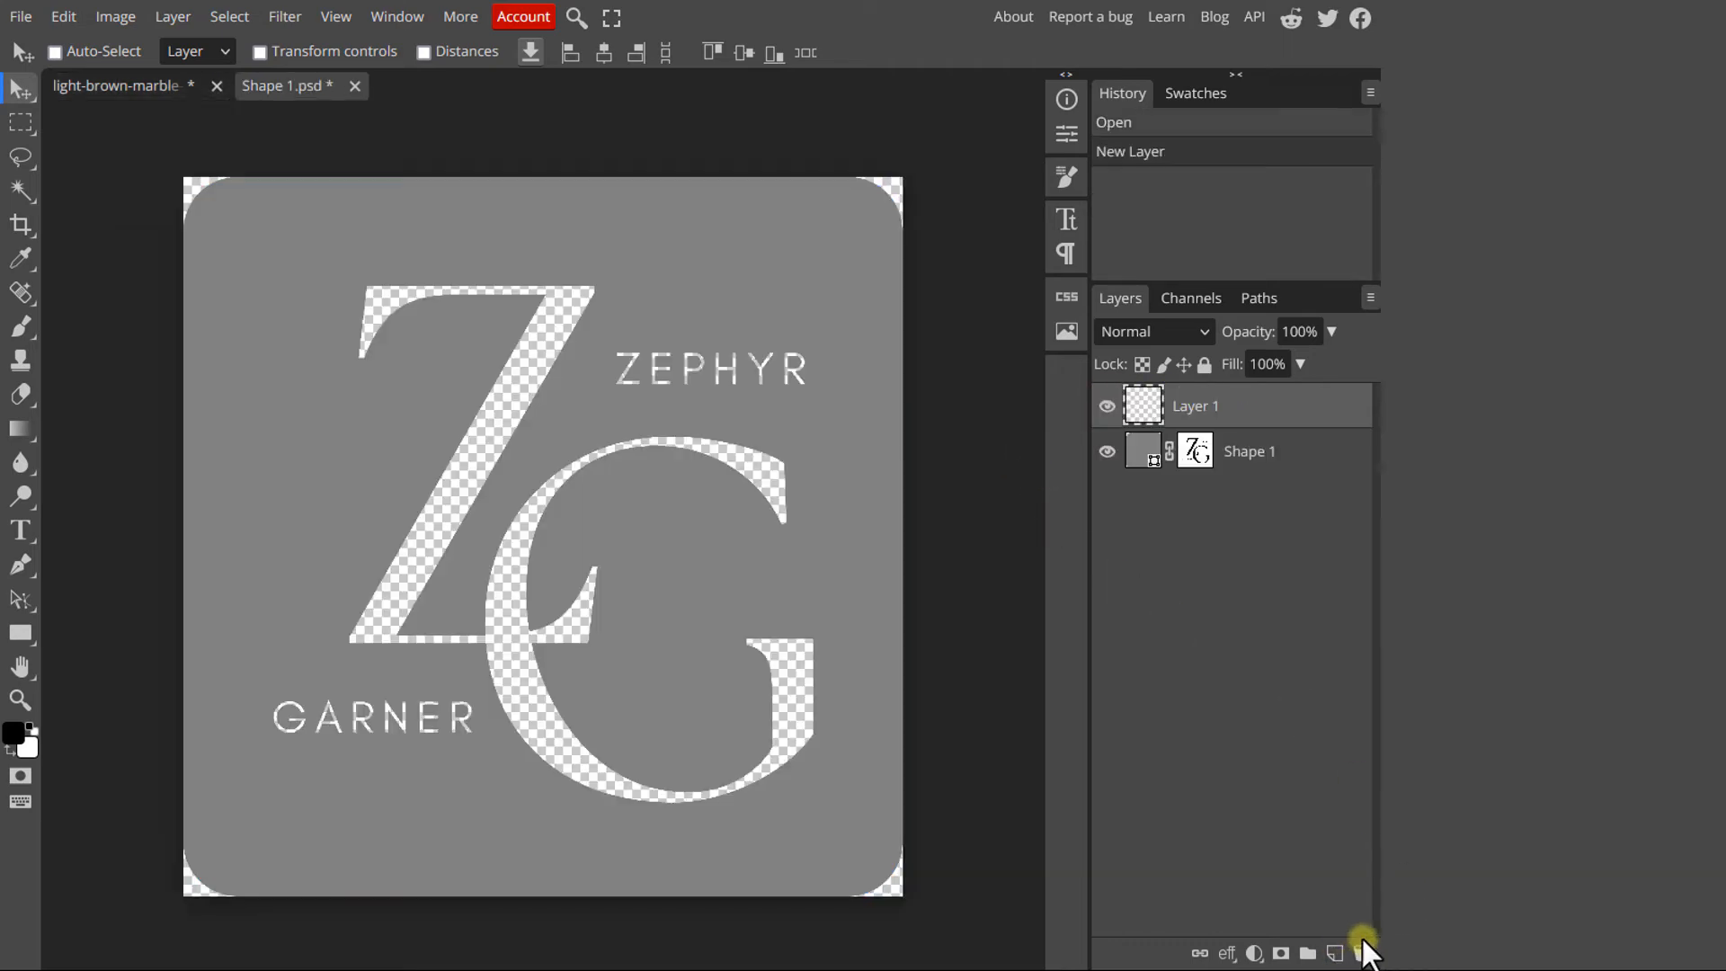
click(20, 17)
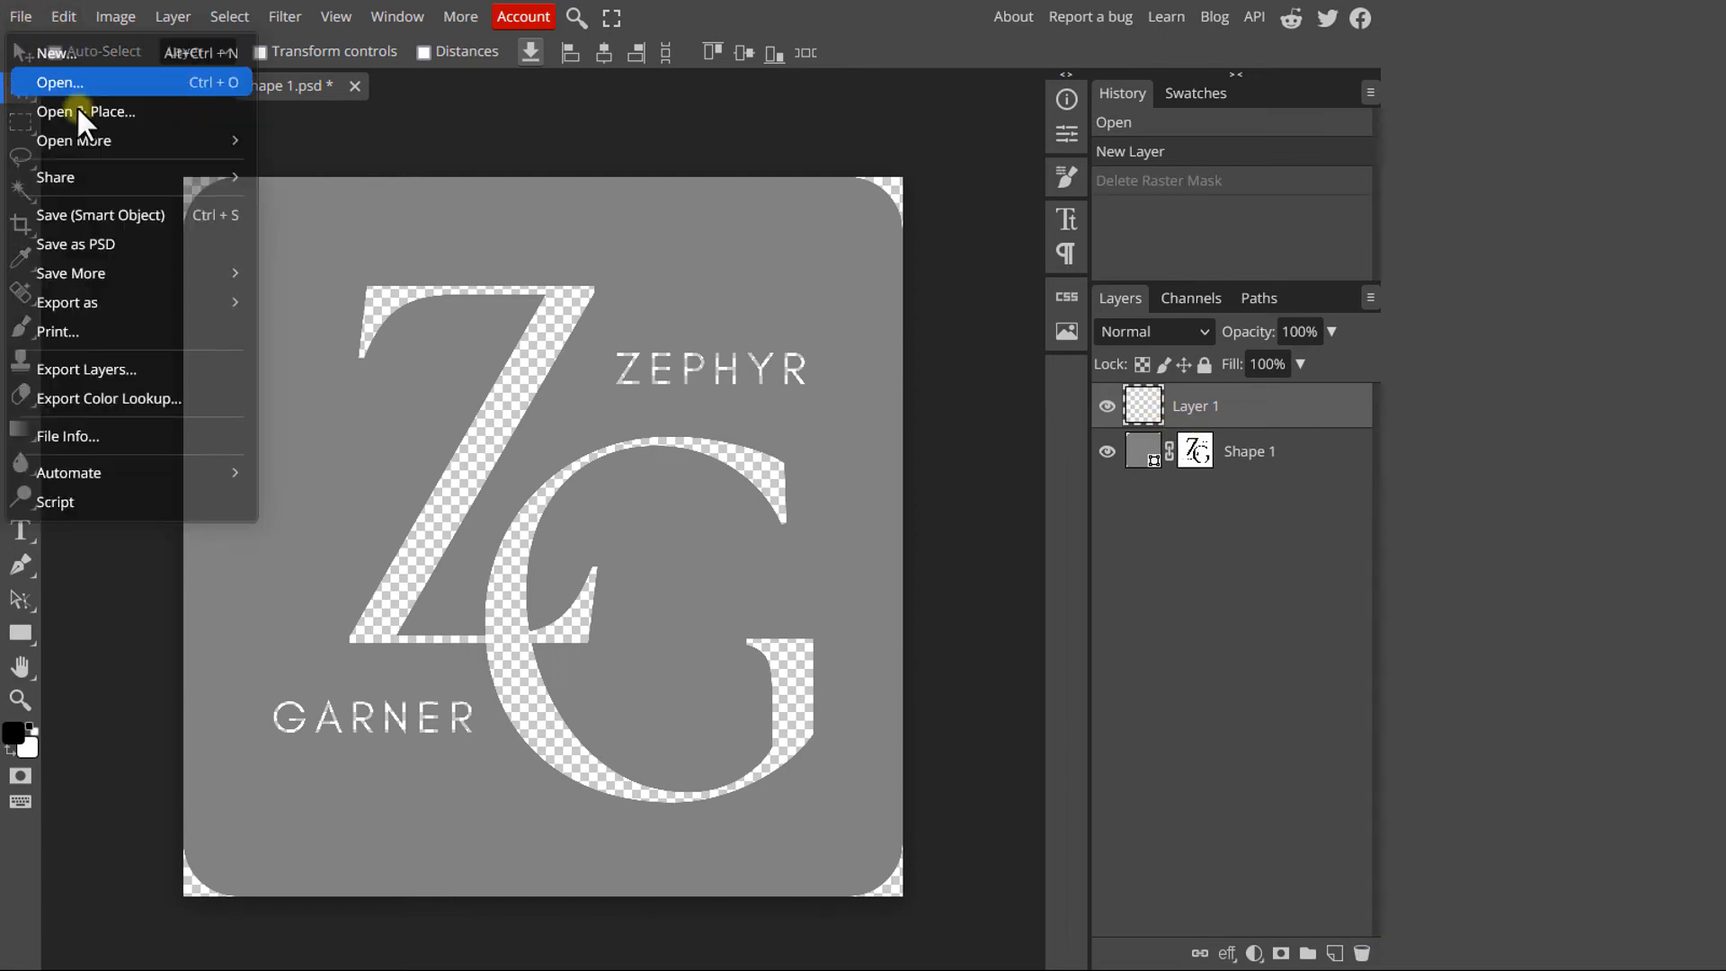
click(60, 80)
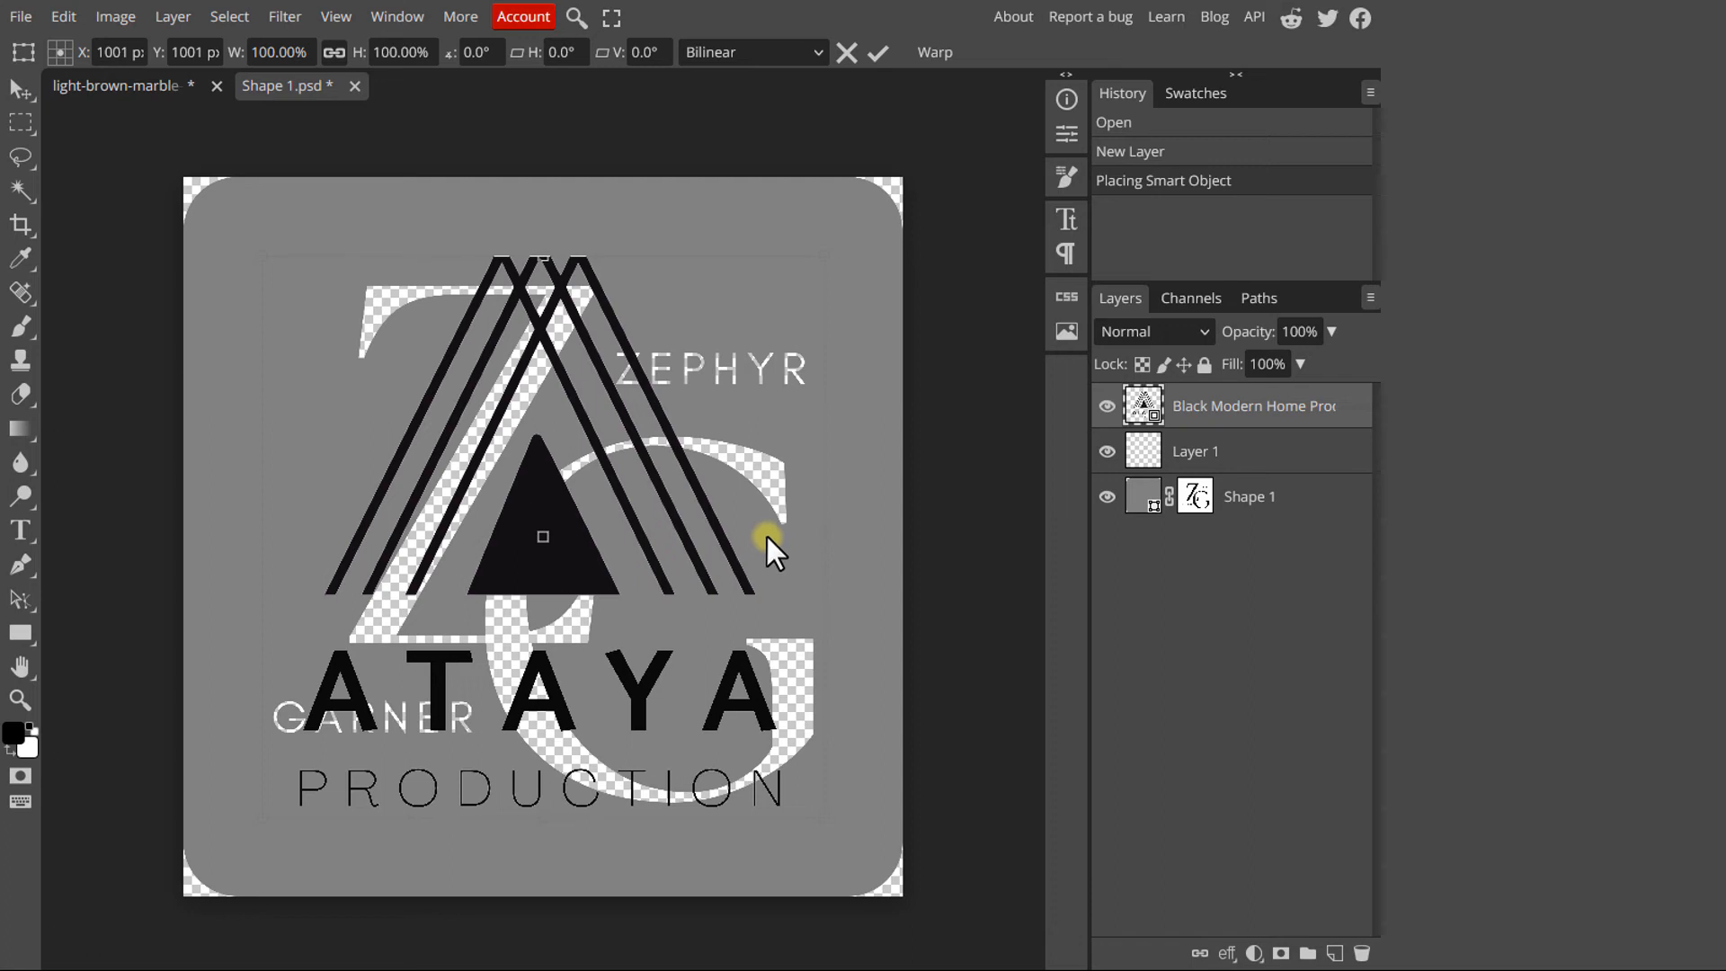
mouse_move(321, 263)
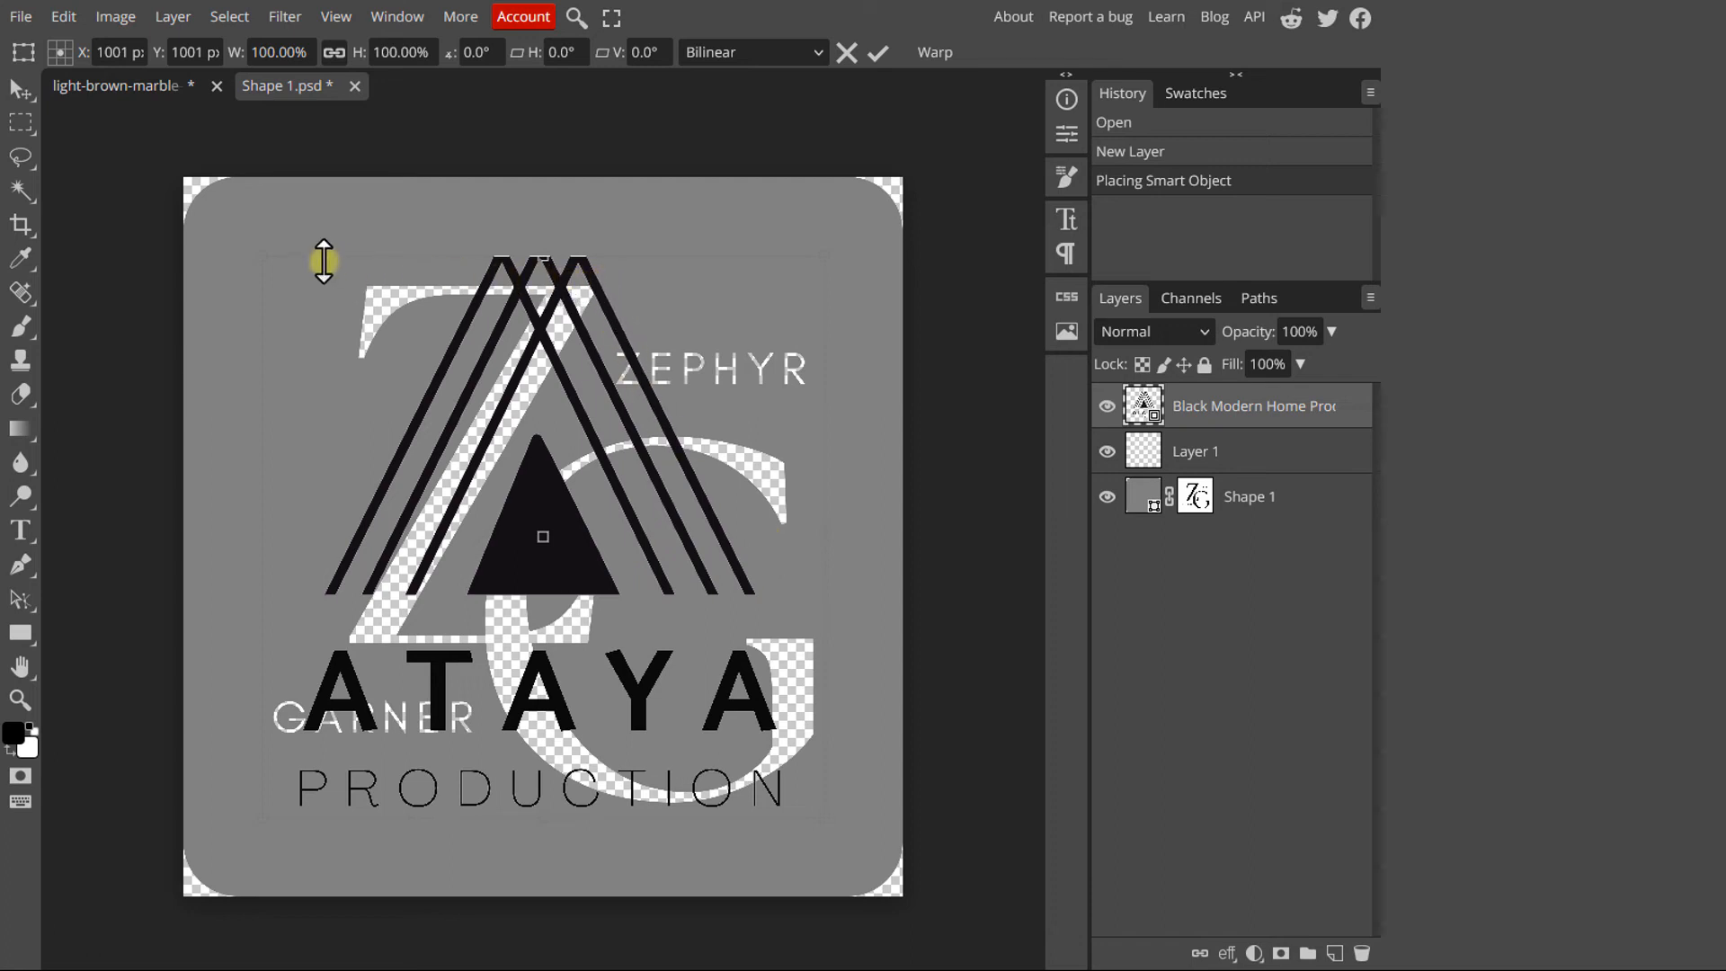
drag(321, 261, 232, 217)
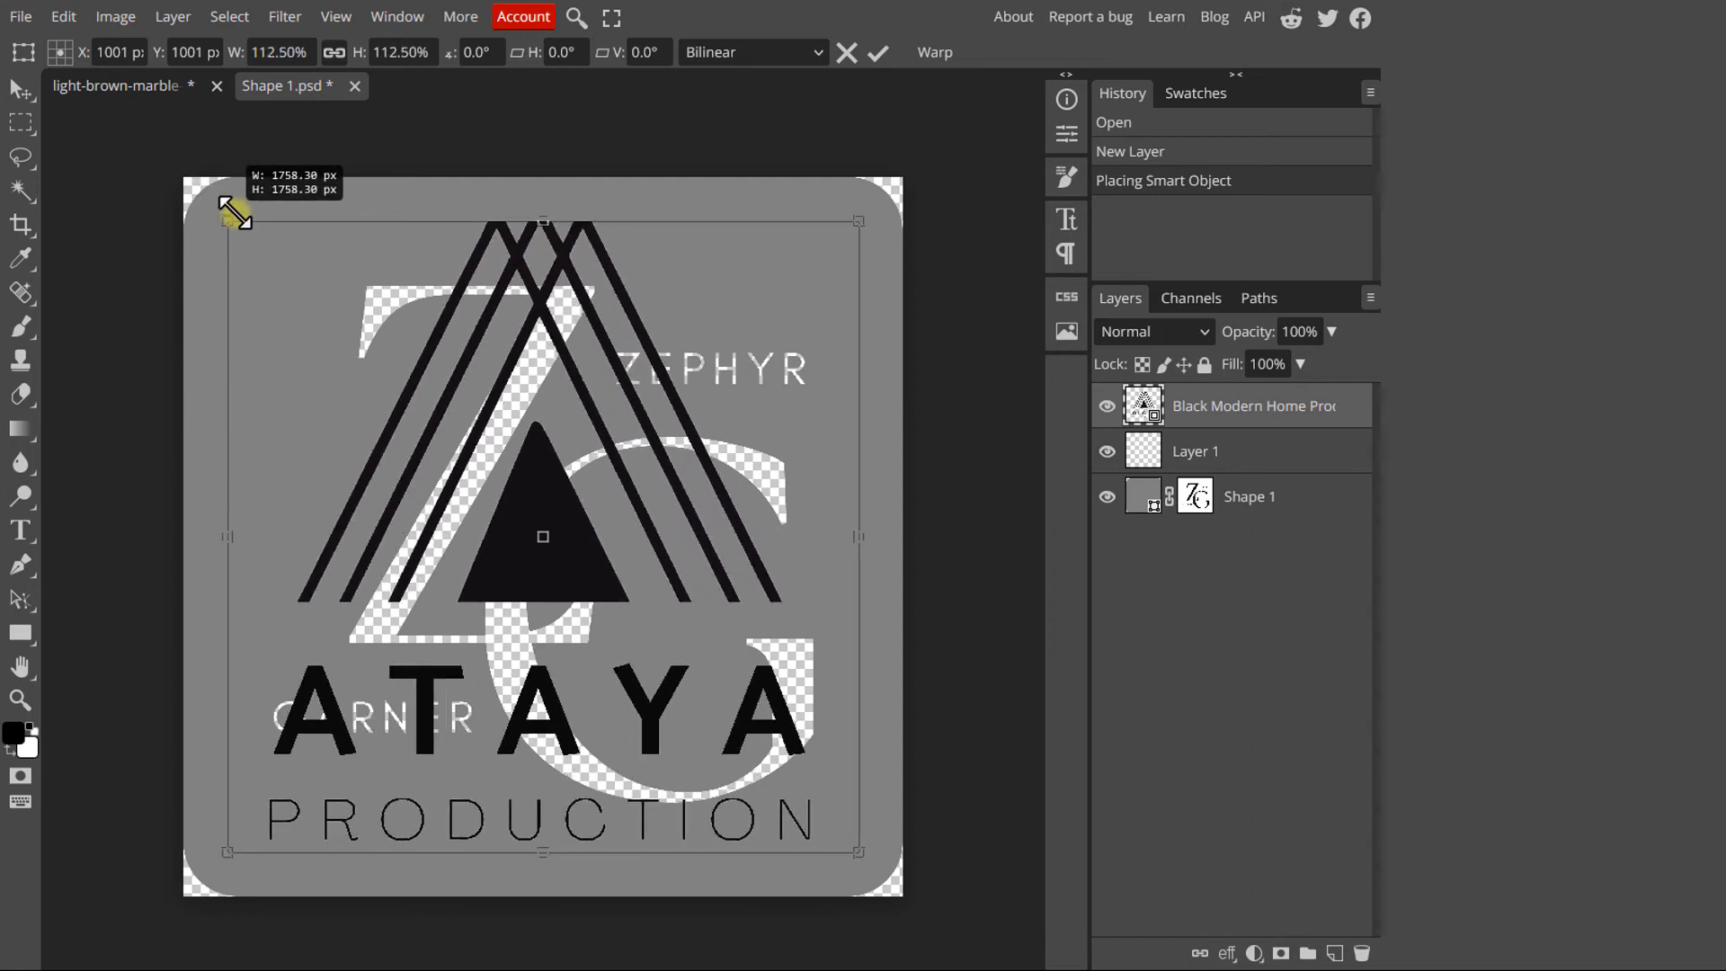
click(879, 52)
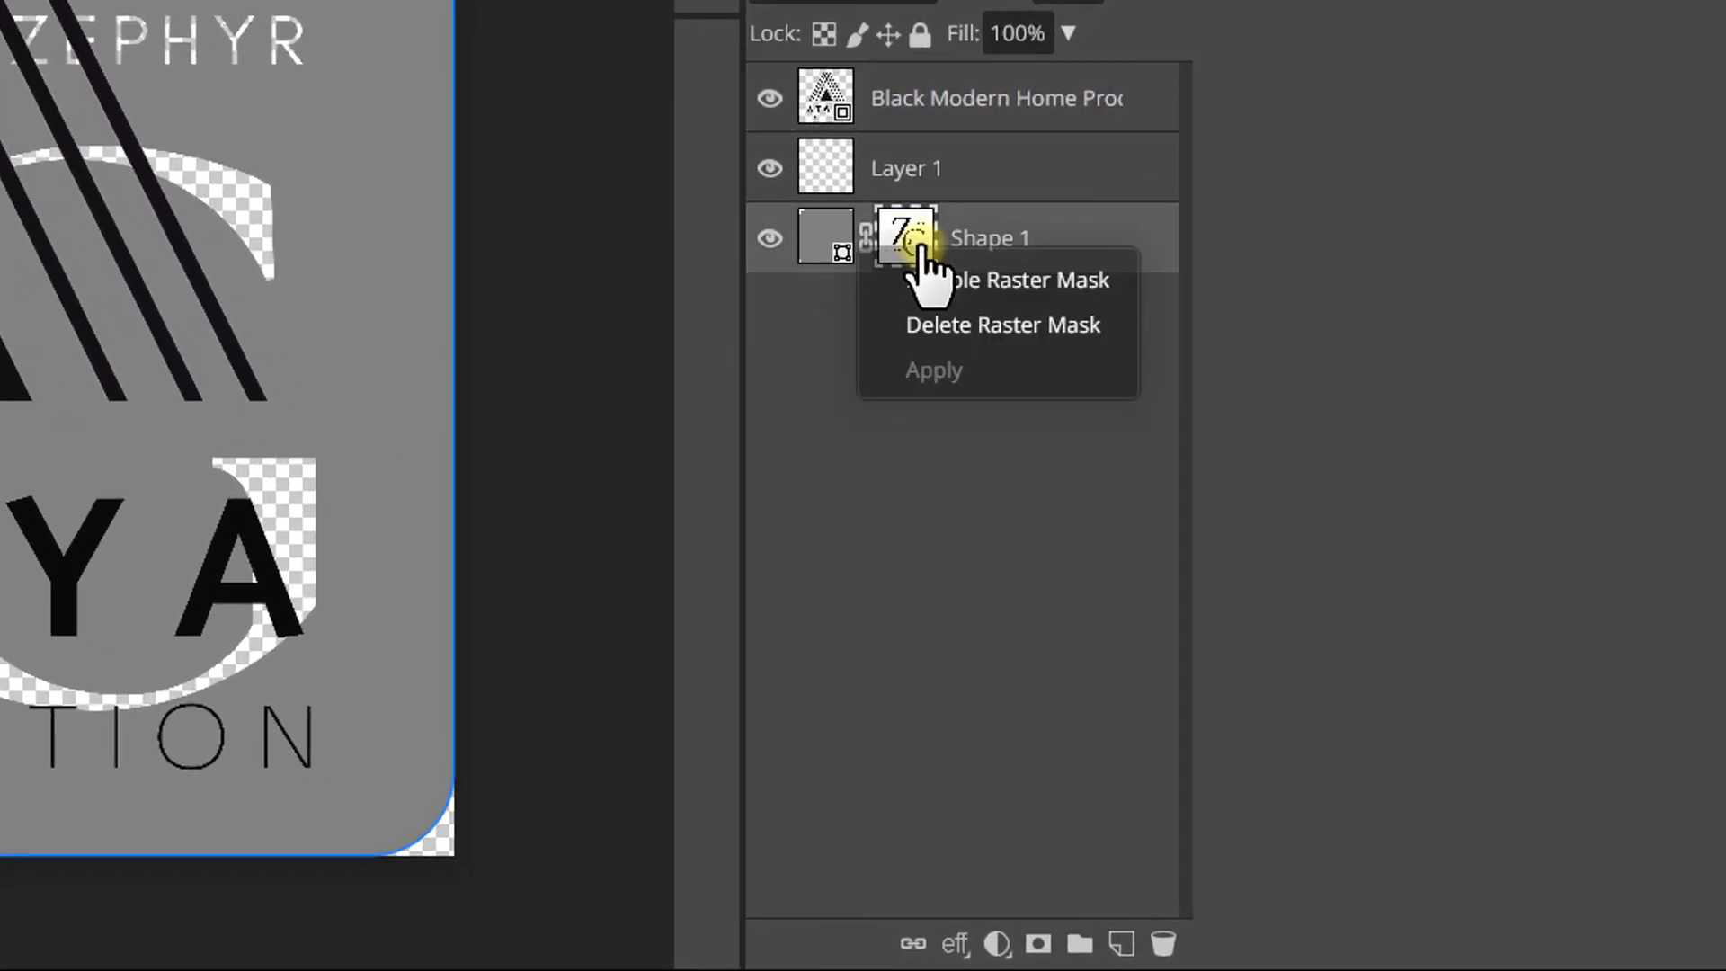
Replace Shape 1's ZG mask with an inverted mask from the ATAYA logo selection and hide the logo
click(1004, 323)
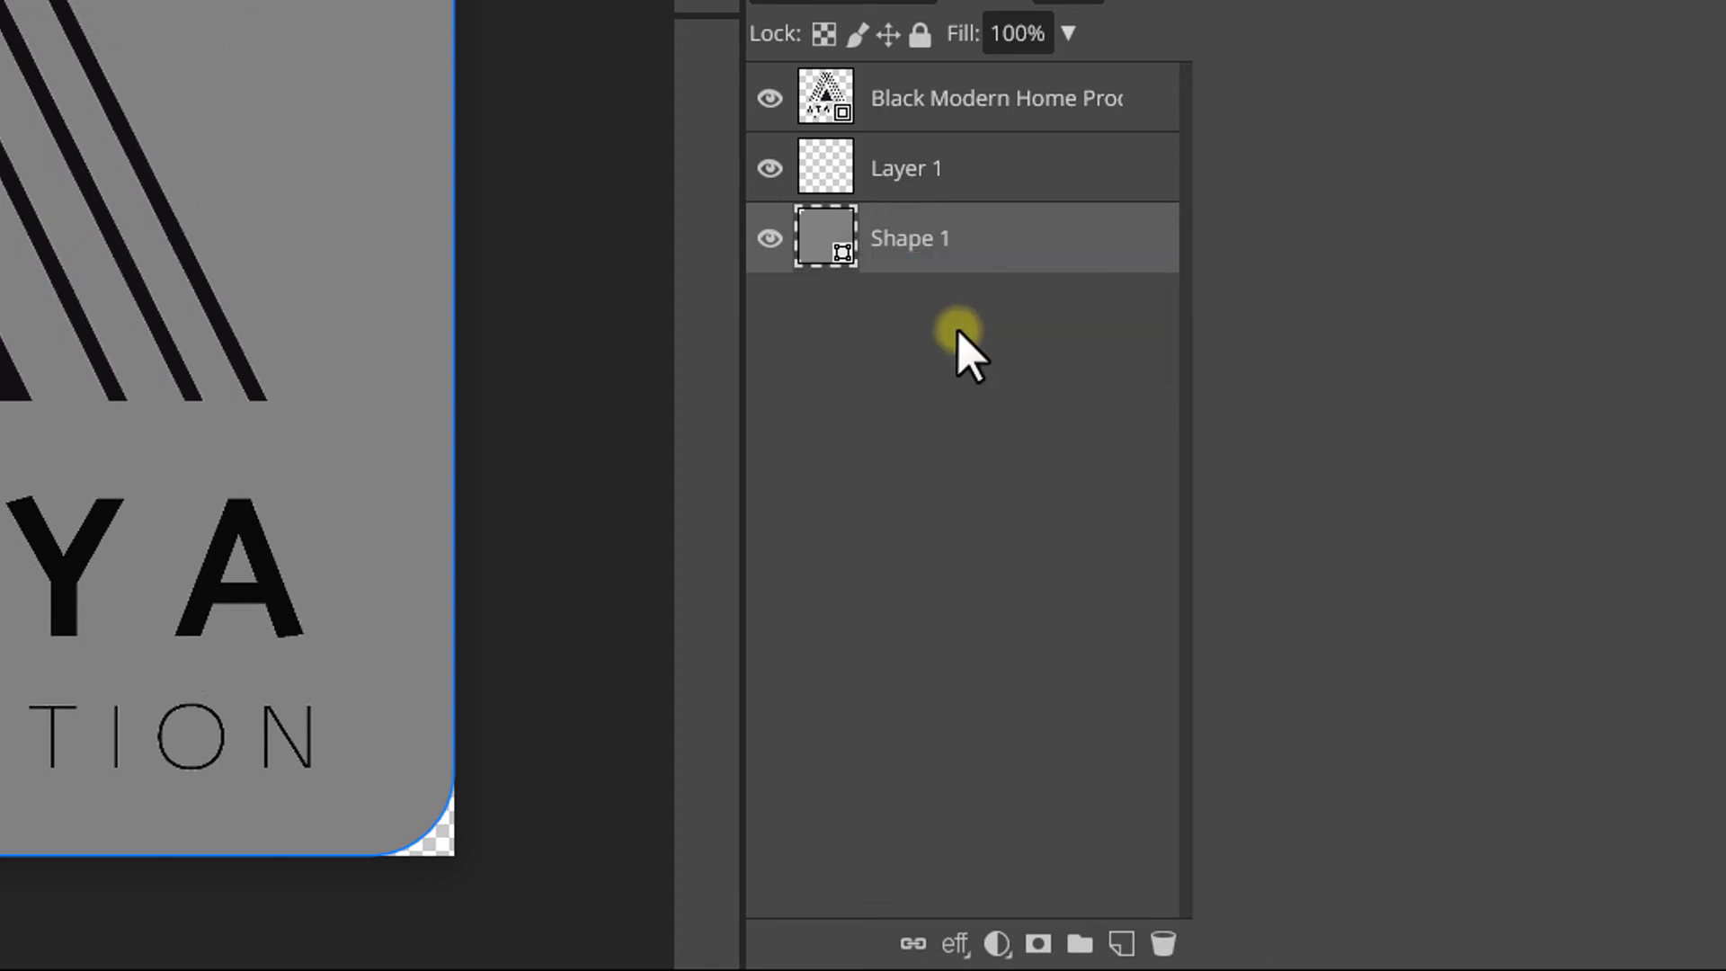
click(825, 167)
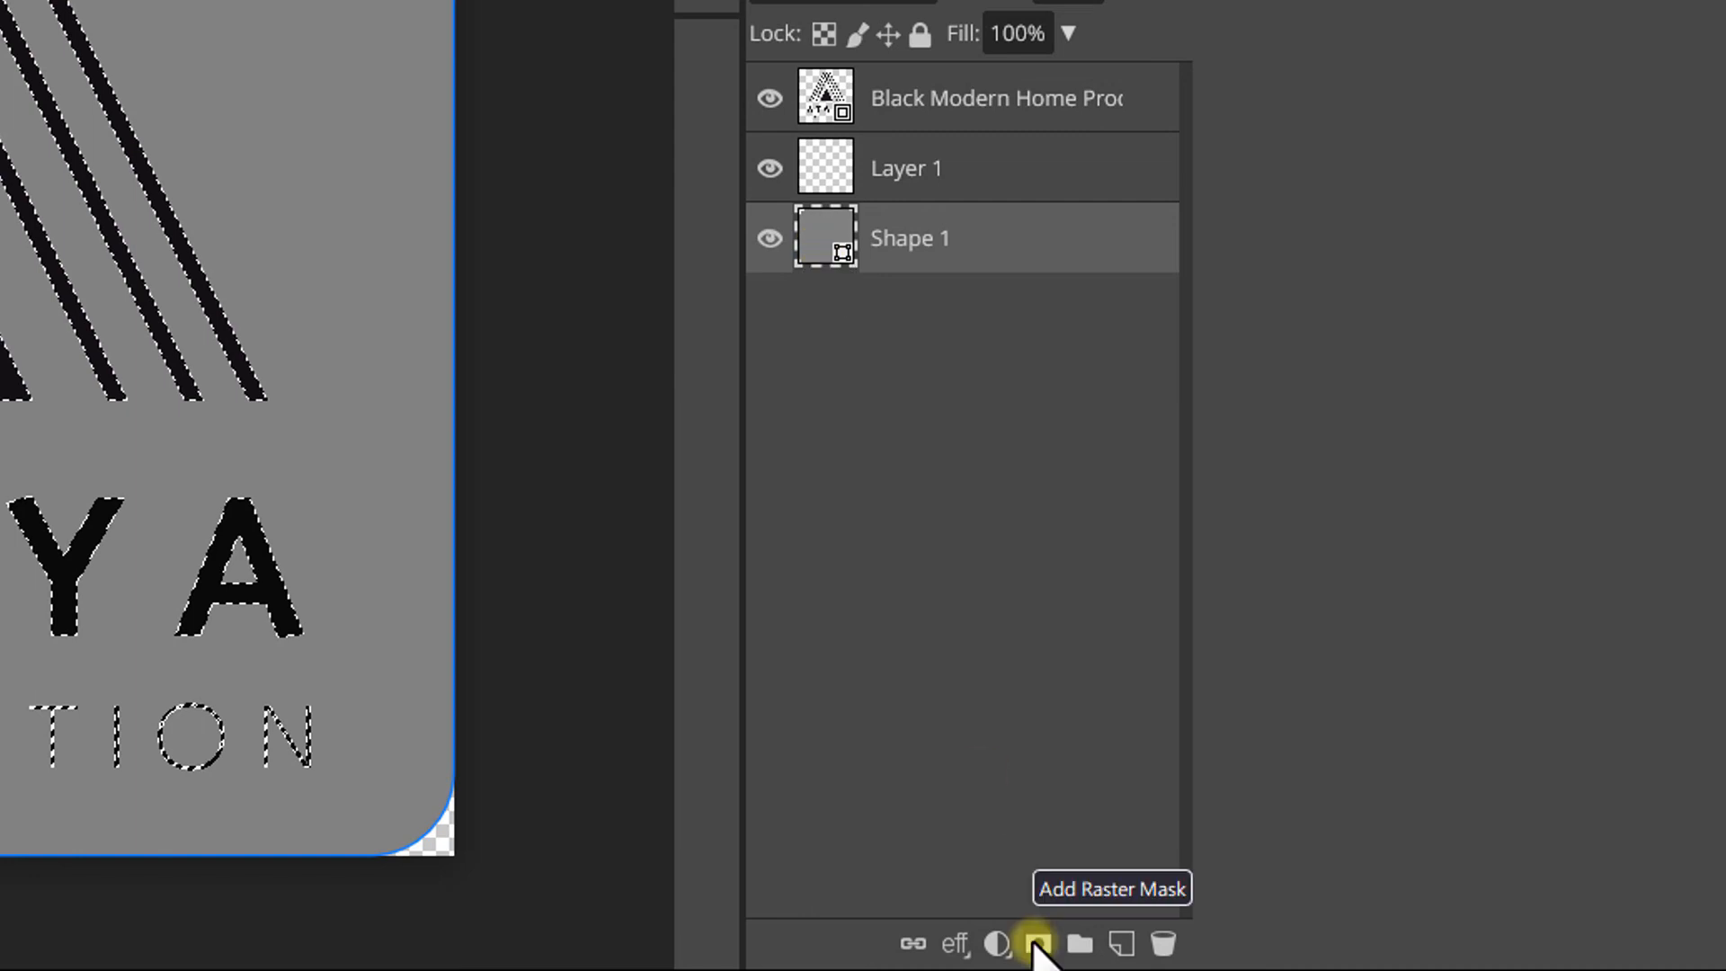
click(1036, 944)
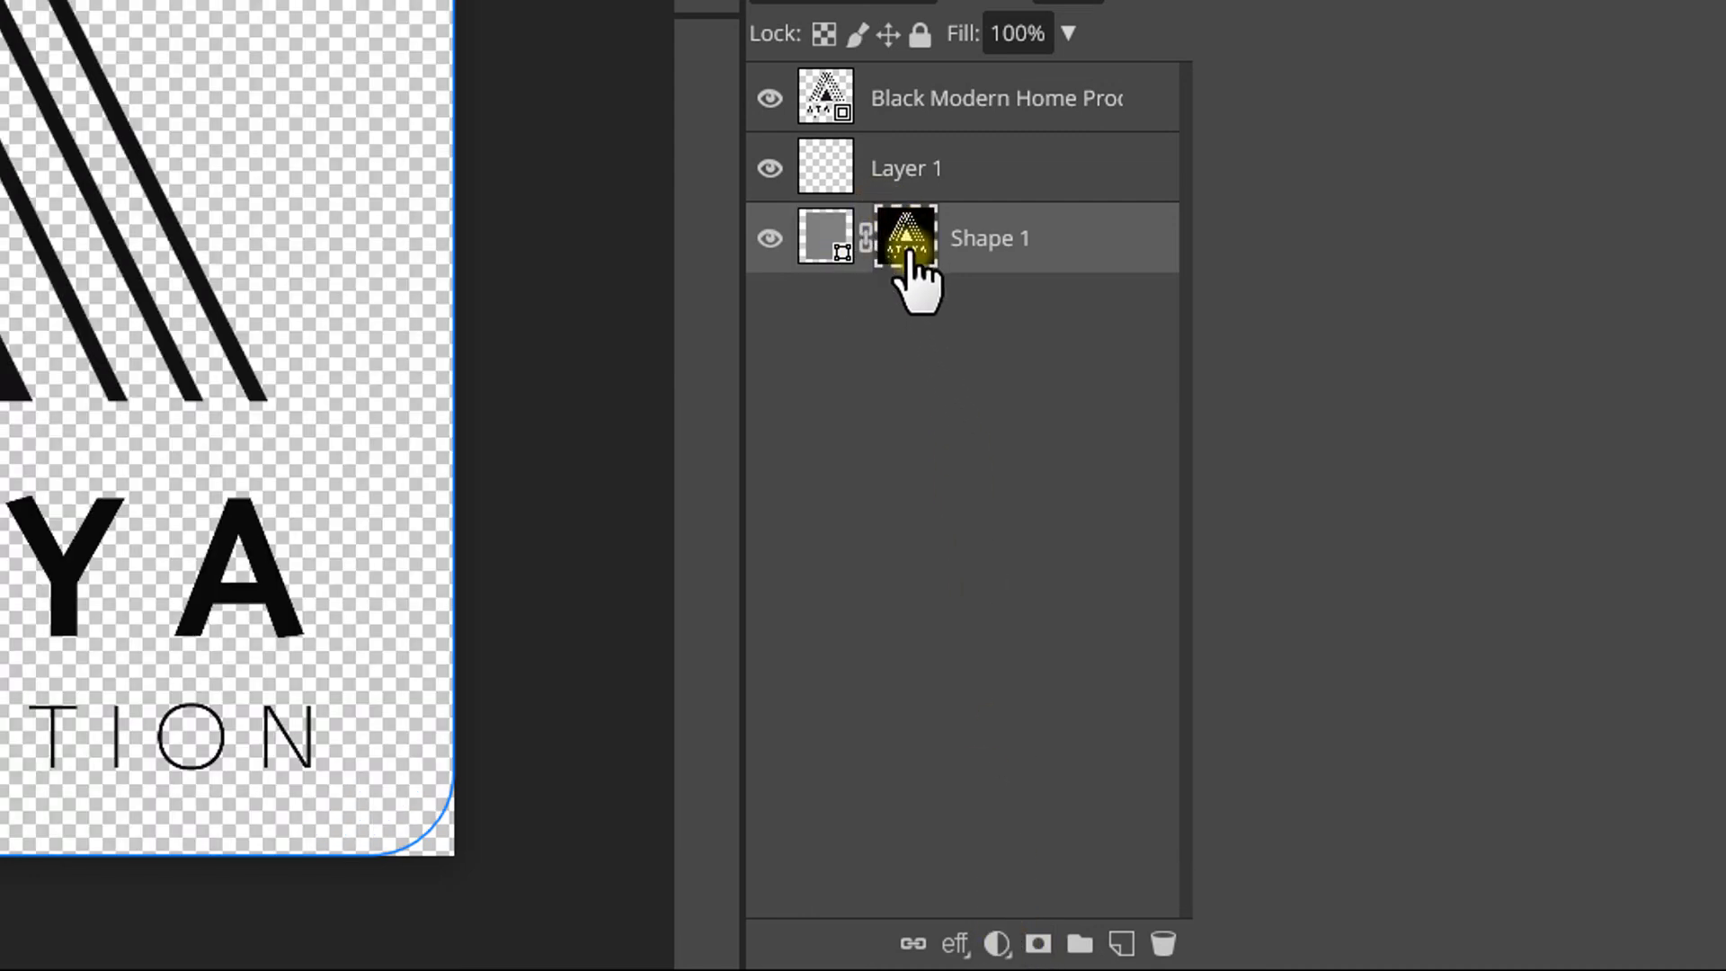
click(824, 238)
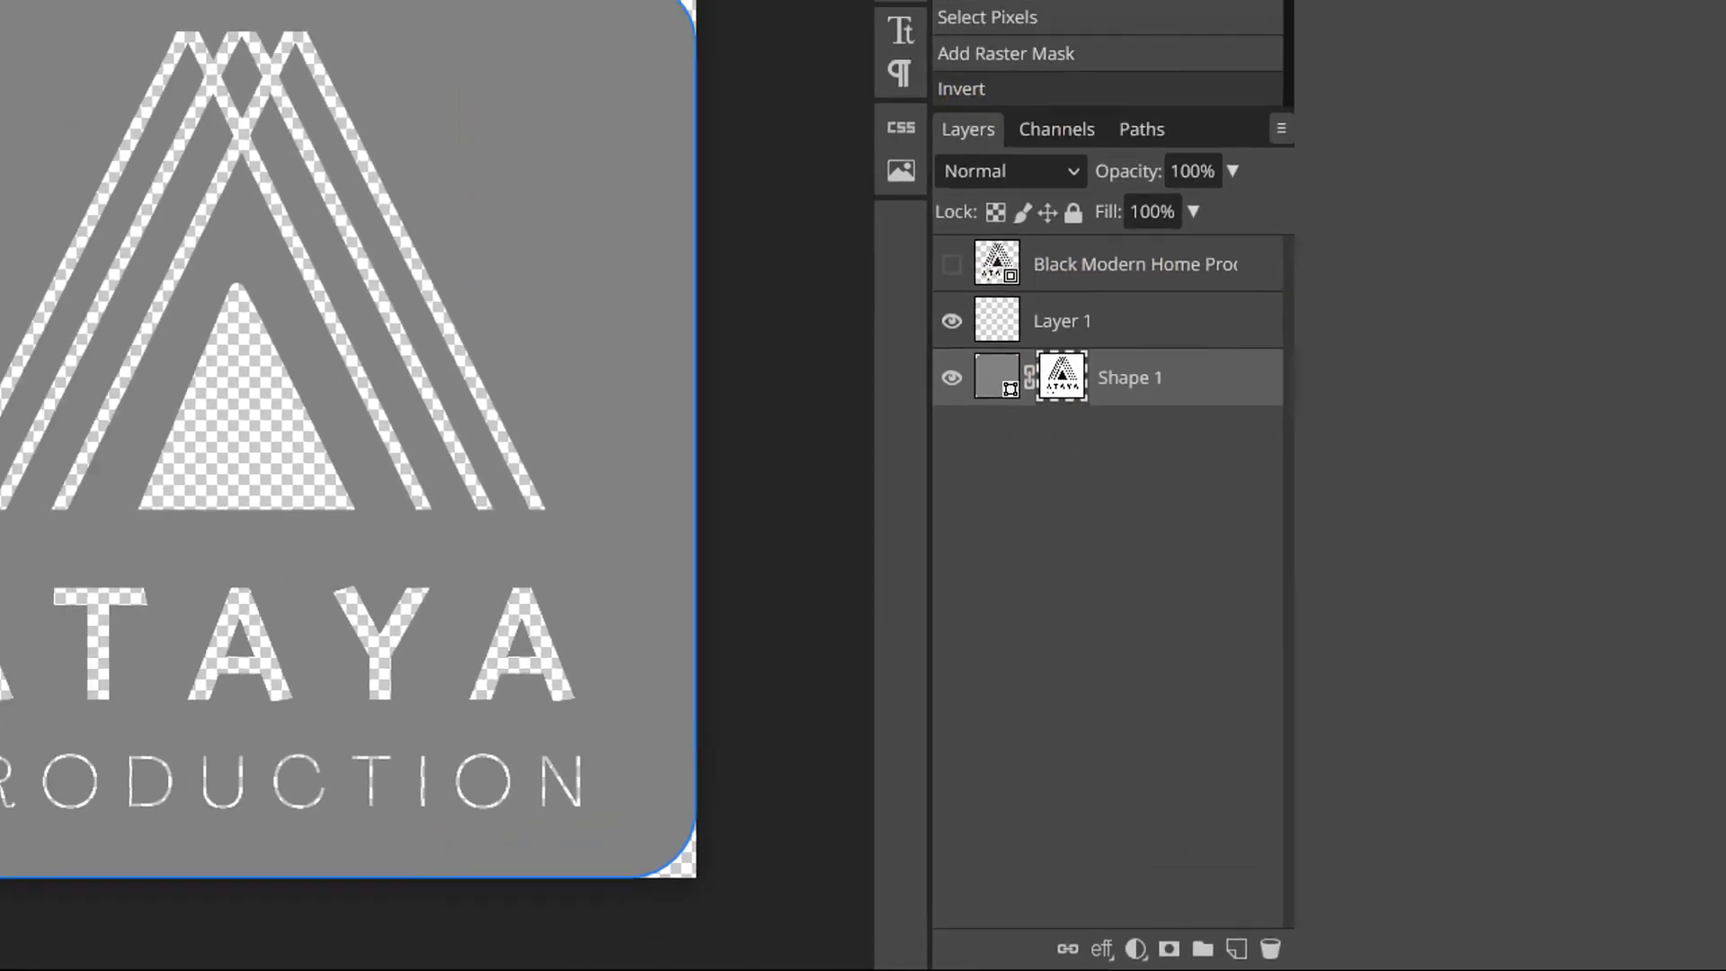
click(32, 27)
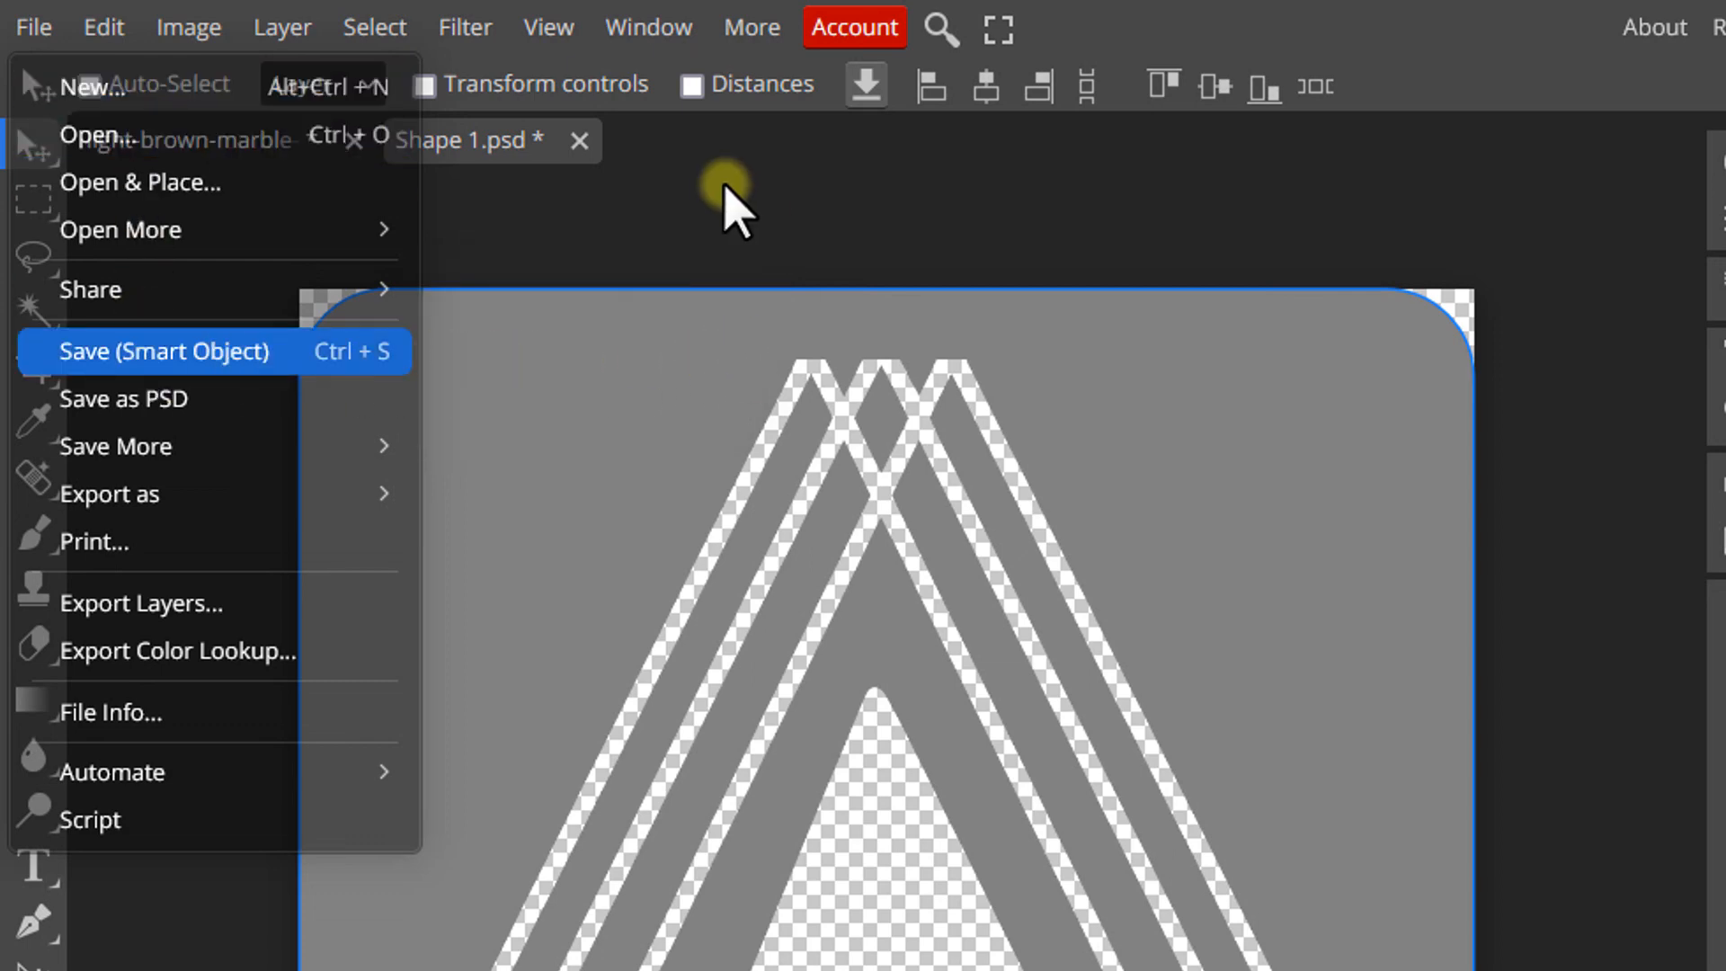
Save the smart object so the marble mockup shows the debossed ATAYA logo
click(163, 350)
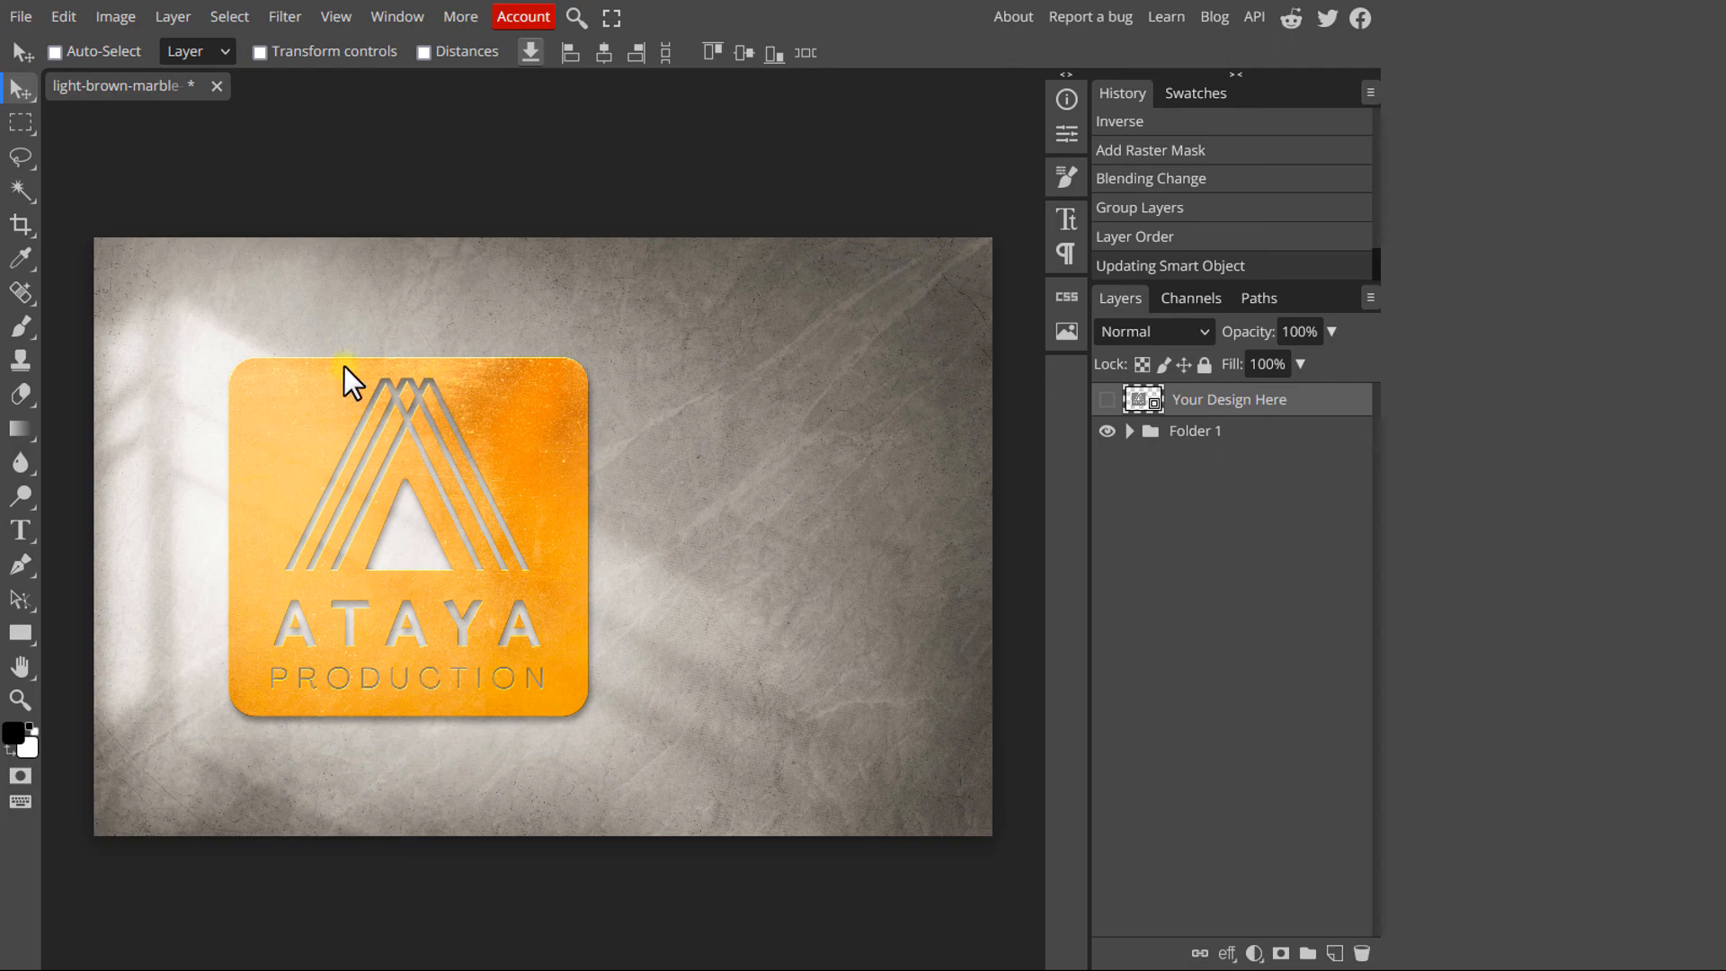
mouse_move(264, 518)
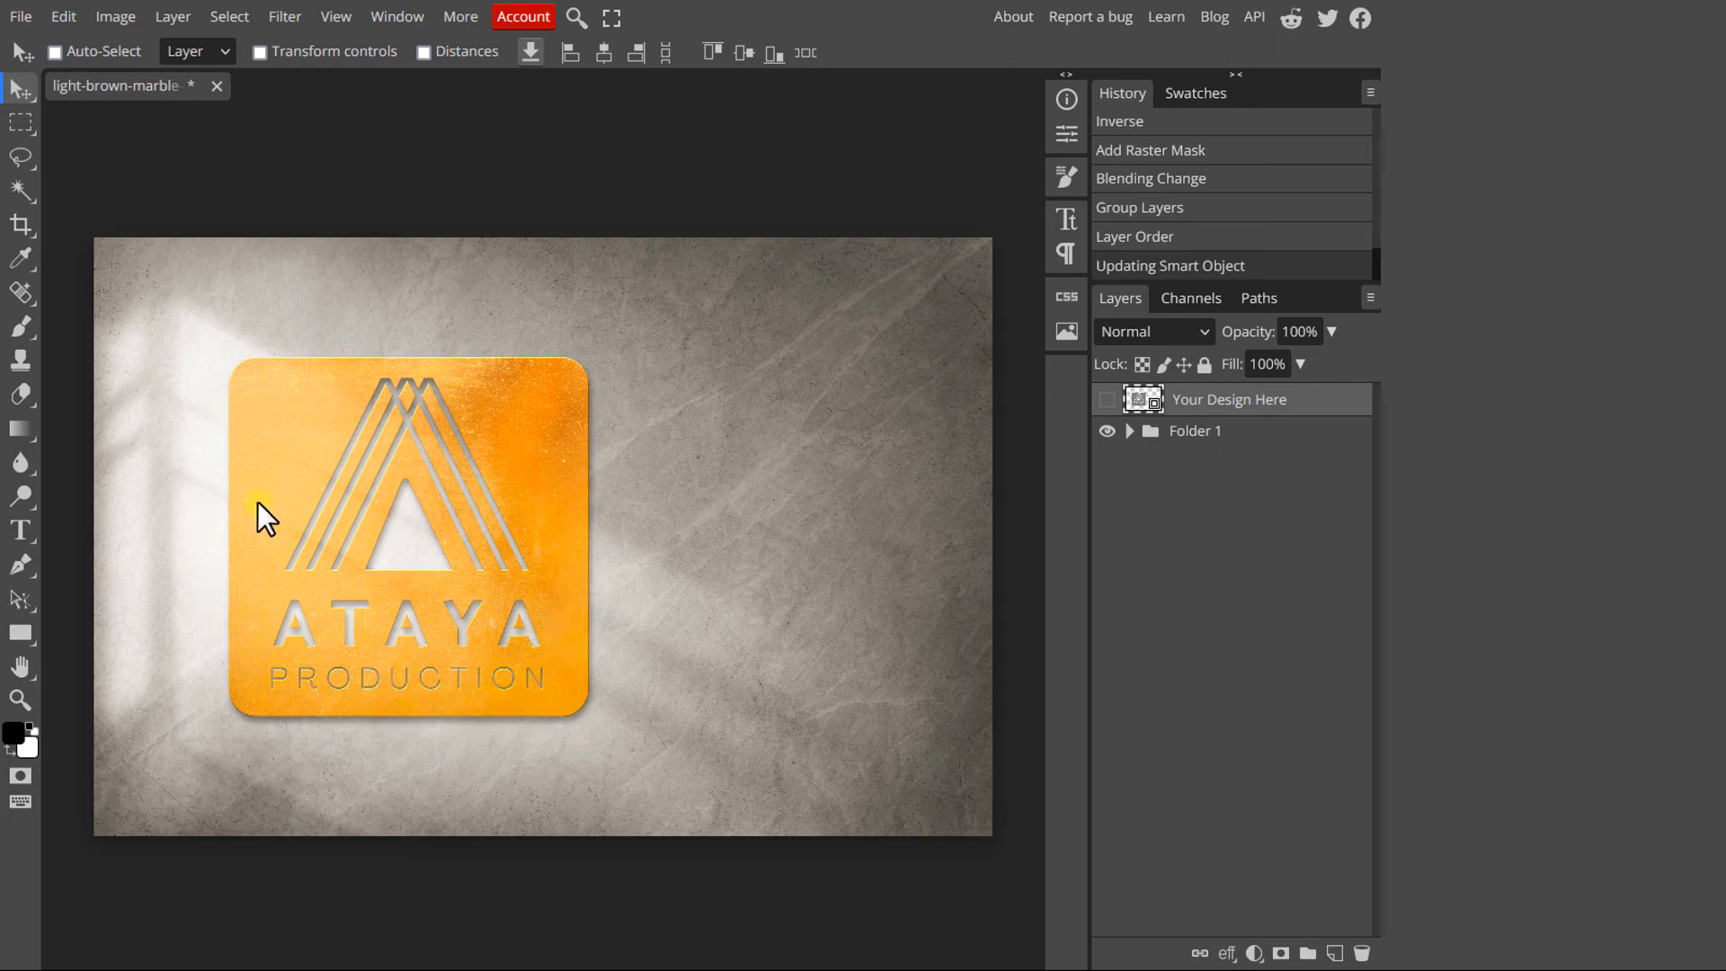